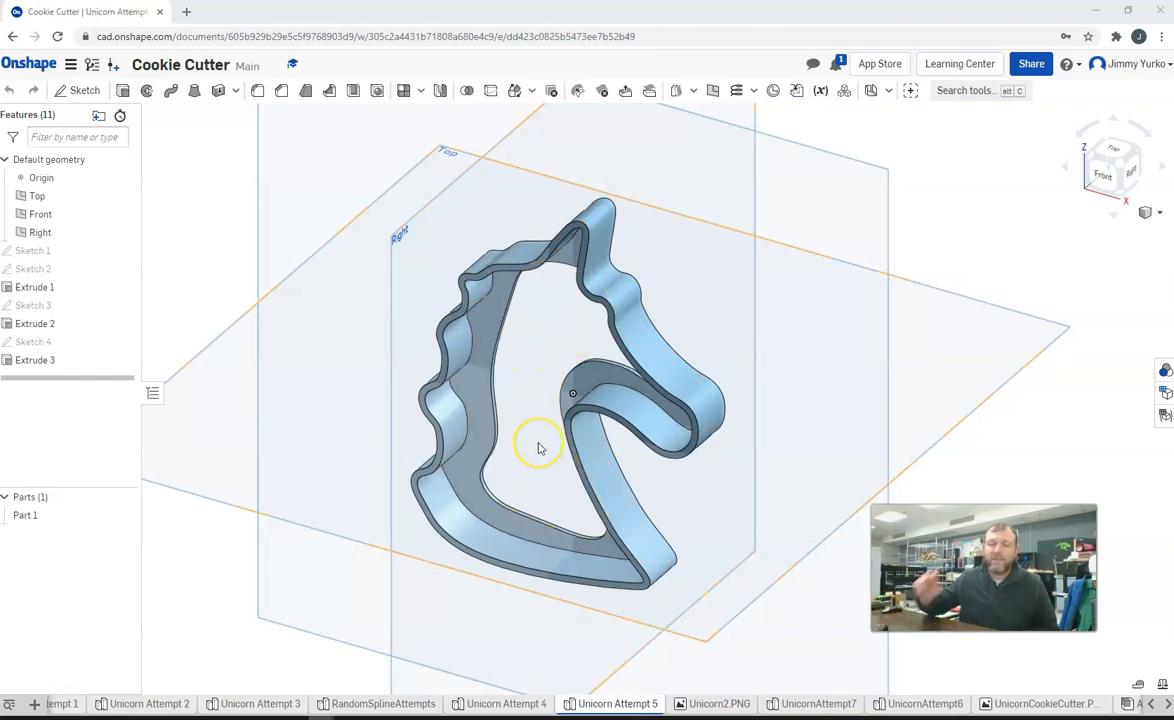
pyautogui.moveTo(538, 448)
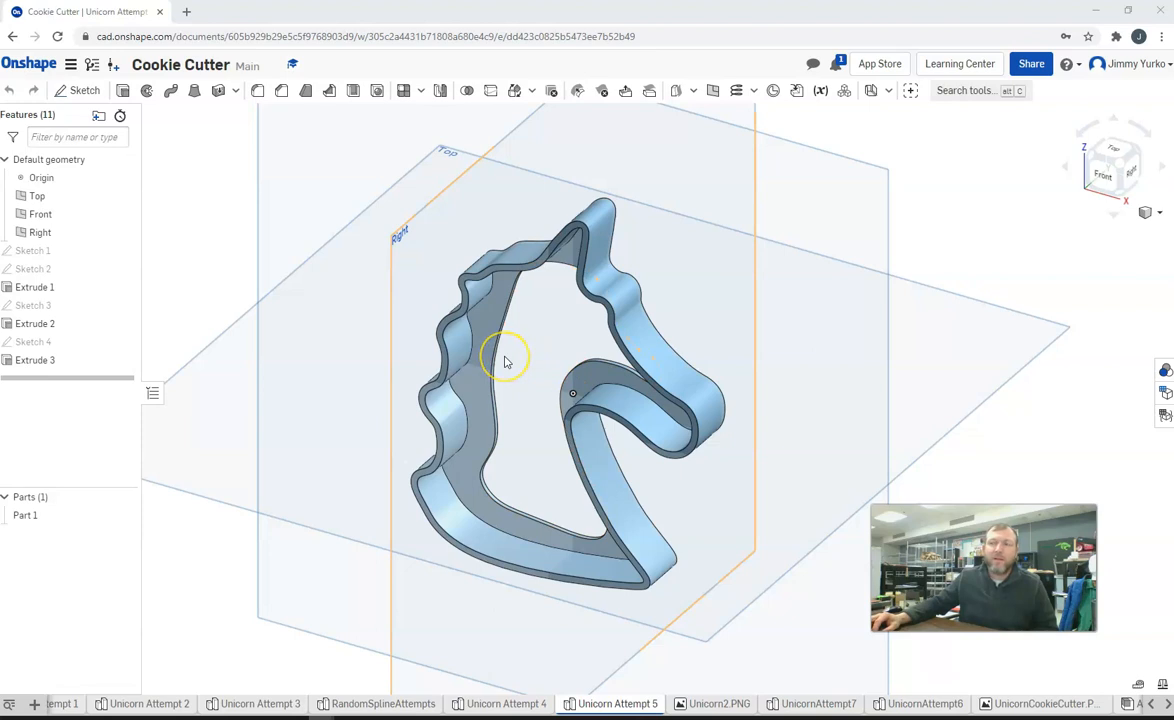
pyautogui.moveTo(552, 384)
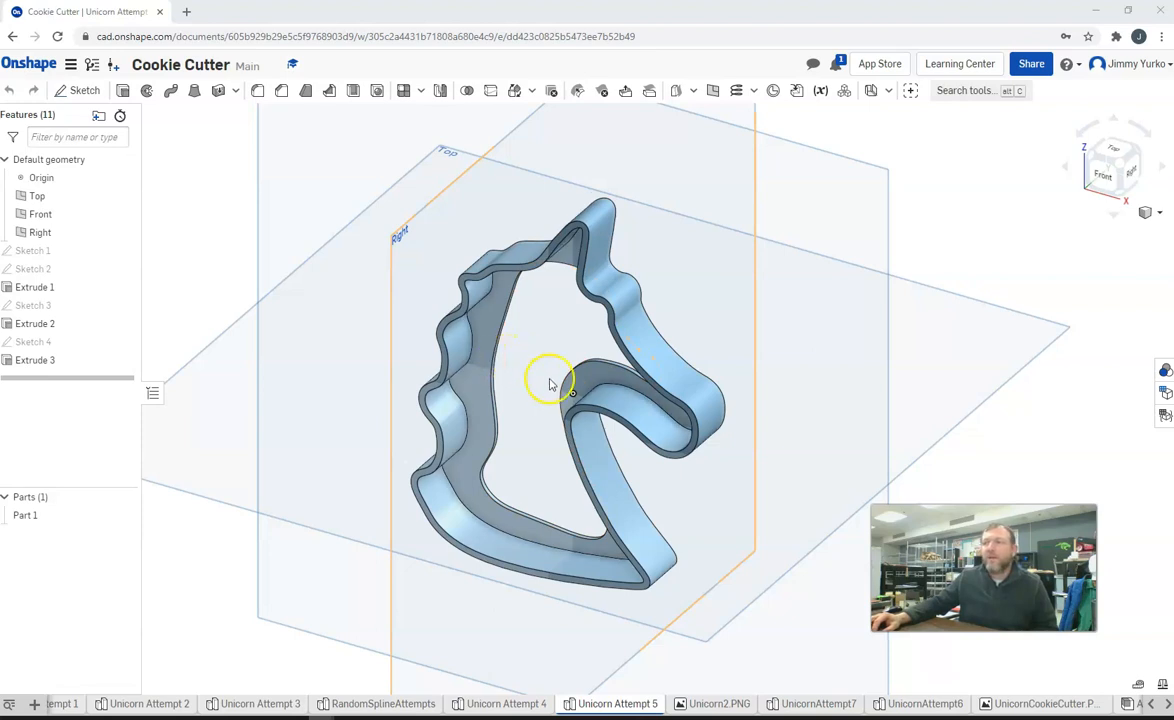
pyautogui.moveTo(532, 390)
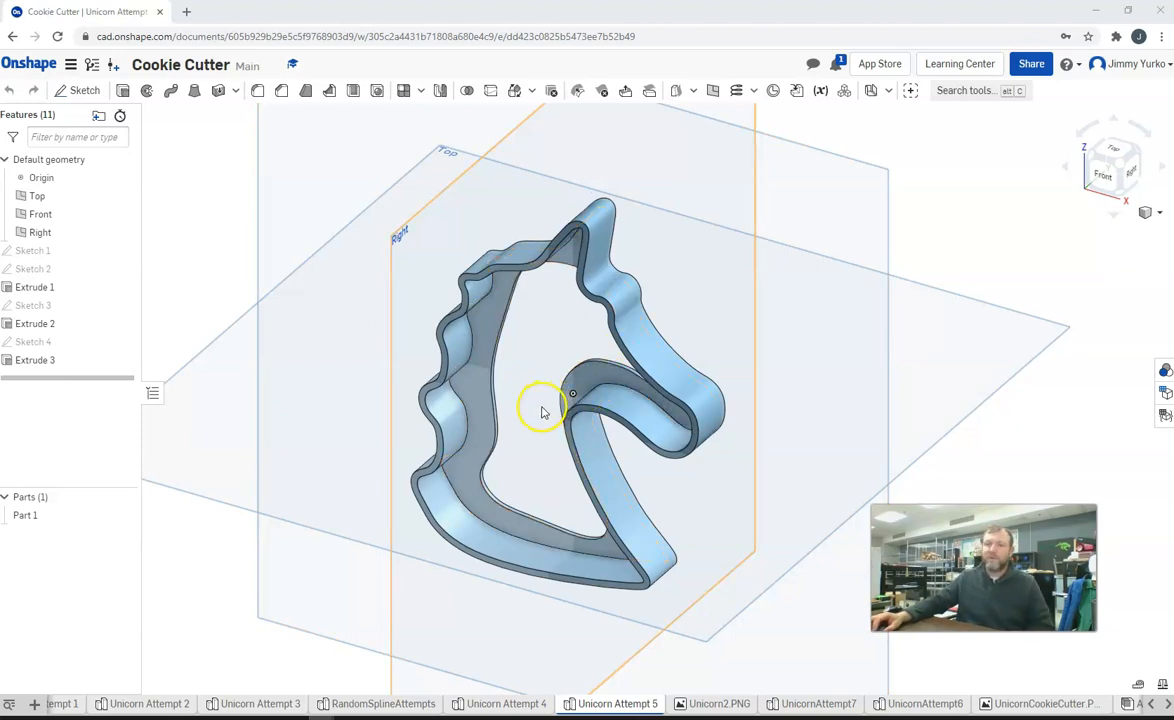
pyautogui.moveTo(520, 414)
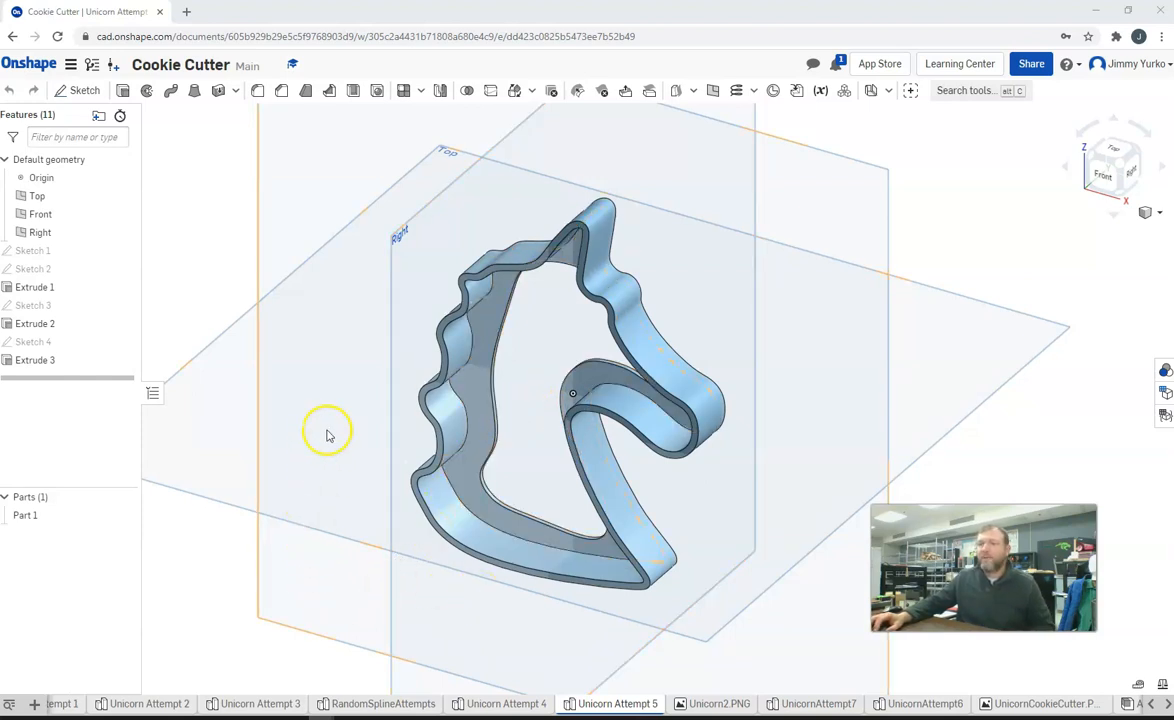
pyautogui.moveTo(280, 218)
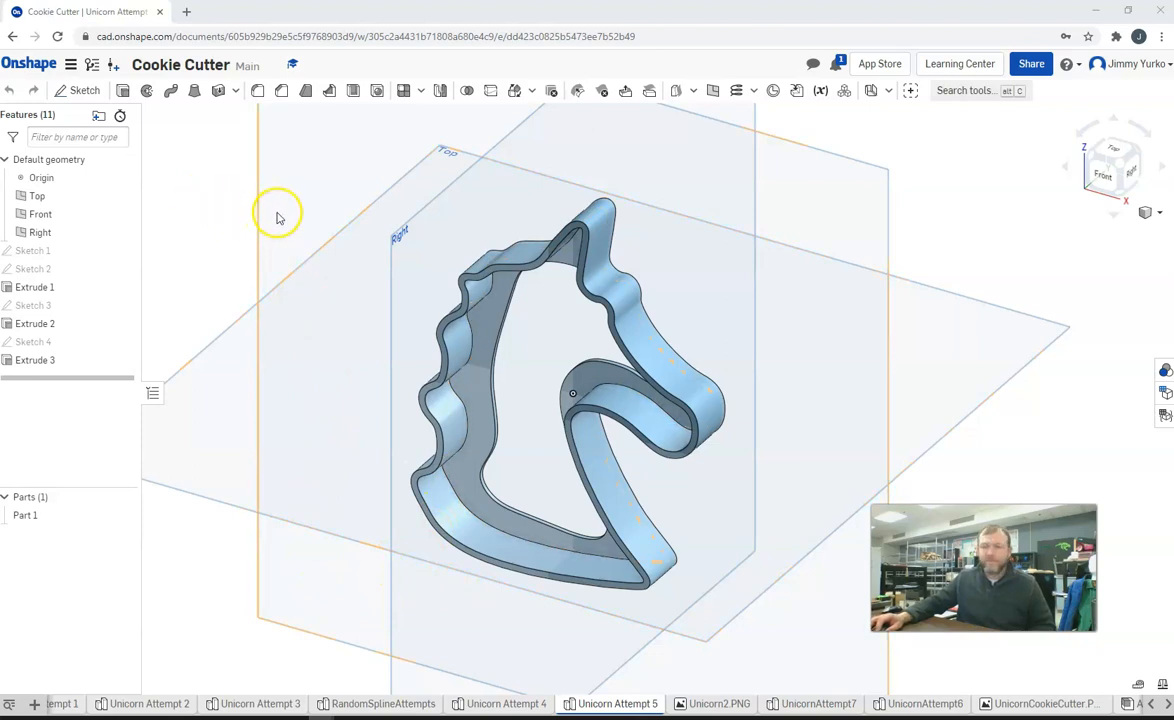
pyautogui.moveTo(276, 198)
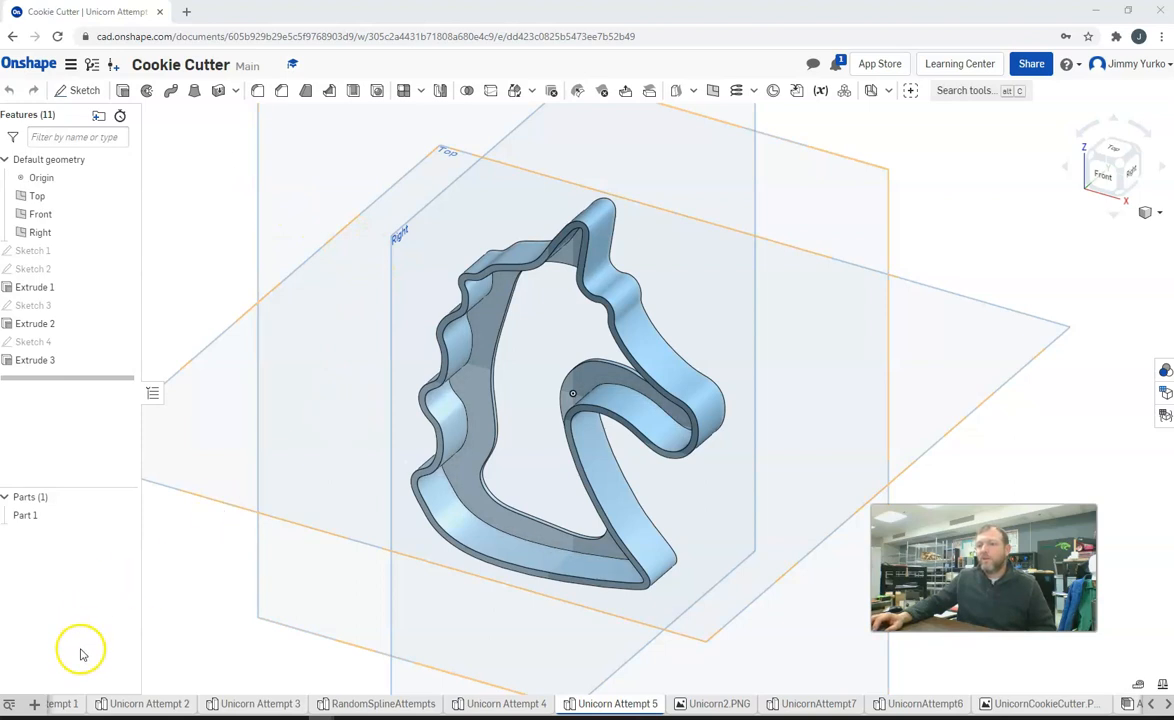
pyautogui.moveTo(540, 318)
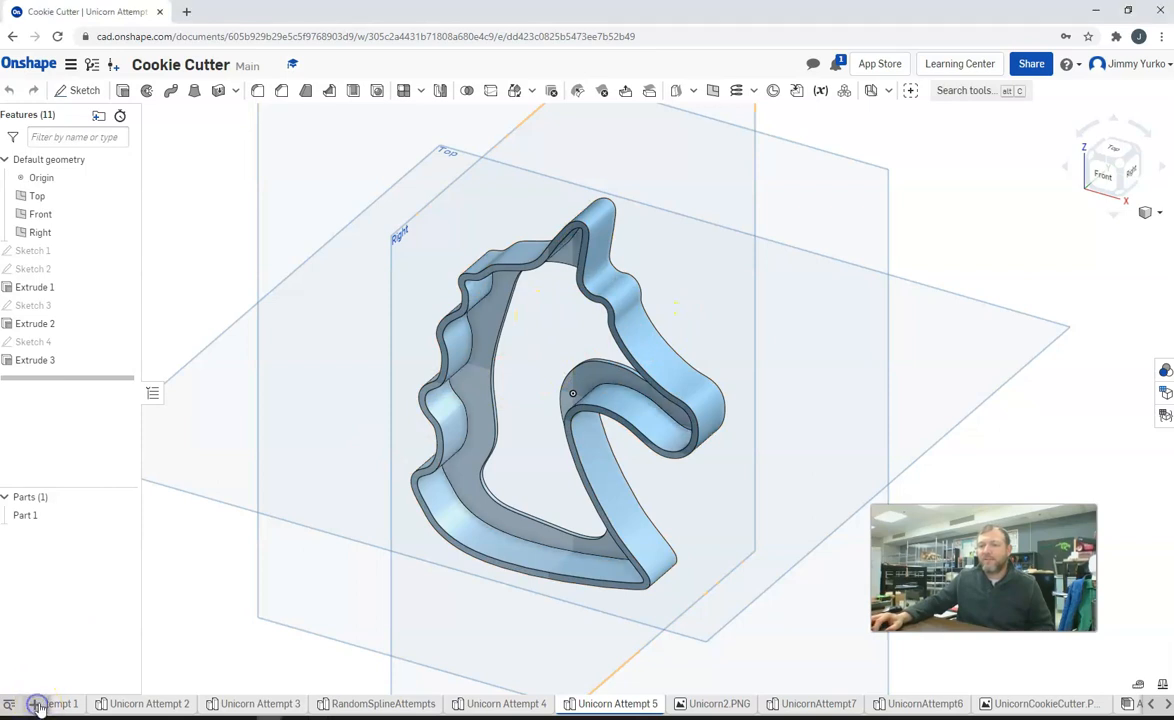
# Step: Create a new Part Studio and rename it UnicornAttempt8
pyautogui.click(38, 704)
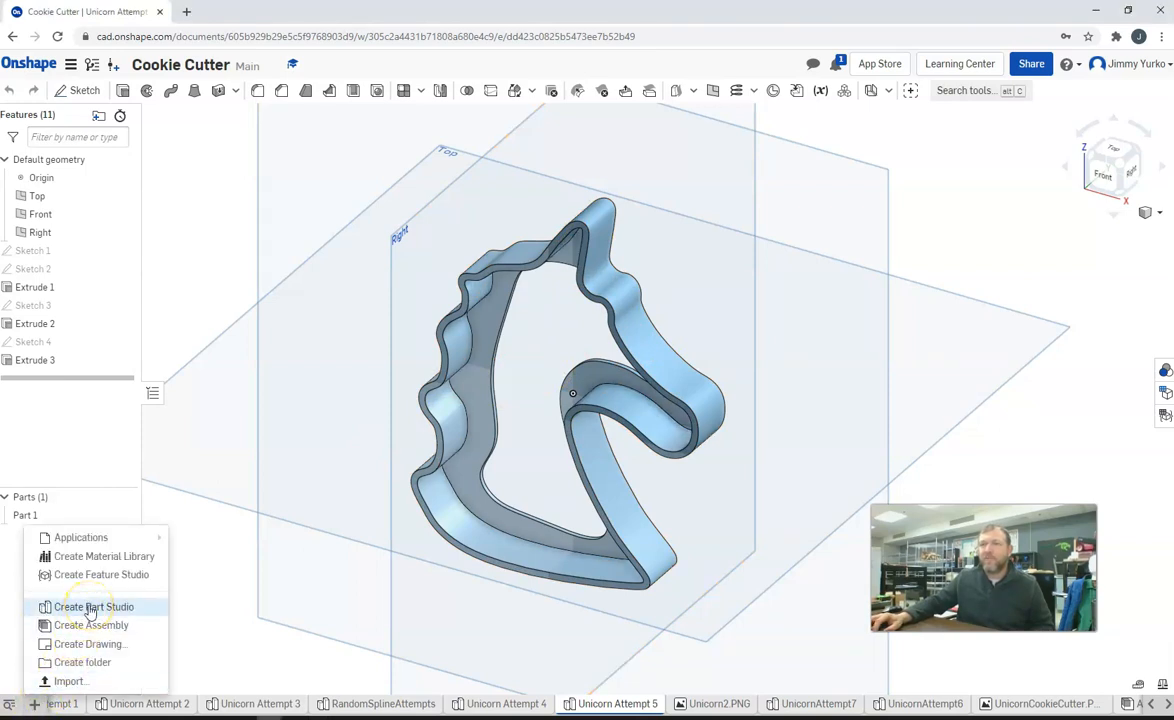
pyautogui.click(90, 590)
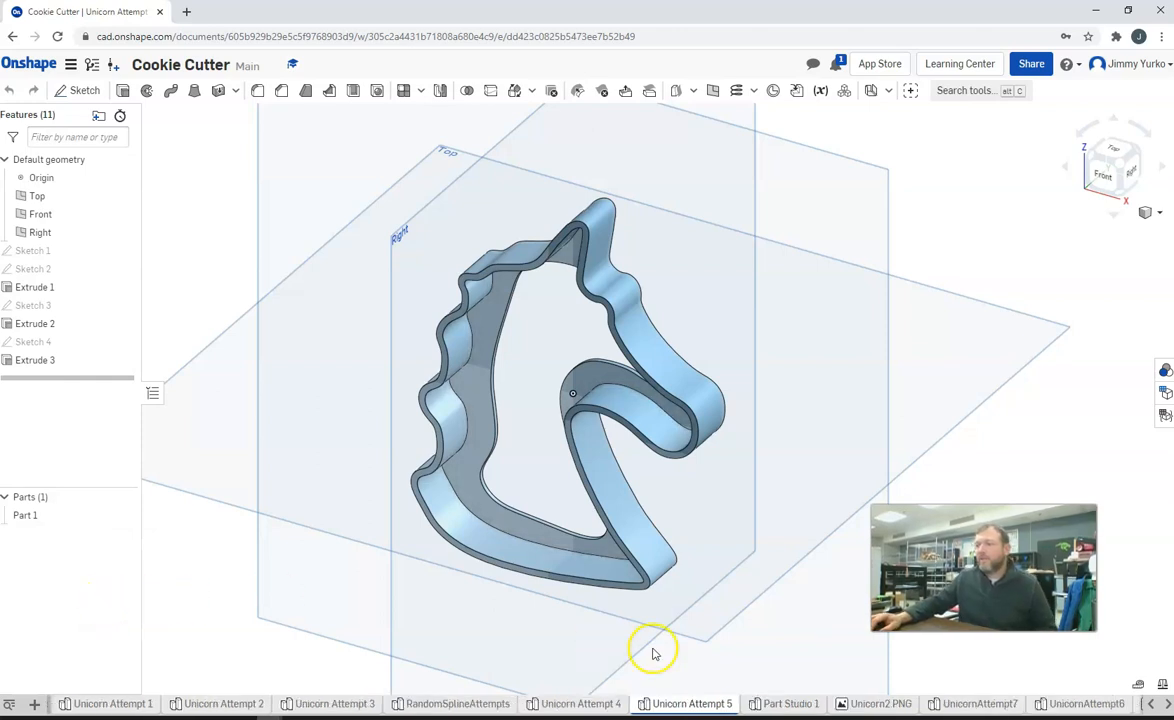
pyautogui.click(790, 704)
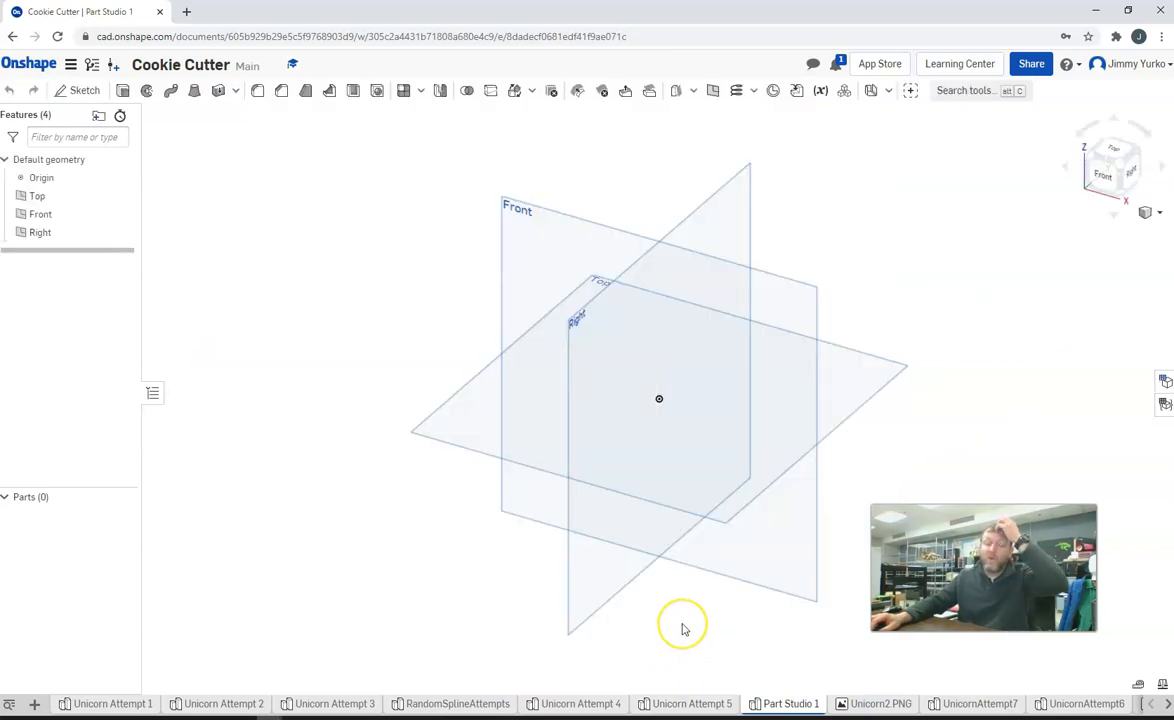
pyautogui.moveTo(776, 704)
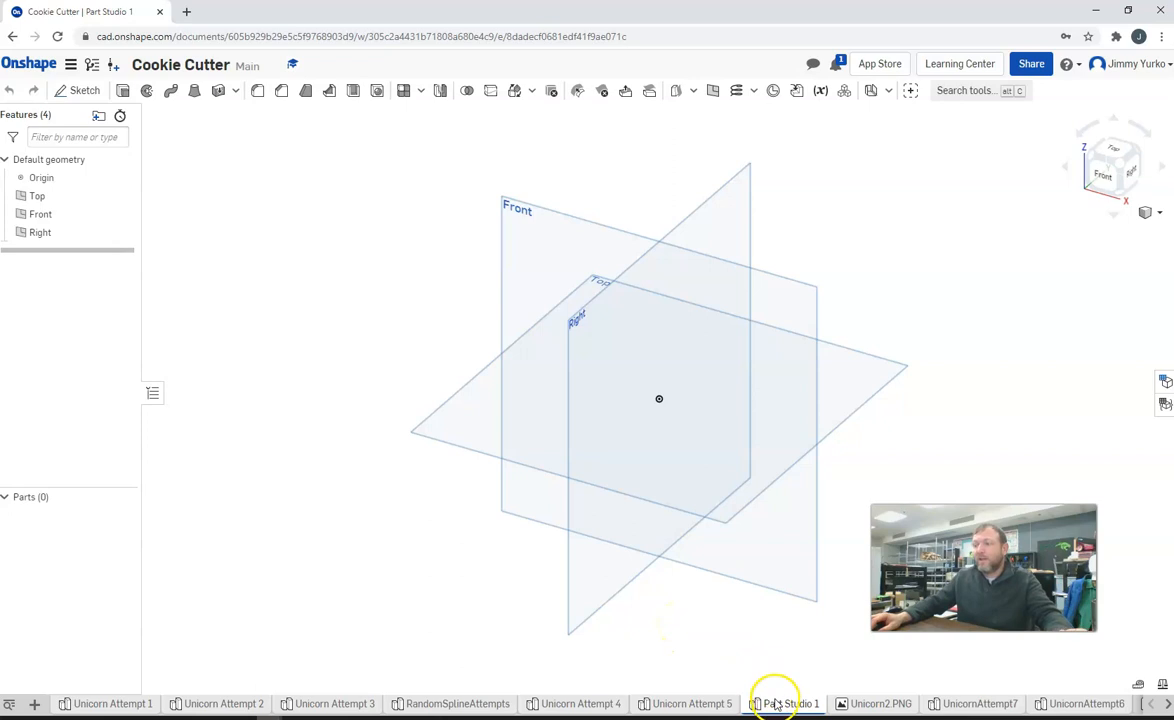
pyautogui.rightClick(790, 704)
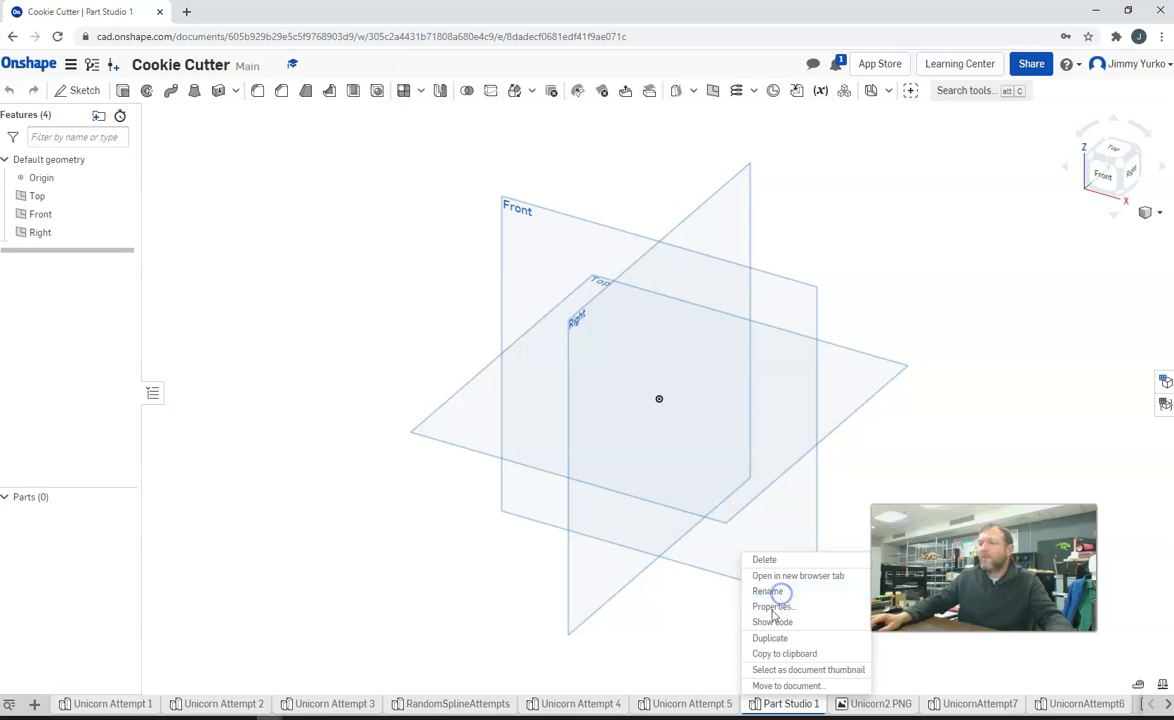
pyautogui.click(768, 592)
pyautogui.write('U')
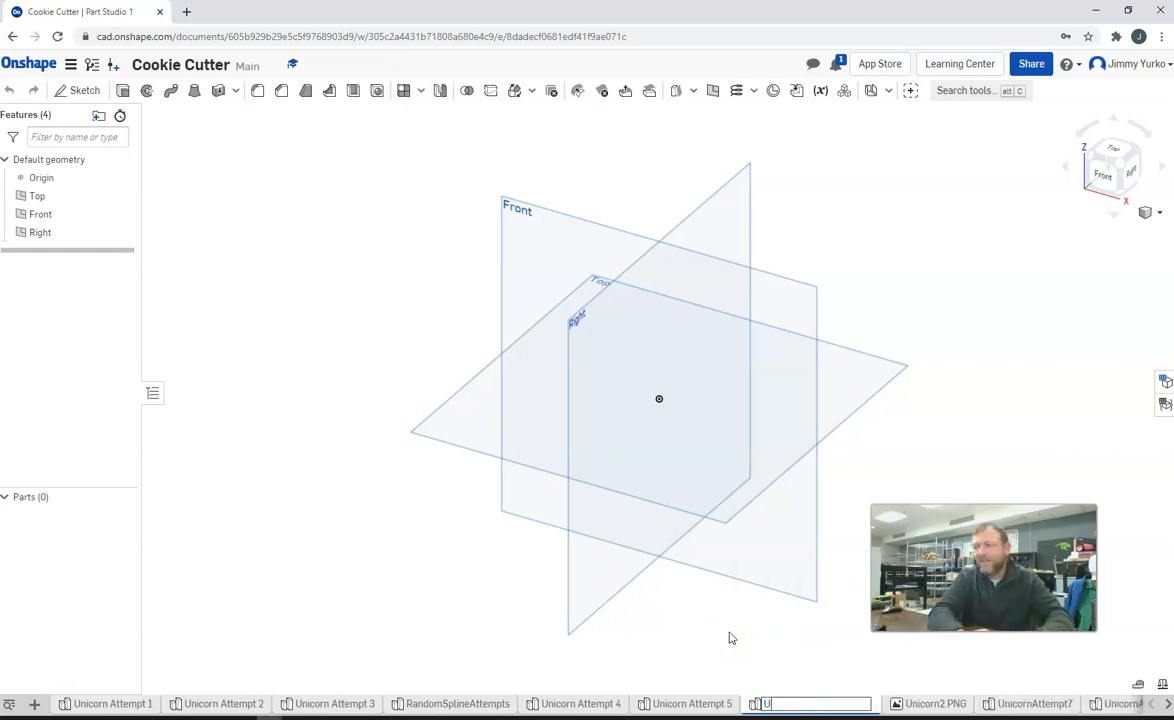
pyautogui.write('nicornAttempt8')
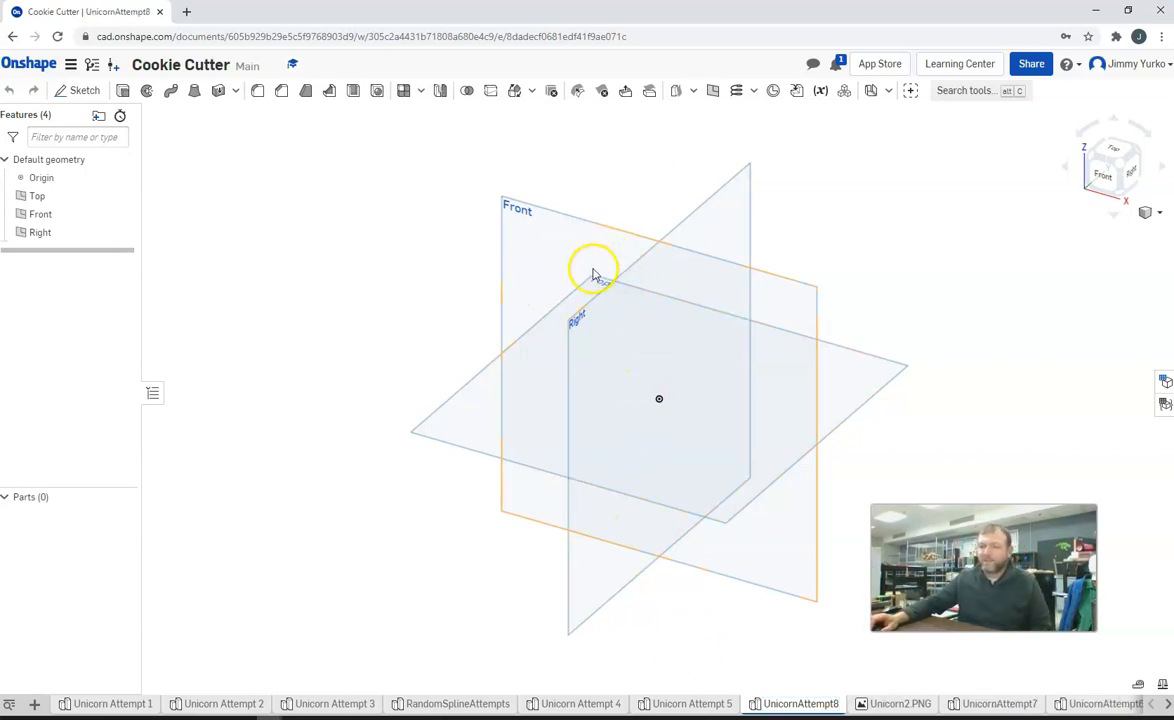
pyautogui.moveTo(592, 284)
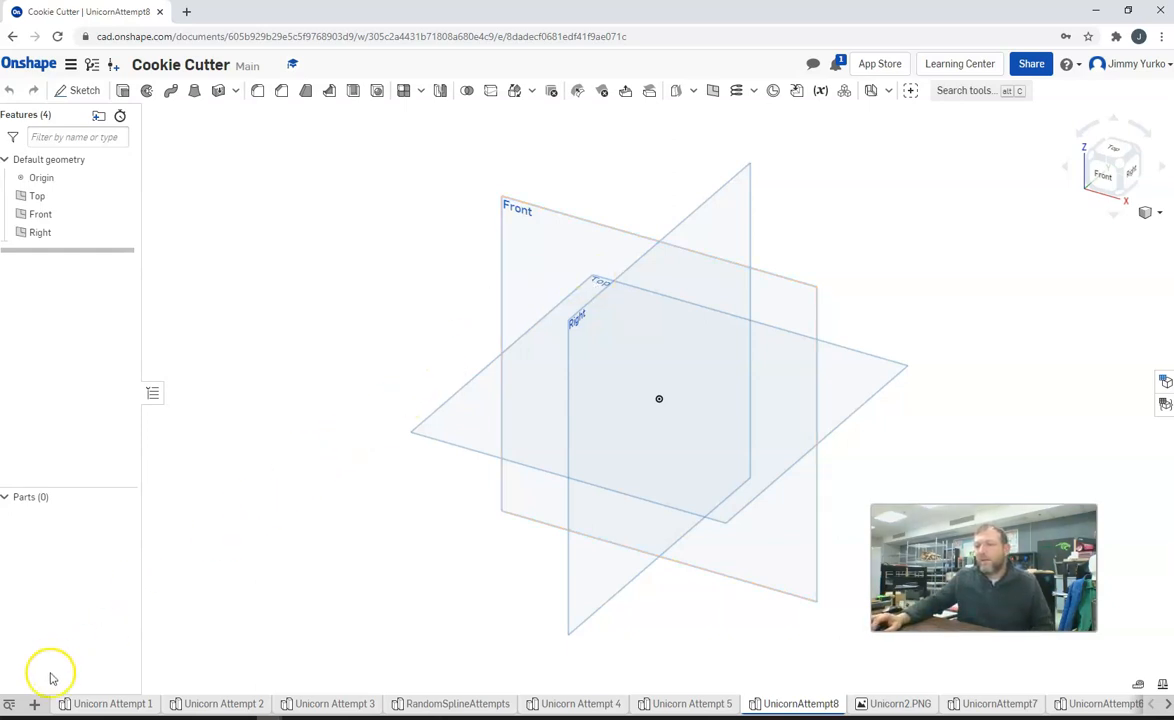
pyautogui.moveTo(34, 704)
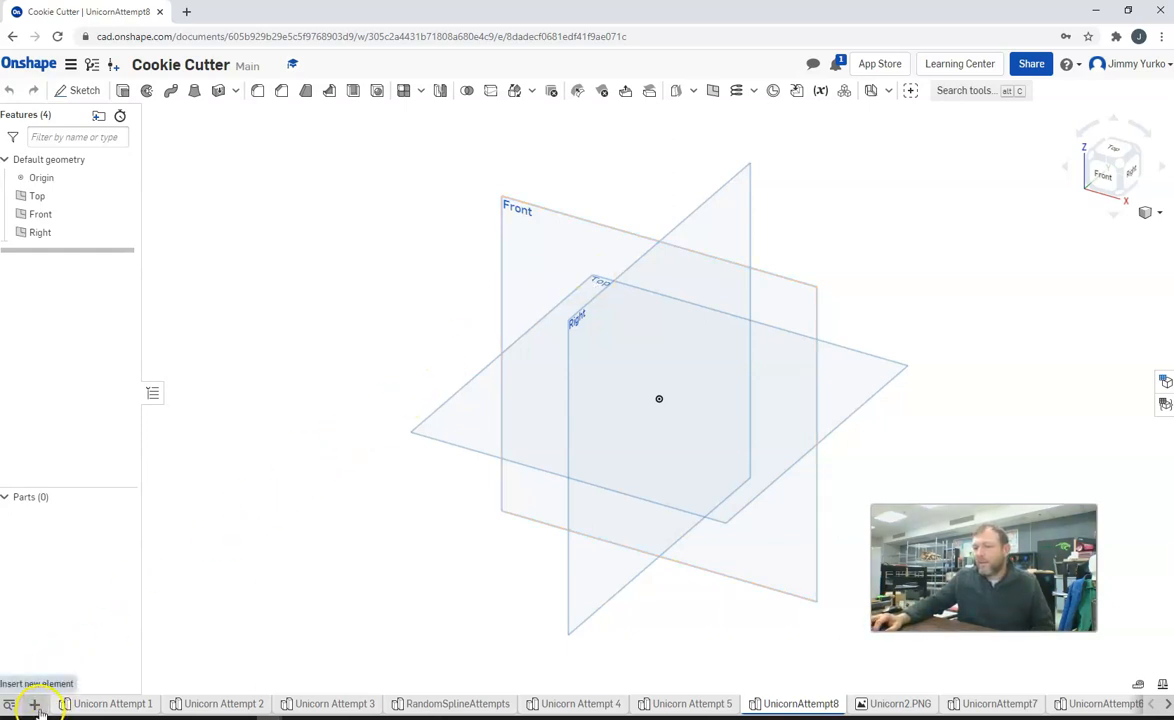
# Step: Import Unicorn2.PNG from the Downloads folder into the document
pyautogui.click(36, 704)
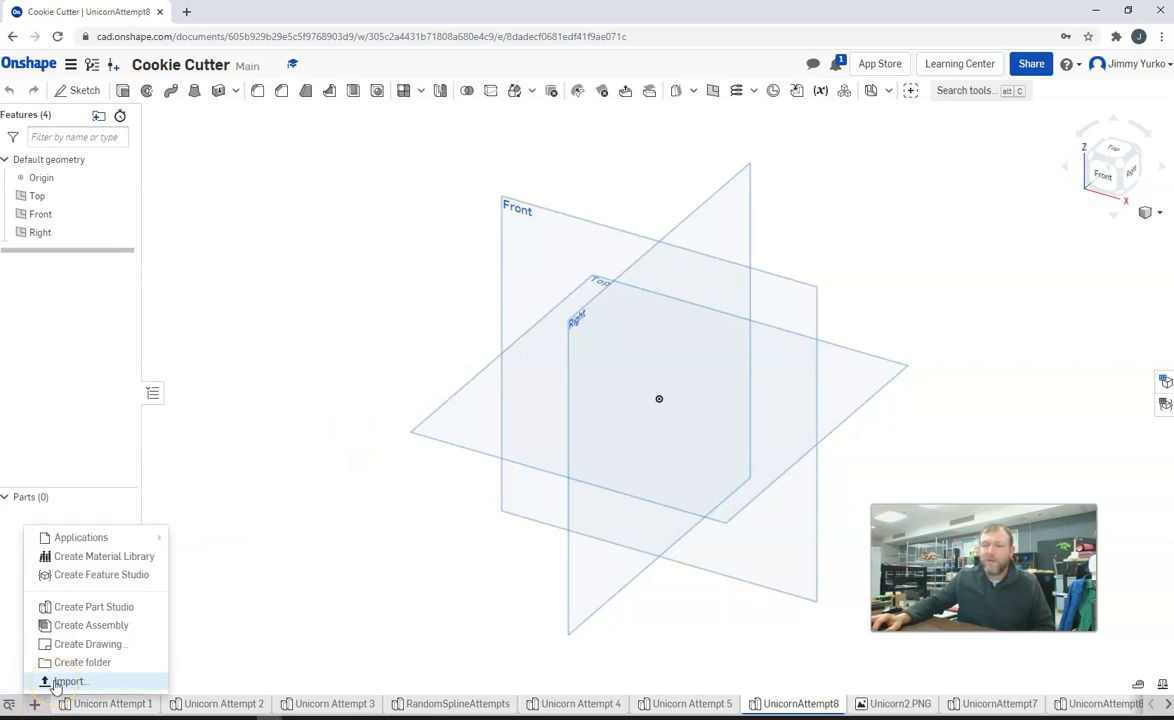
pyautogui.click(70, 680)
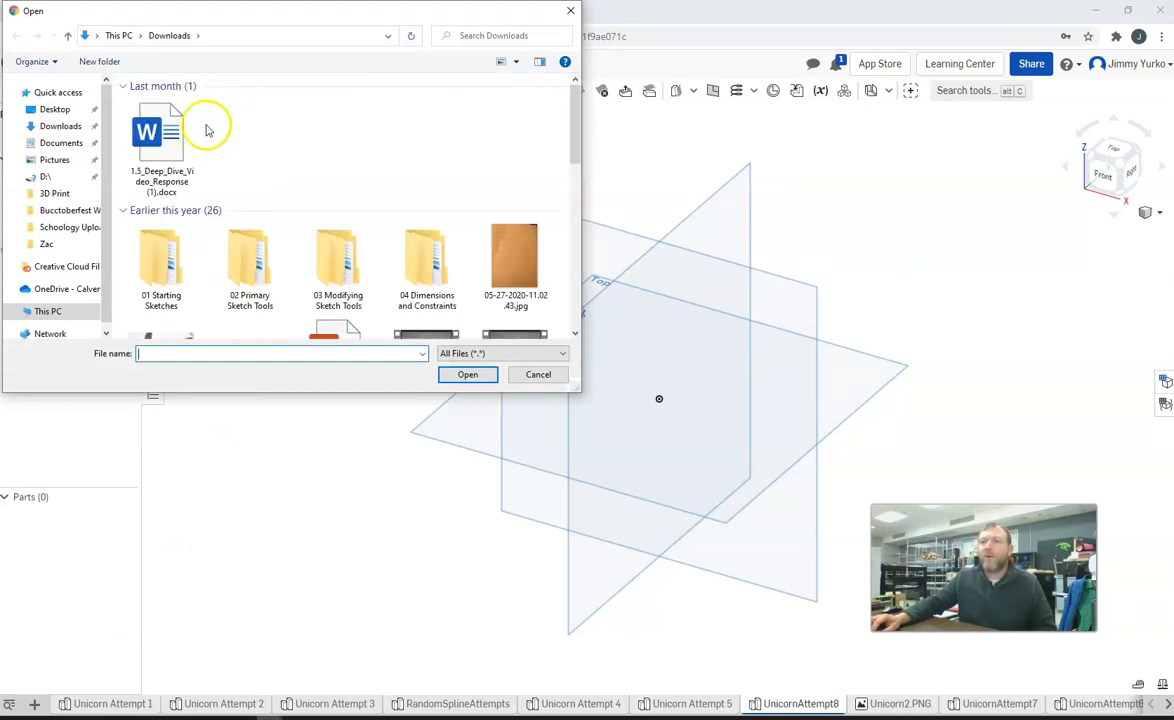
pyautogui.click(60, 126)
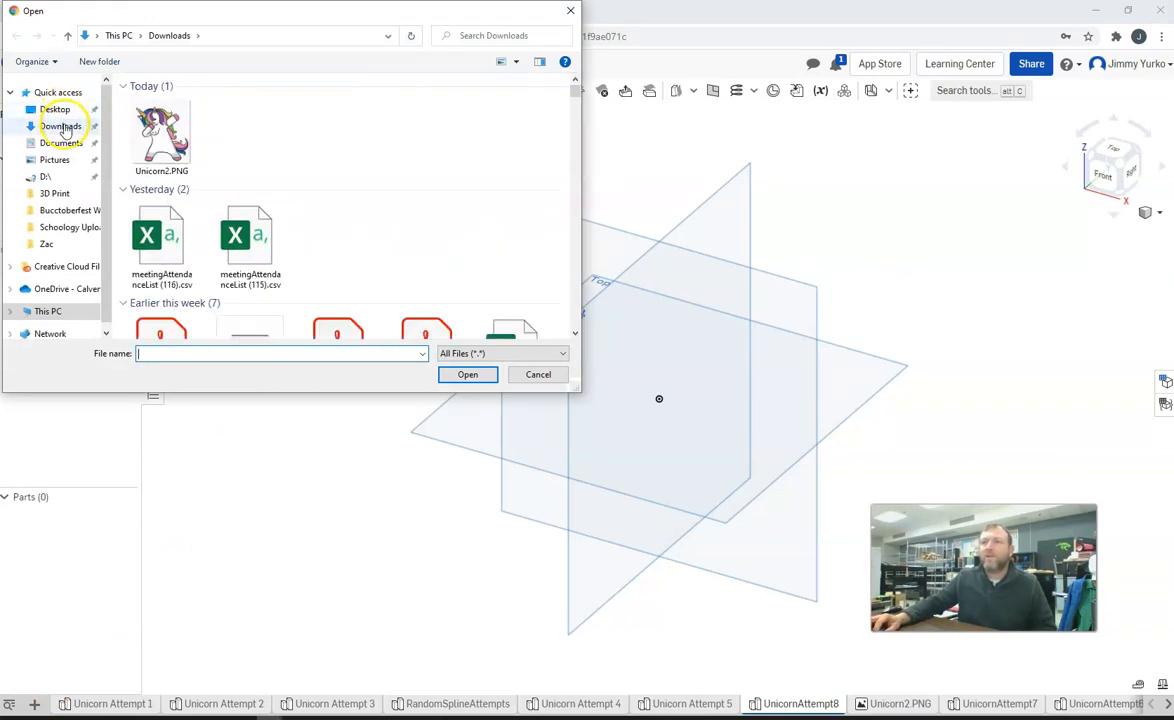
pyautogui.click(160, 128)
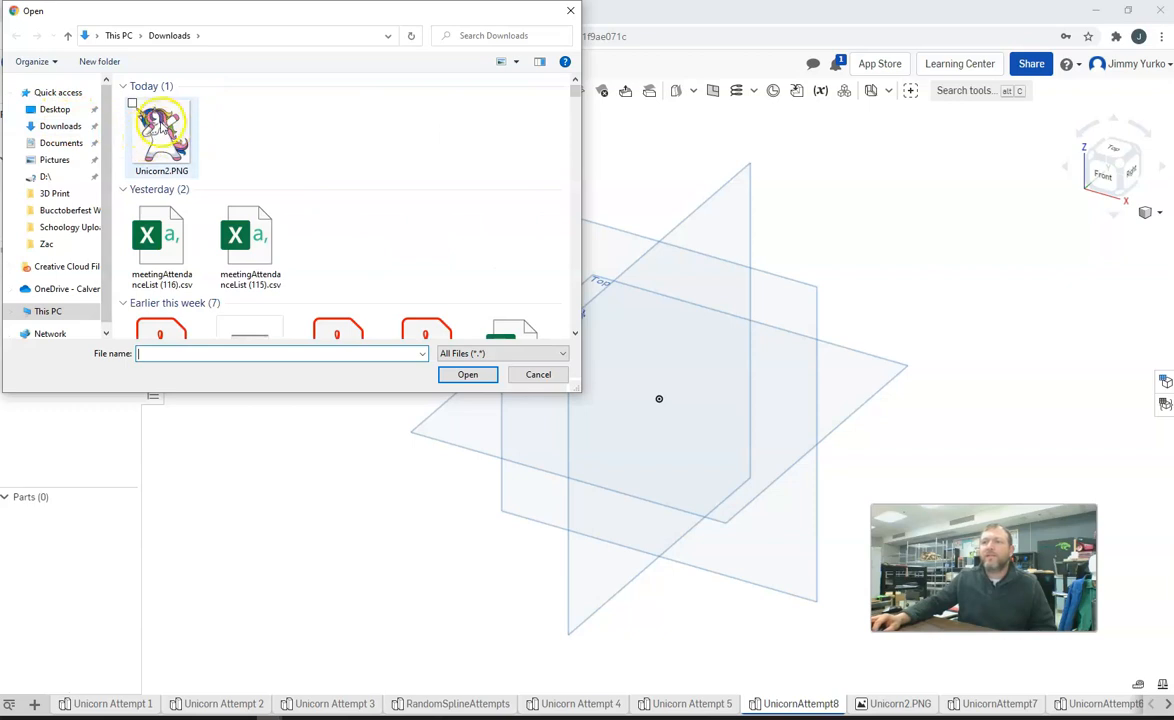
pyautogui.moveTo(162, 124)
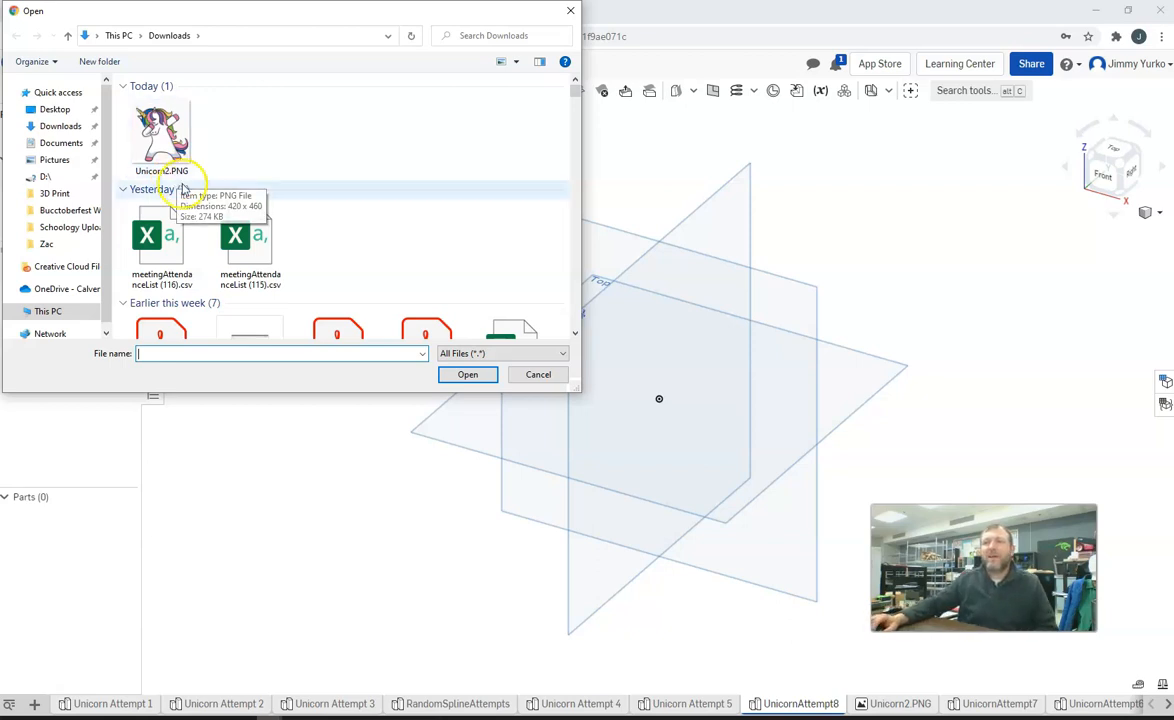
pyautogui.moveTo(300, 276)
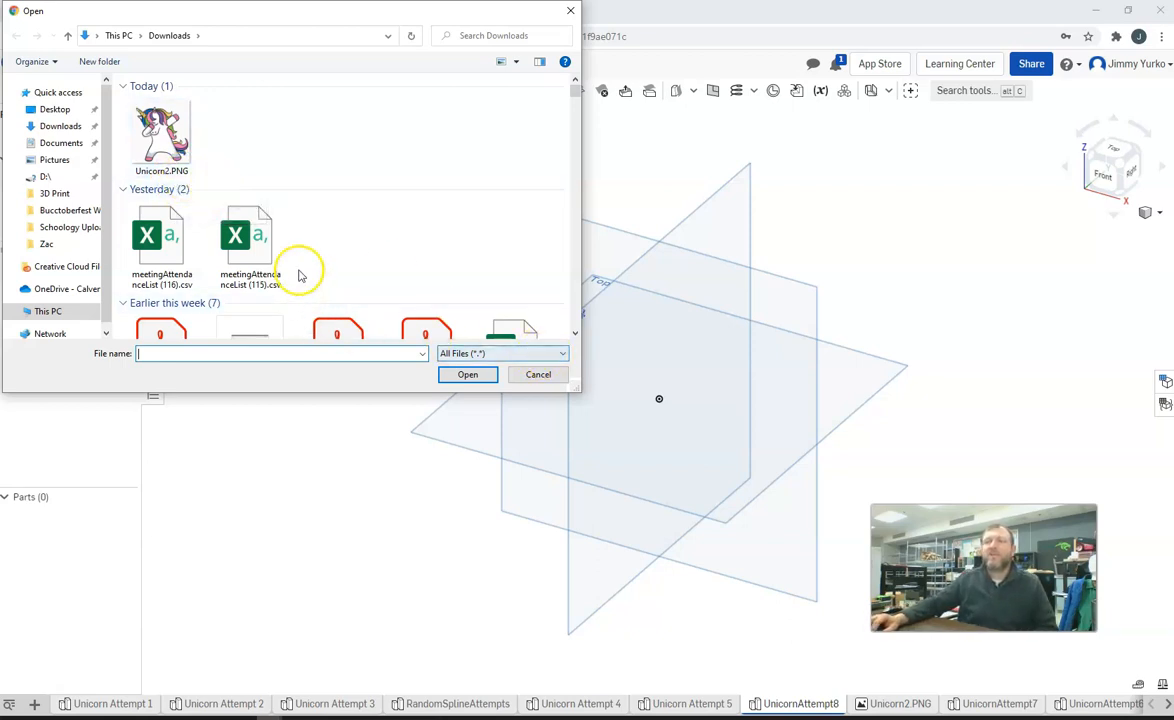
pyautogui.click(160, 136)
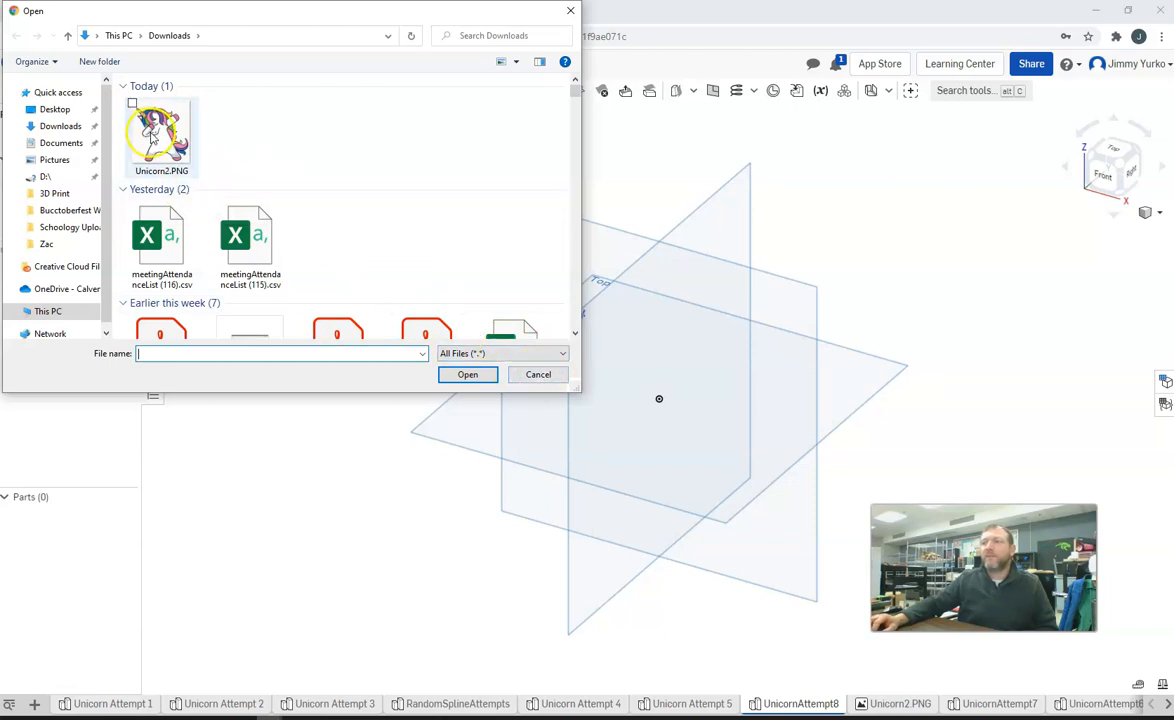
pyautogui.click(538, 374)
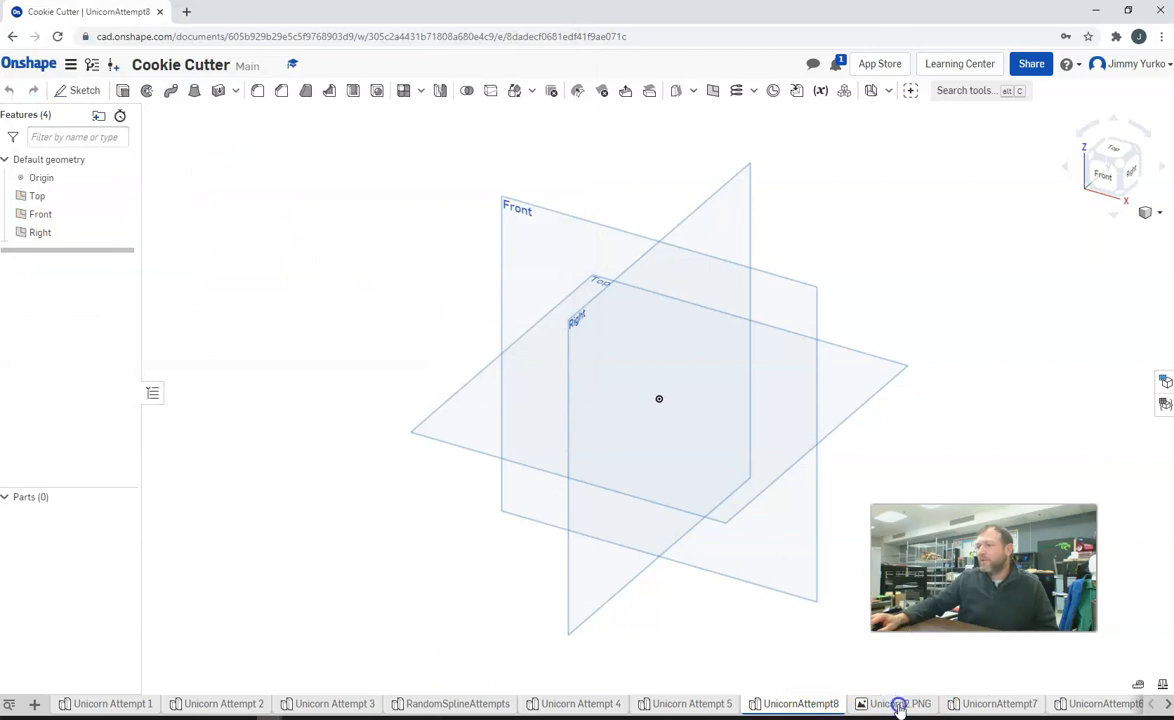
pyautogui.click(900, 704)
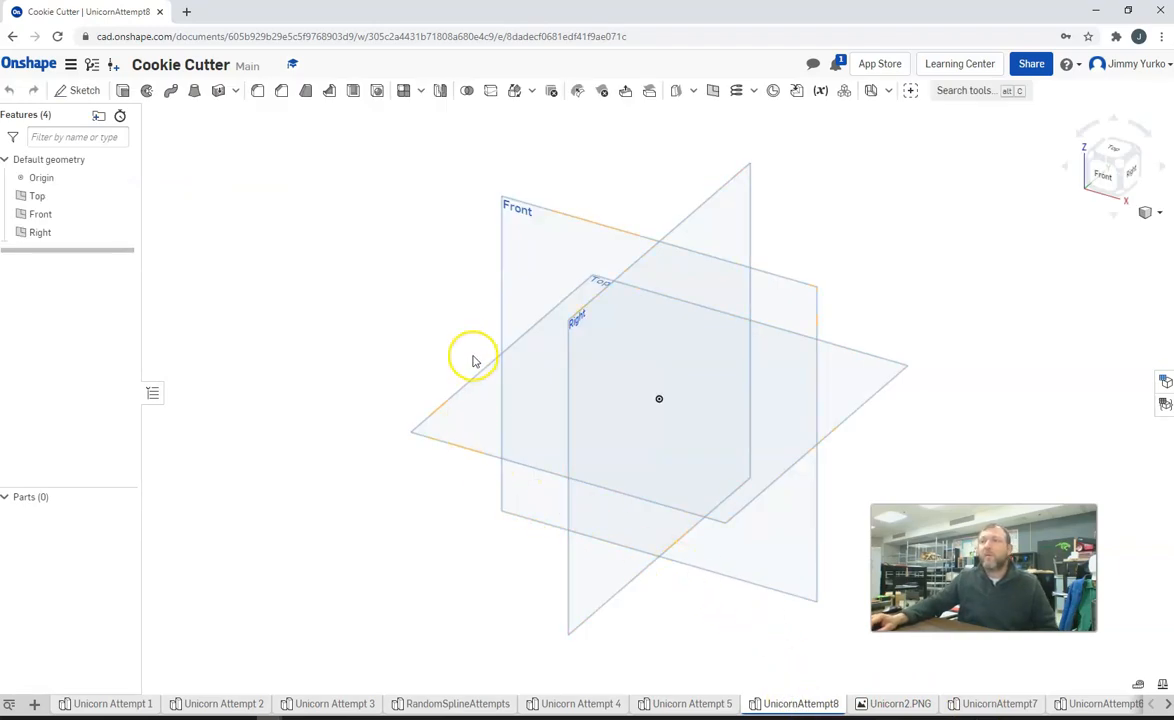
pyautogui.moveTo(648, 628)
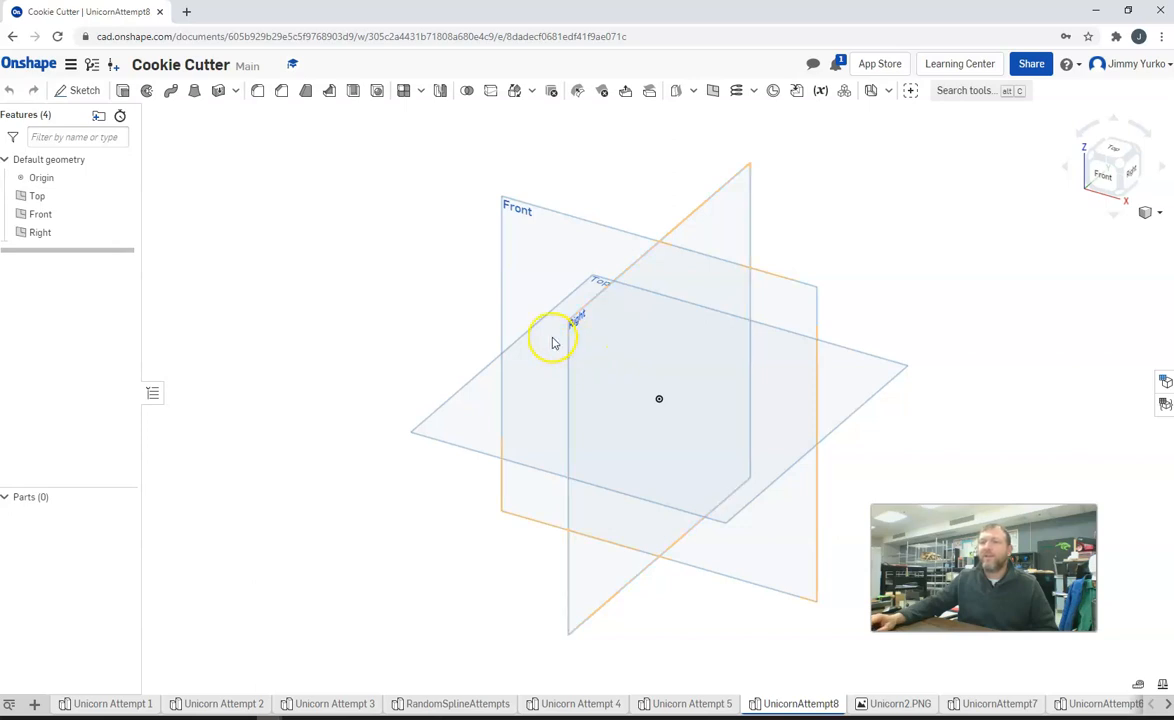
pyautogui.moveTo(304, 290)
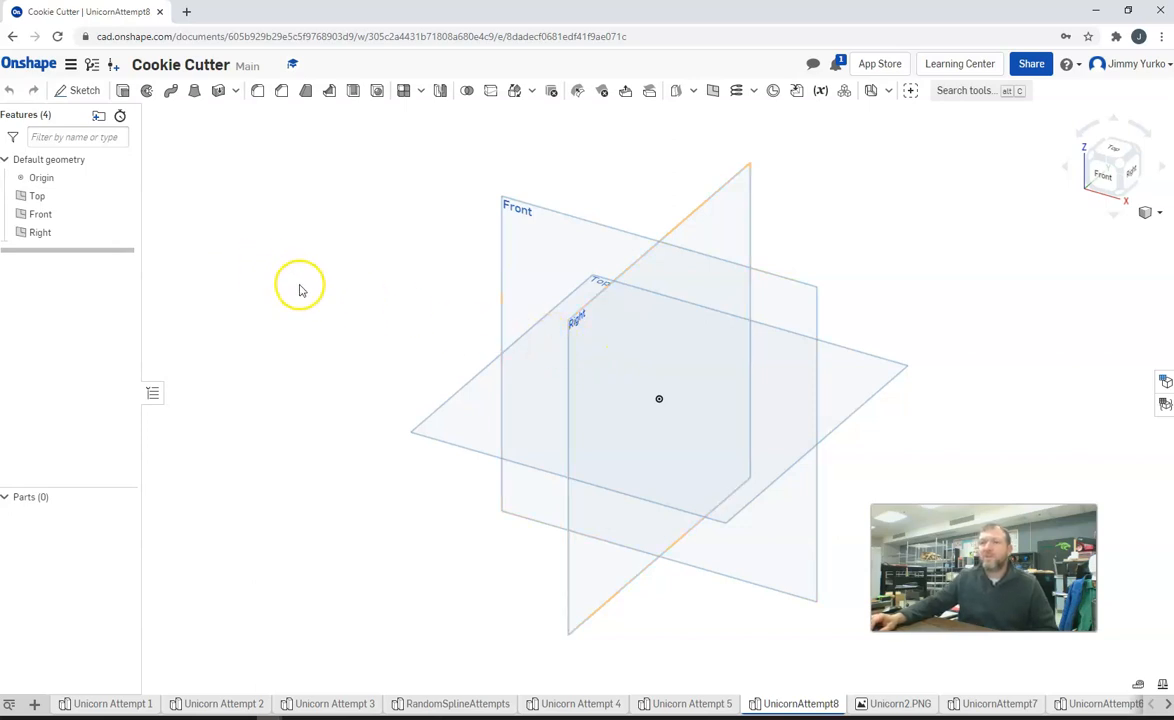
pyautogui.moveTo(284, 310)
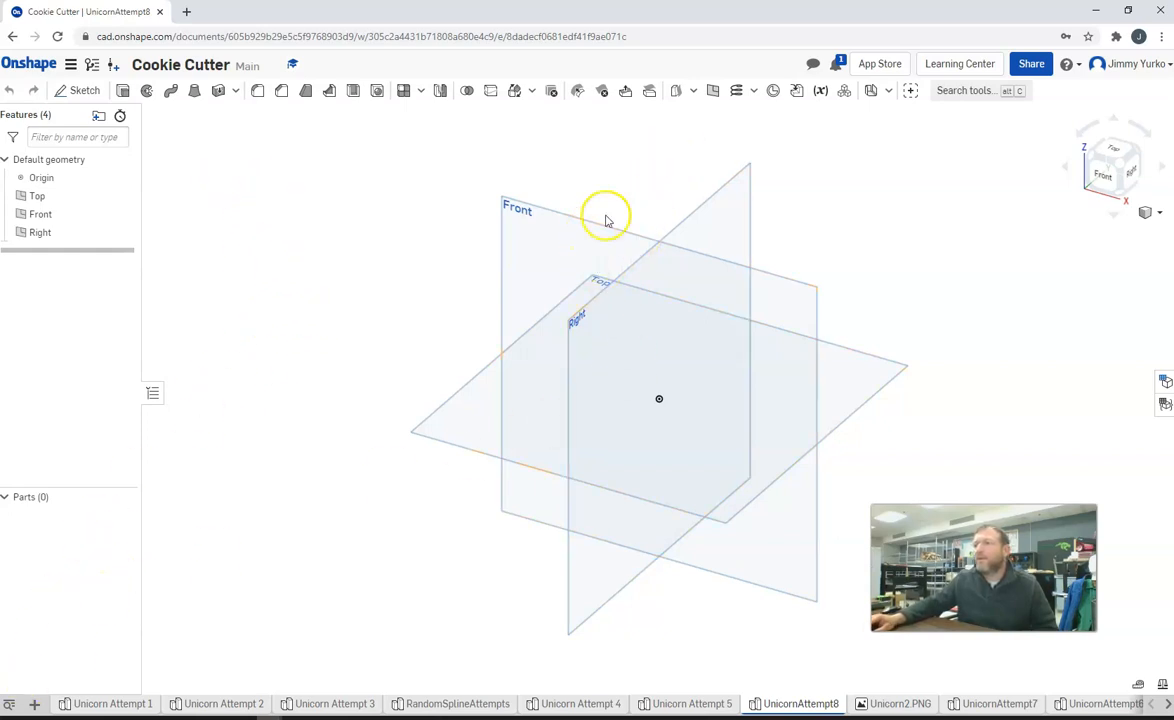
pyautogui.moveTo(80, 90)
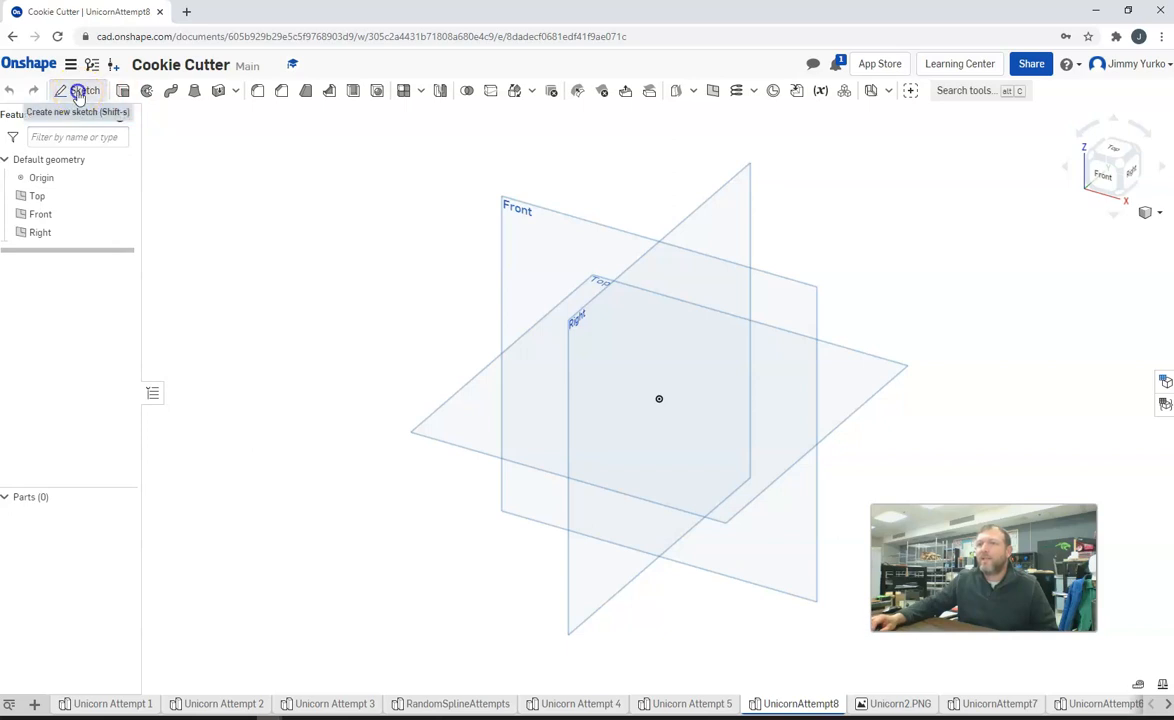
# Step: Insert the unicorn image into Sketch 1 on the Front plane, size it over the origin and finish
pyautogui.click(80, 90)
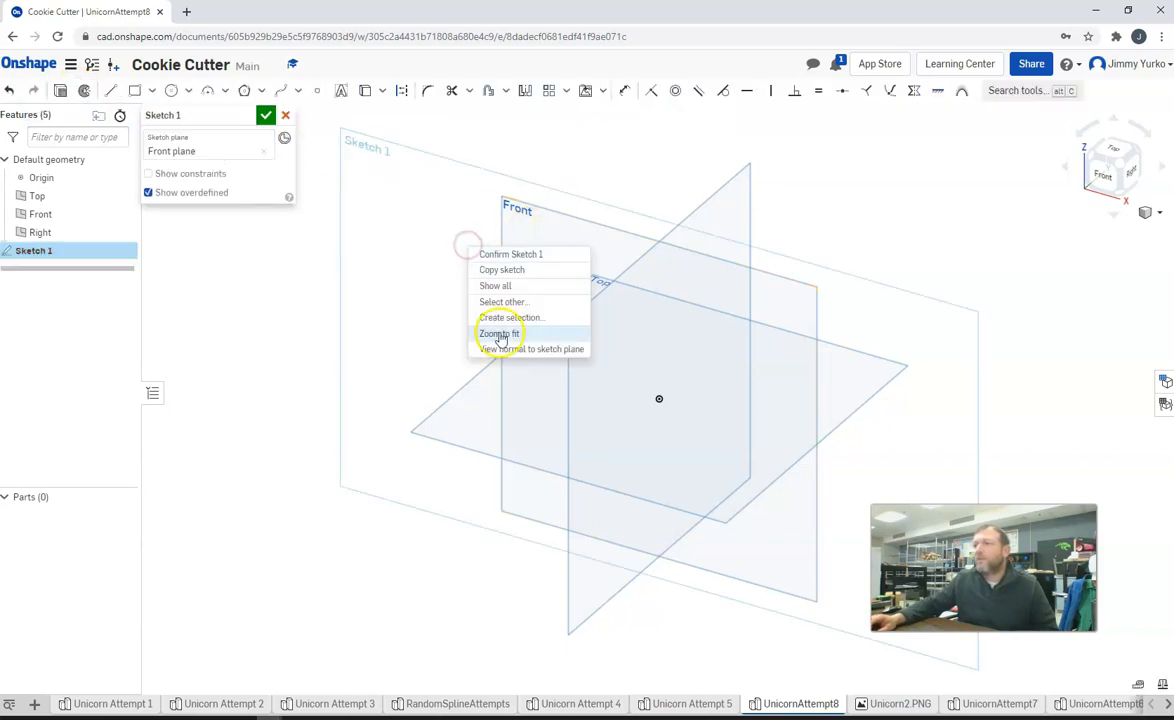
pyautogui.click(532, 348)
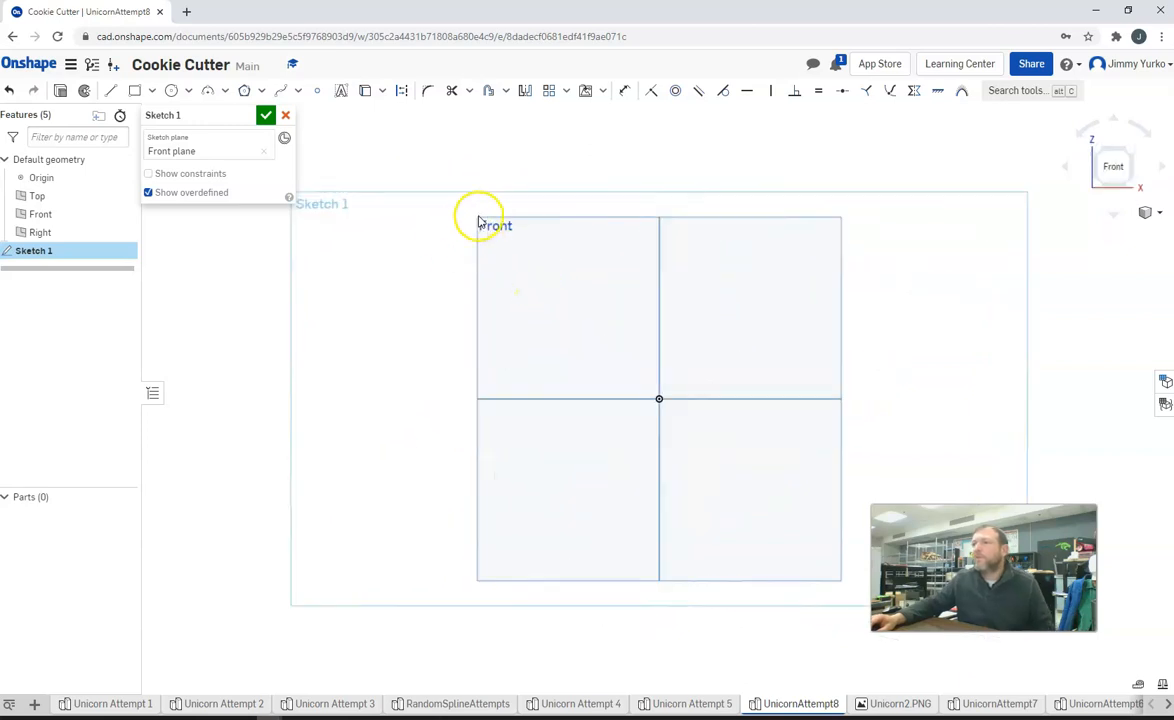
pyautogui.click(604, 92)
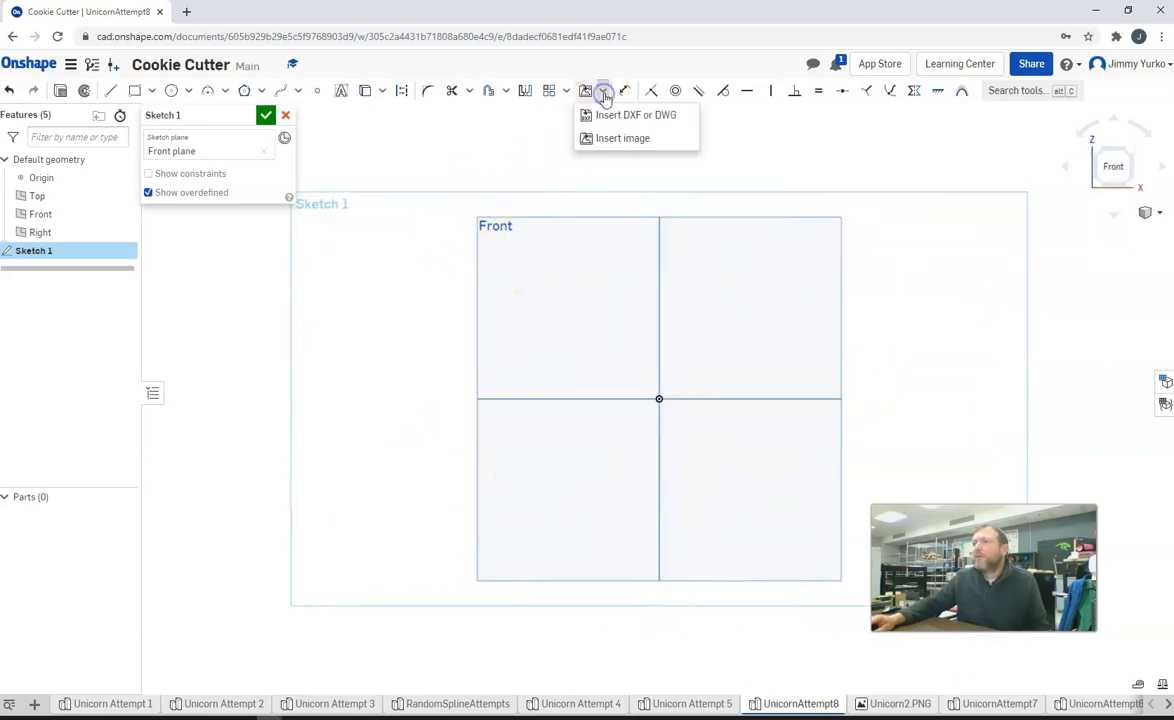
pyautogui.click(624, 138)
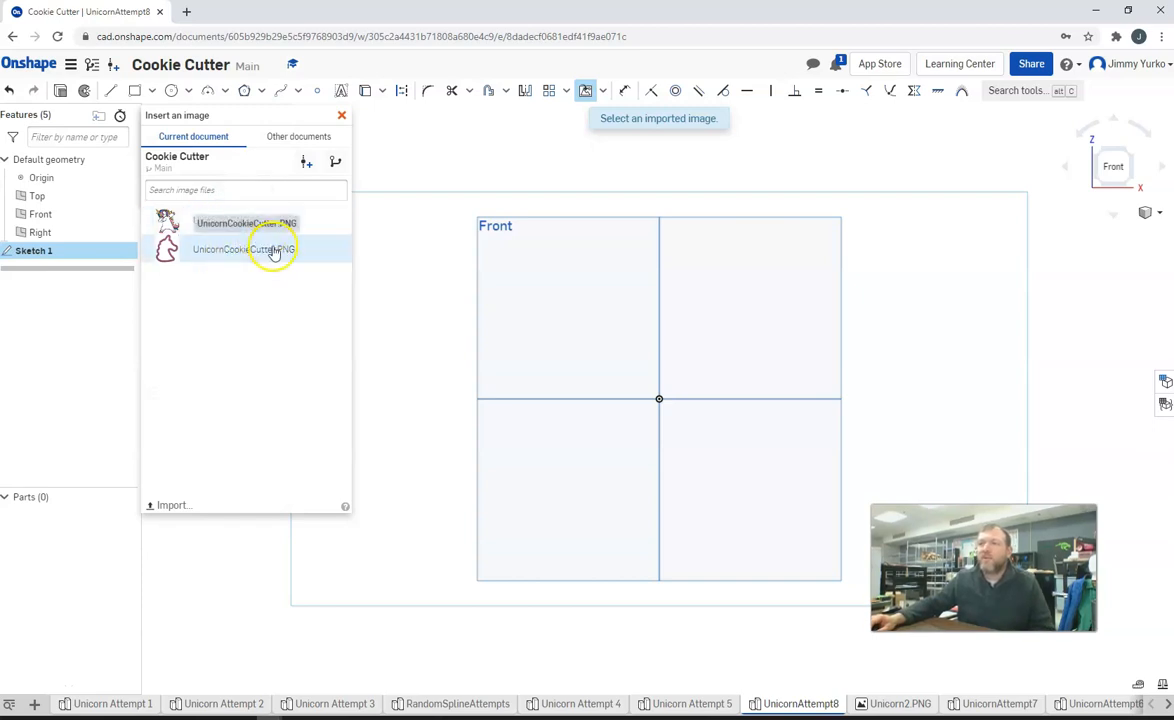
pyautogui.click(244, 248)
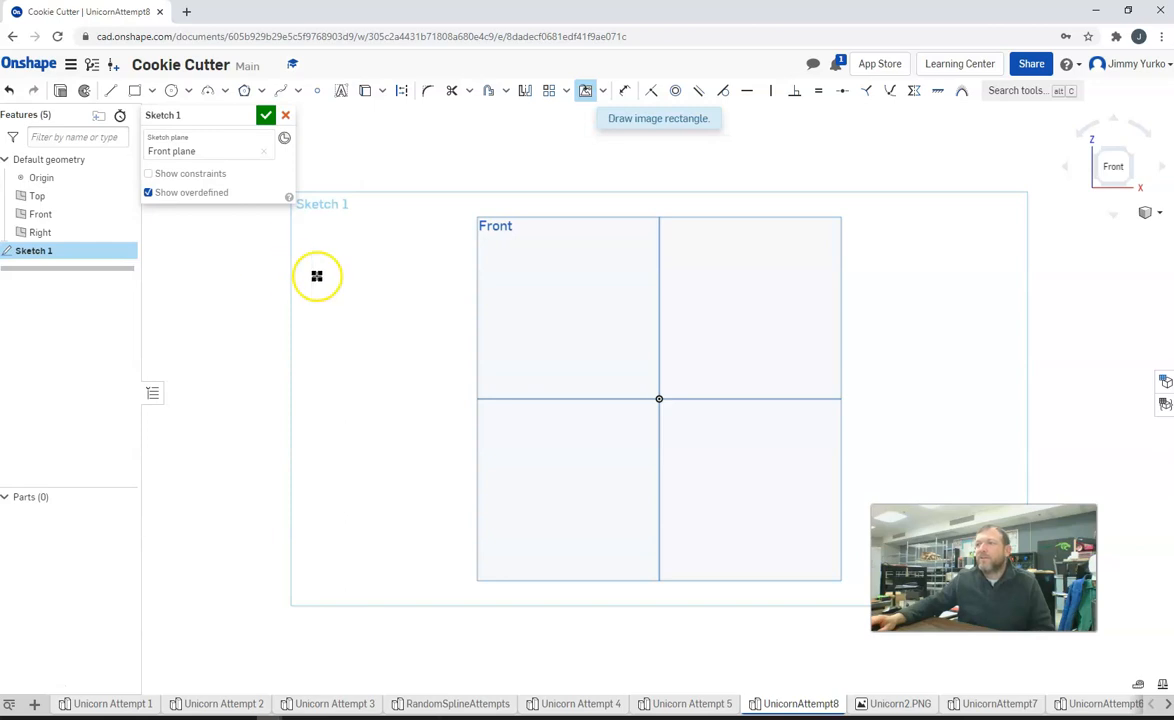
pyautogui.moveTo(630, 200)
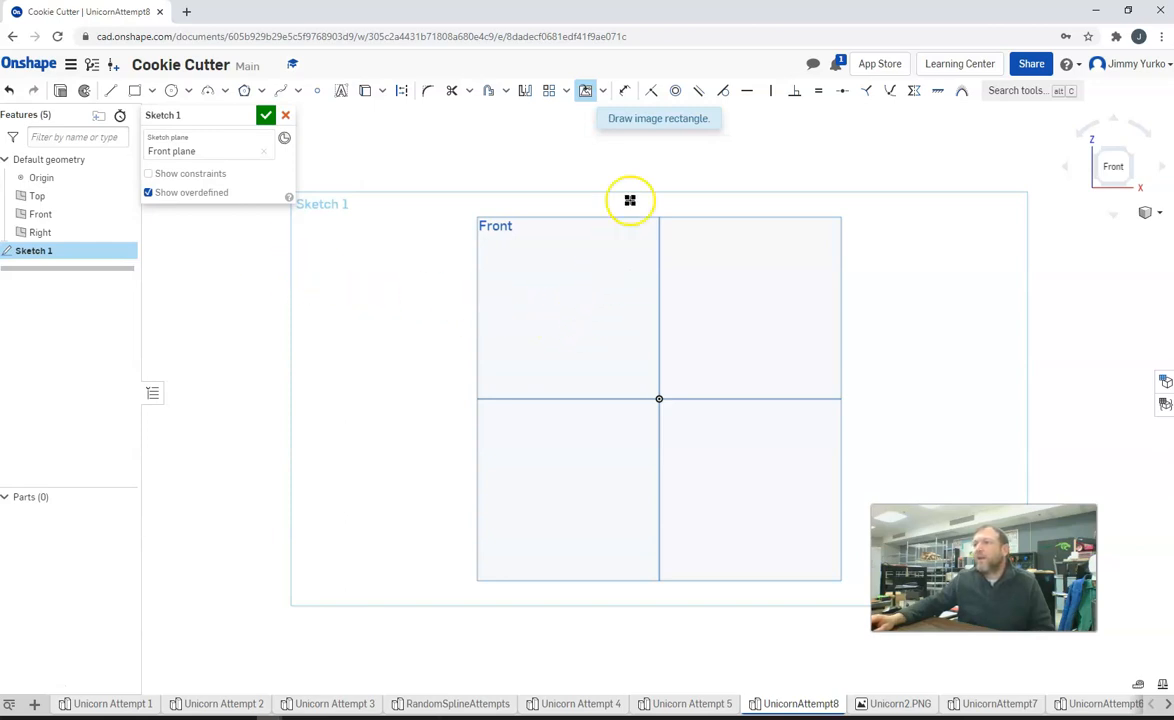
pyautogui.moveTo(658, 118)
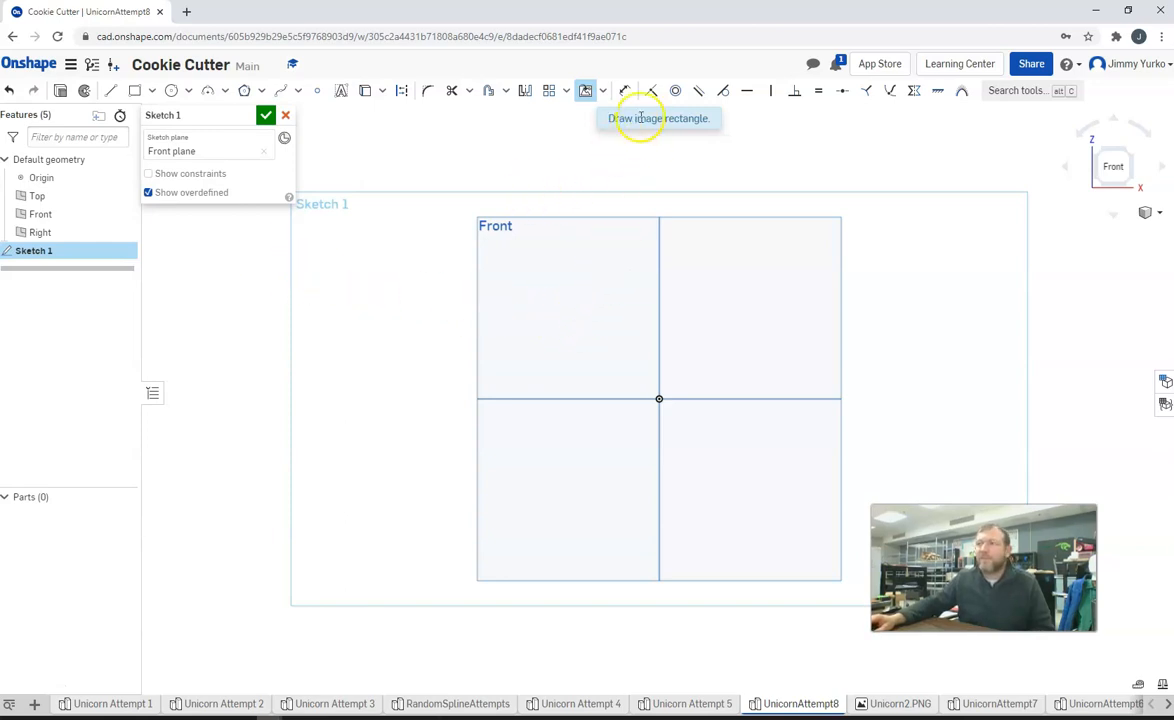
pyautogui.moveTo(716, 128)
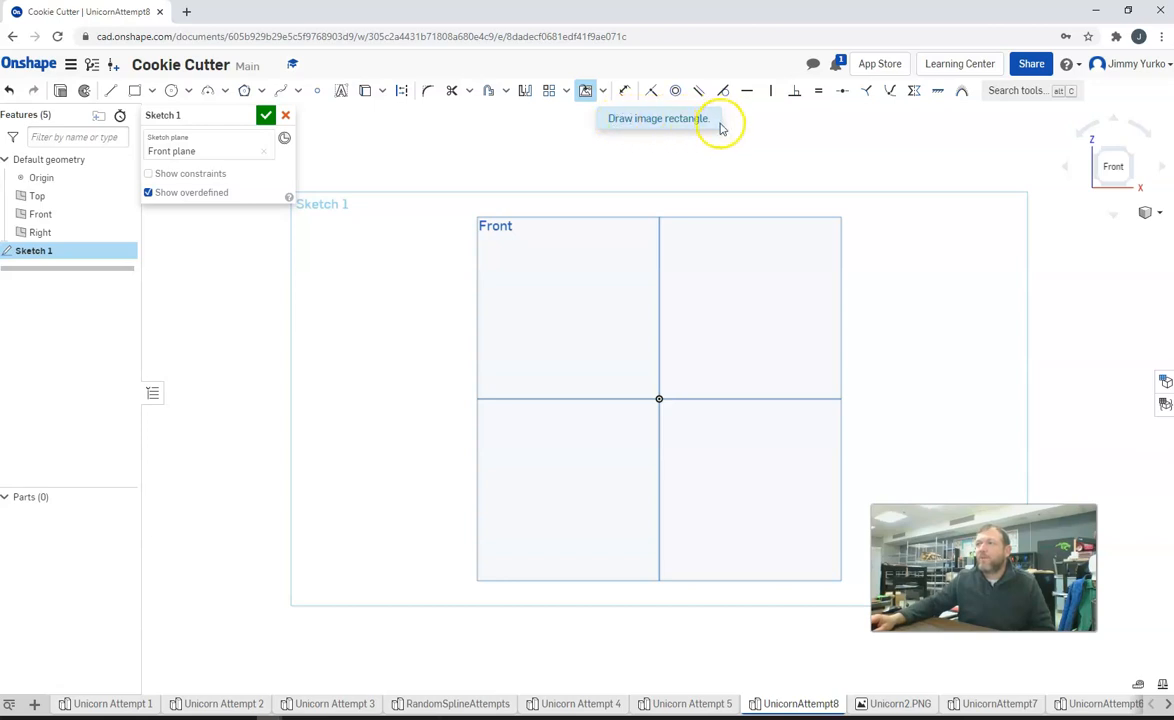
pyautogui.moveTo(570, 296); pyautogui.dragTo(736, 490)
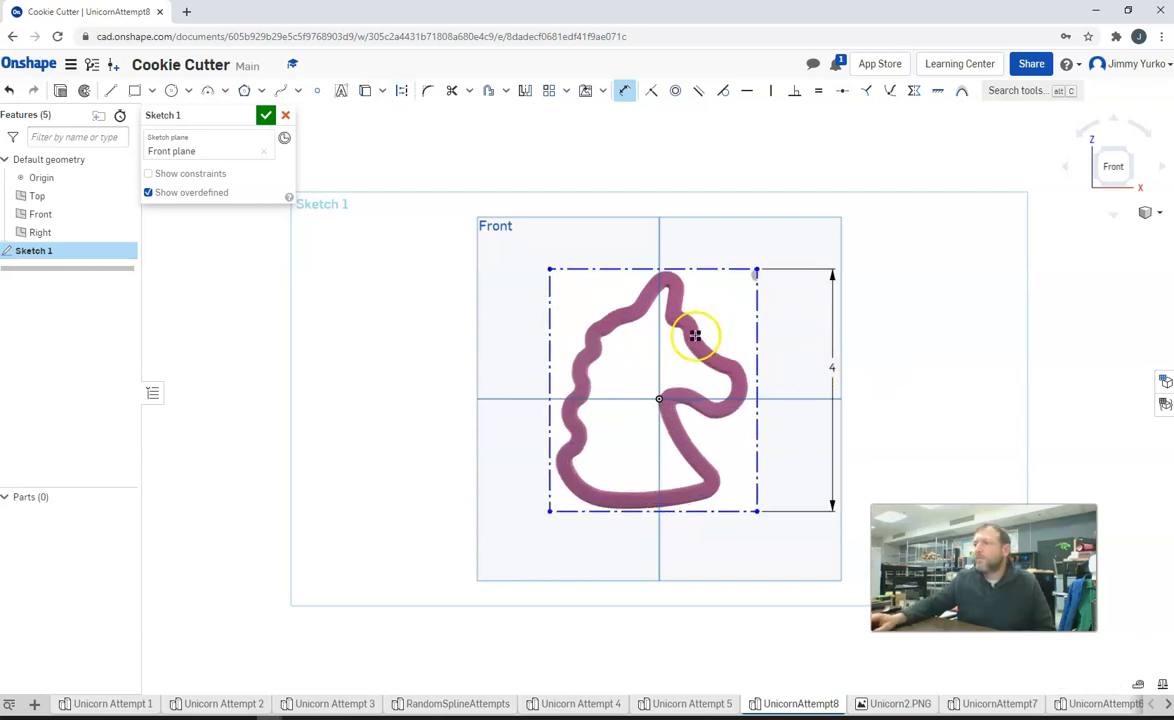
pyautogui.moveTo(616, 316)
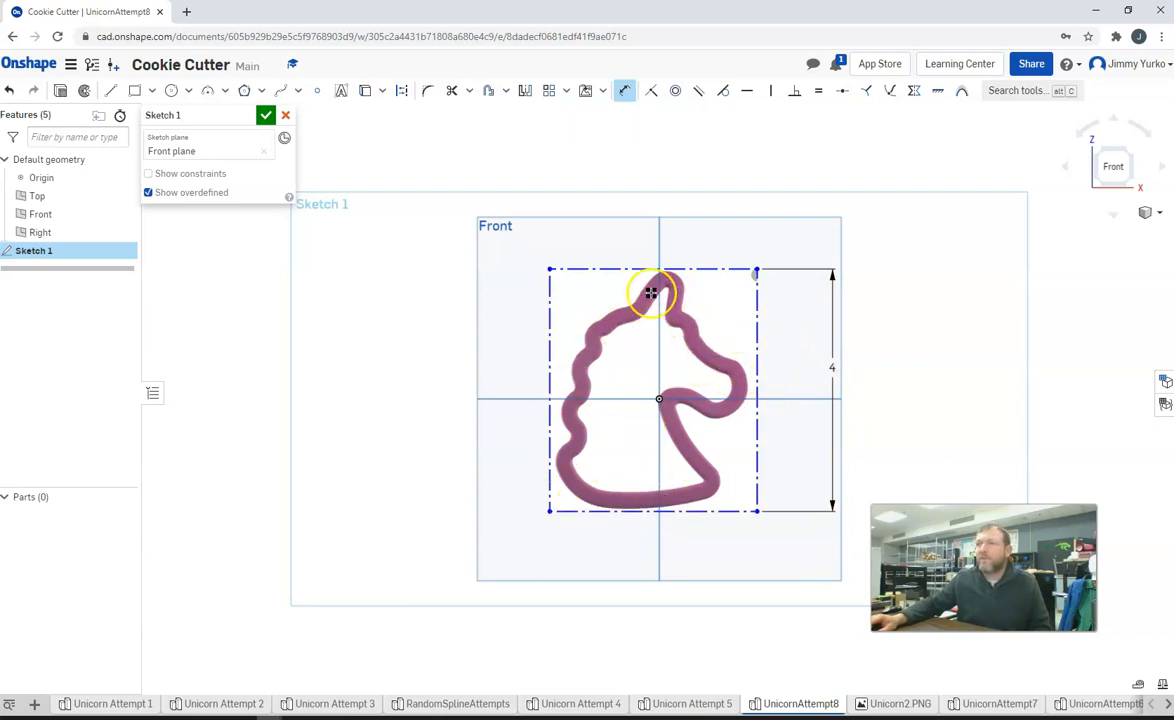
pyautogui.click(266, 114)
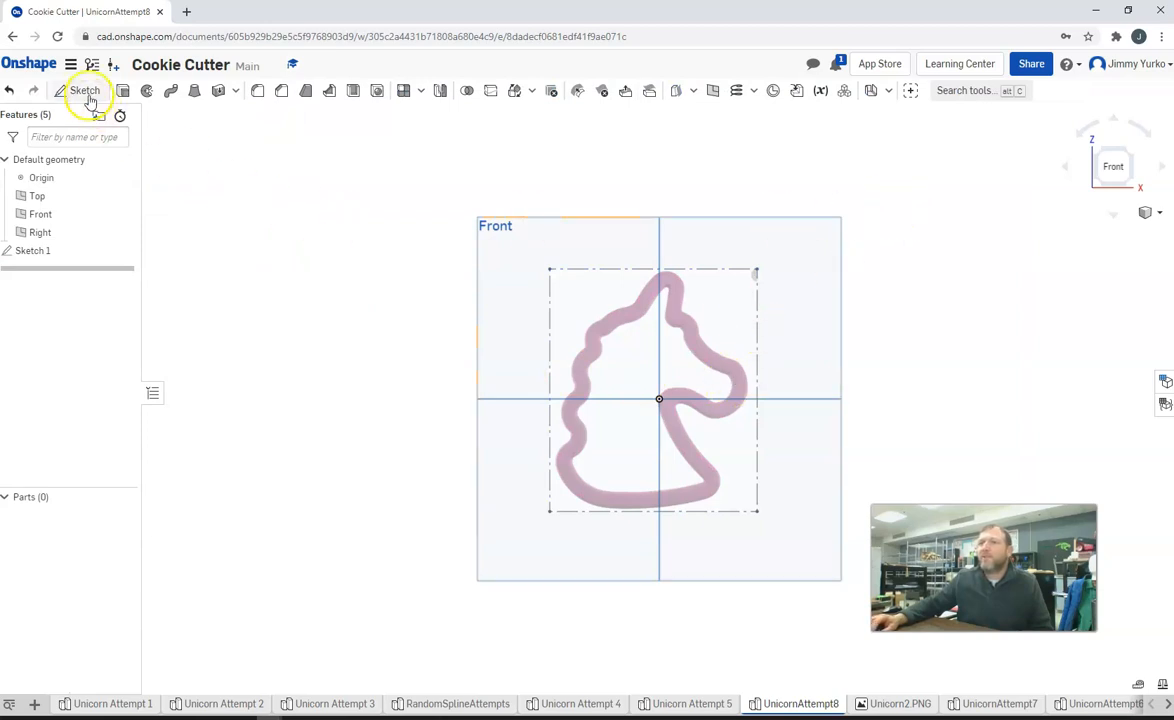
# Step: Start Sketch 2 on the Front plane for tracing the unicorn outline
pyautogui.click(84, 90)
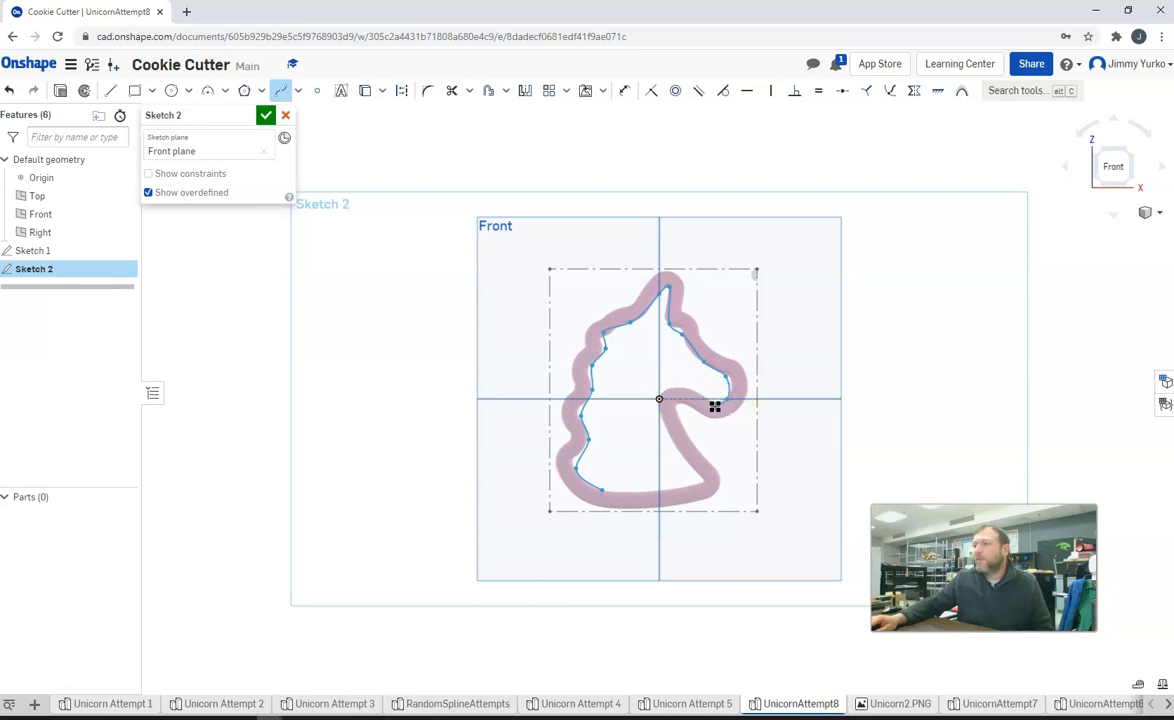
pyautogui.moveTo(694, 392)
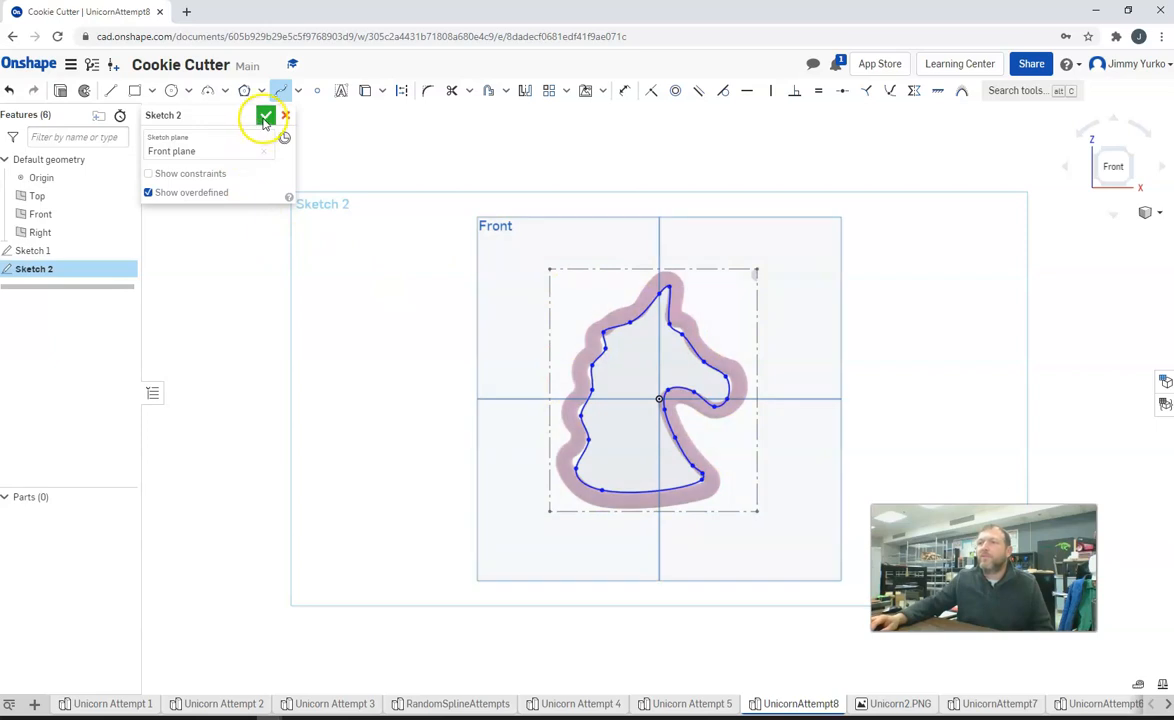
# Step: Finish Sketch 2, hide the image sketch and view the traced profile isometrically
pyautogui.click(266, 116)
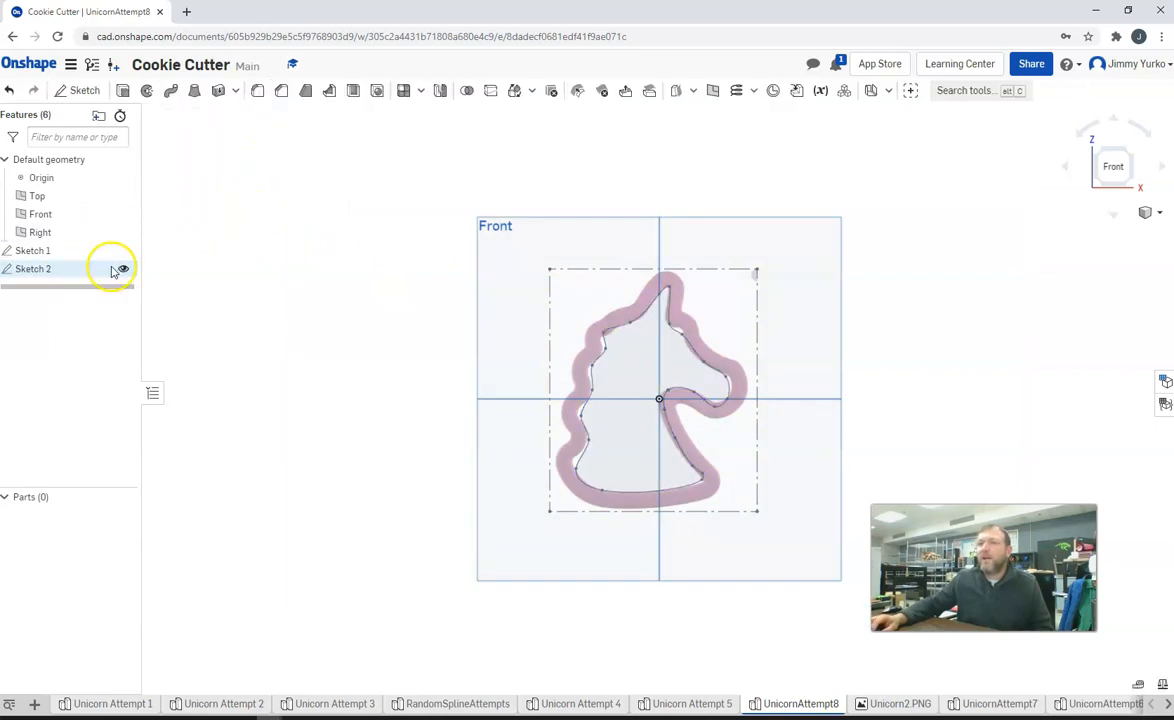
pyautogui.rightClick(32, 250)
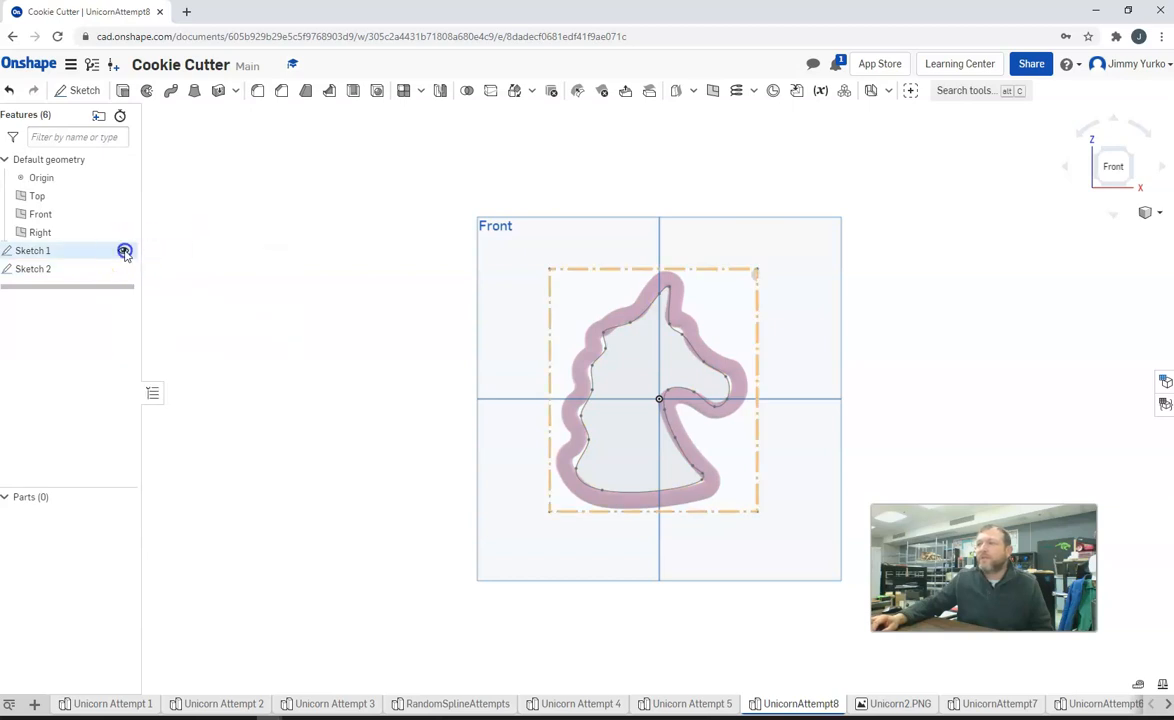
pyautogui.click(124, 250)
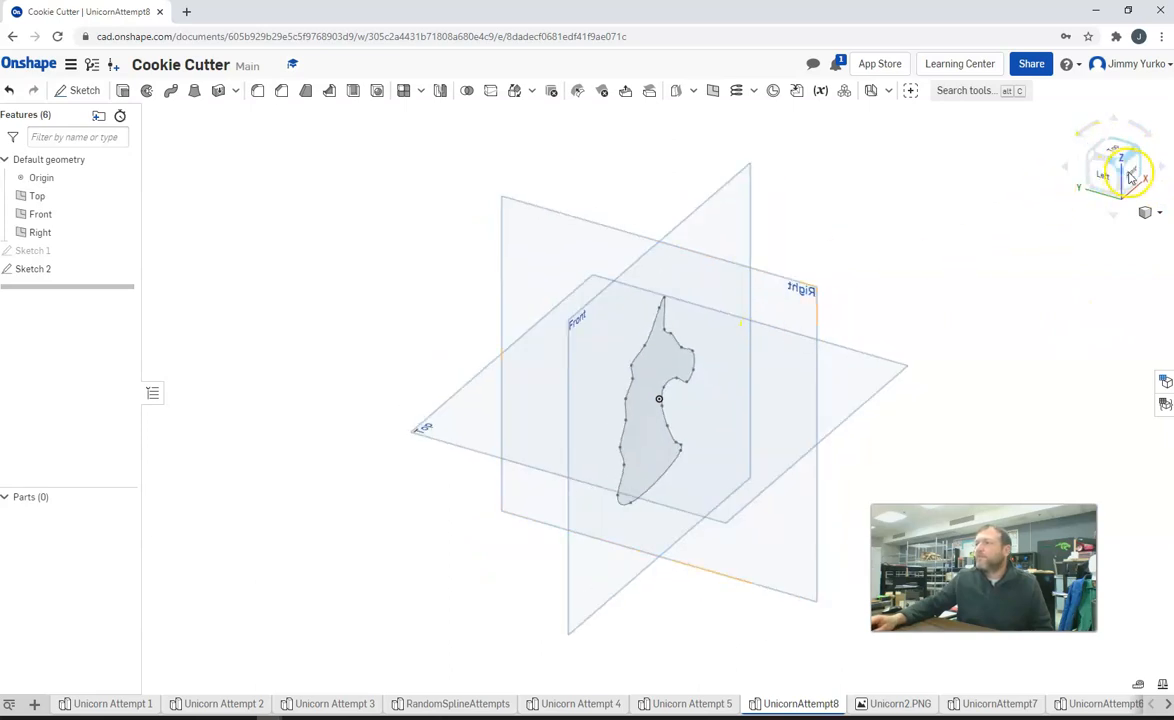
pyautogui.click(1114, 166)
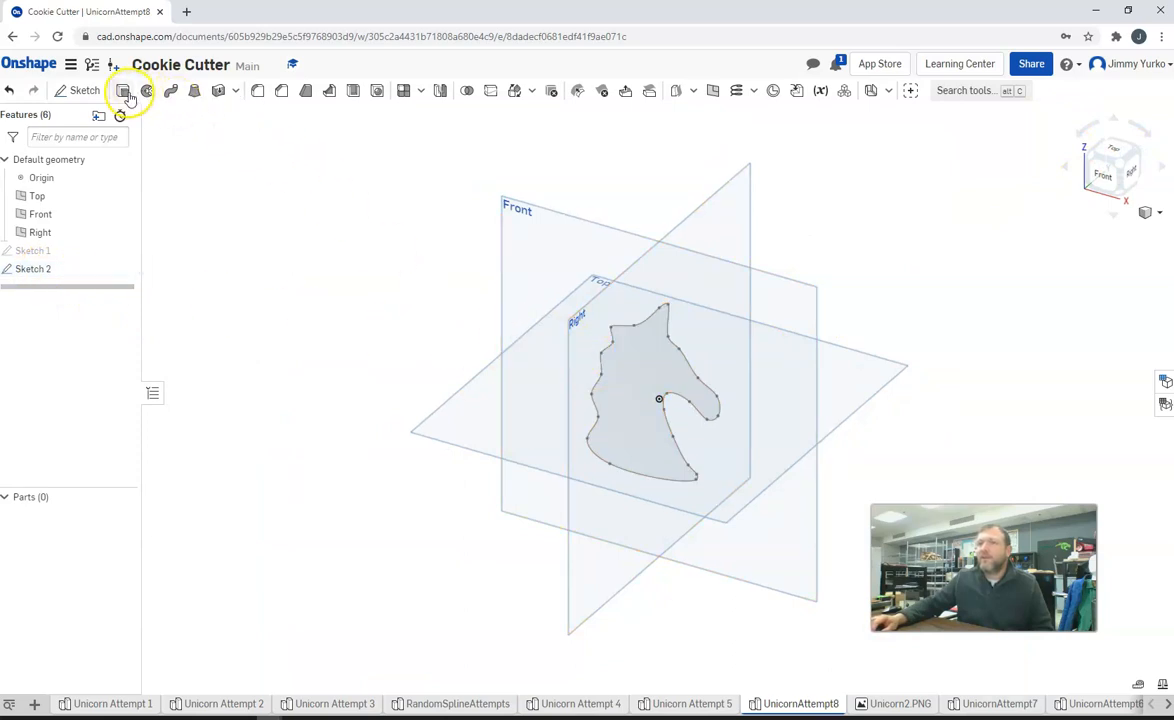
# Step: Start an Extrude on the traced unicorn profile from Sketch 2
pyautogui.click(128, 90)
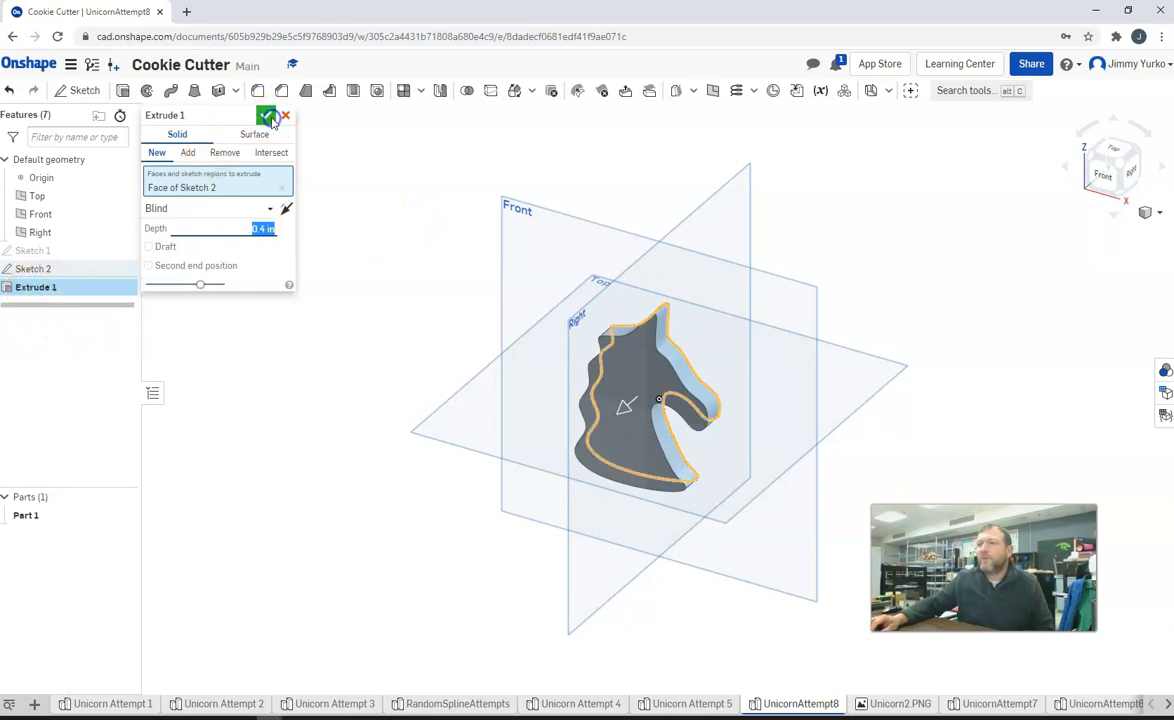
# Step: Confirm Extrude 1 and shell the solid into a thin-walled open cutter
pyautogui.click(268, 116)
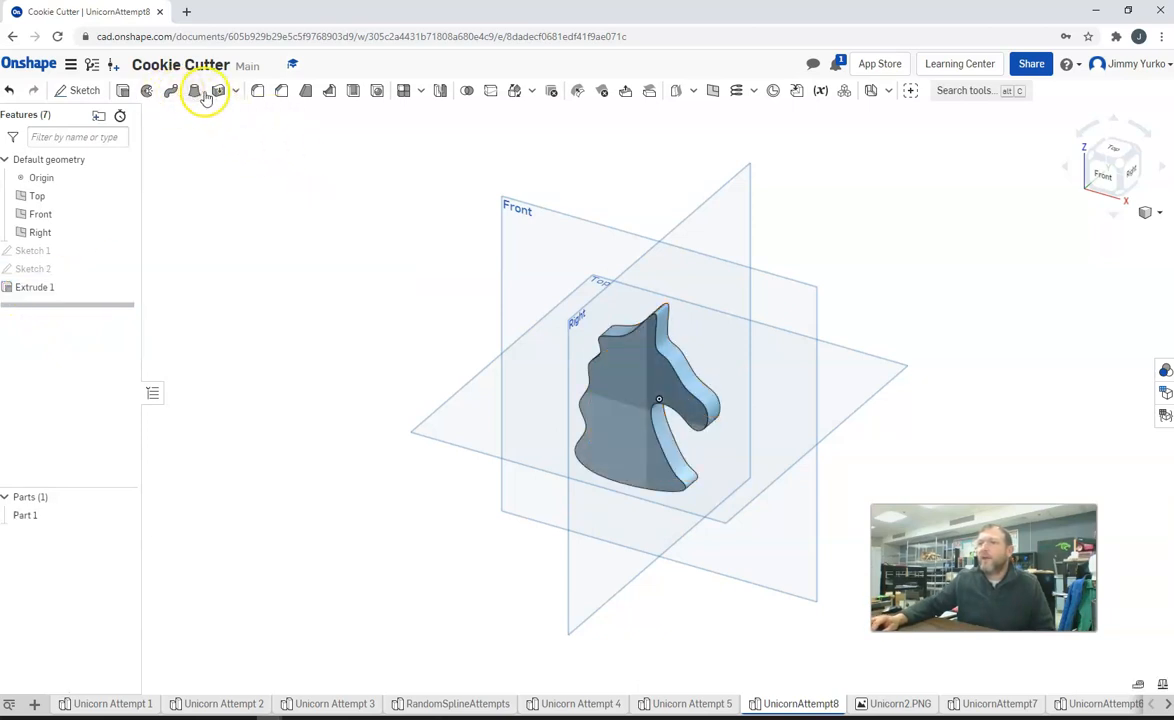
pyautogui.moveTo(354, 96)
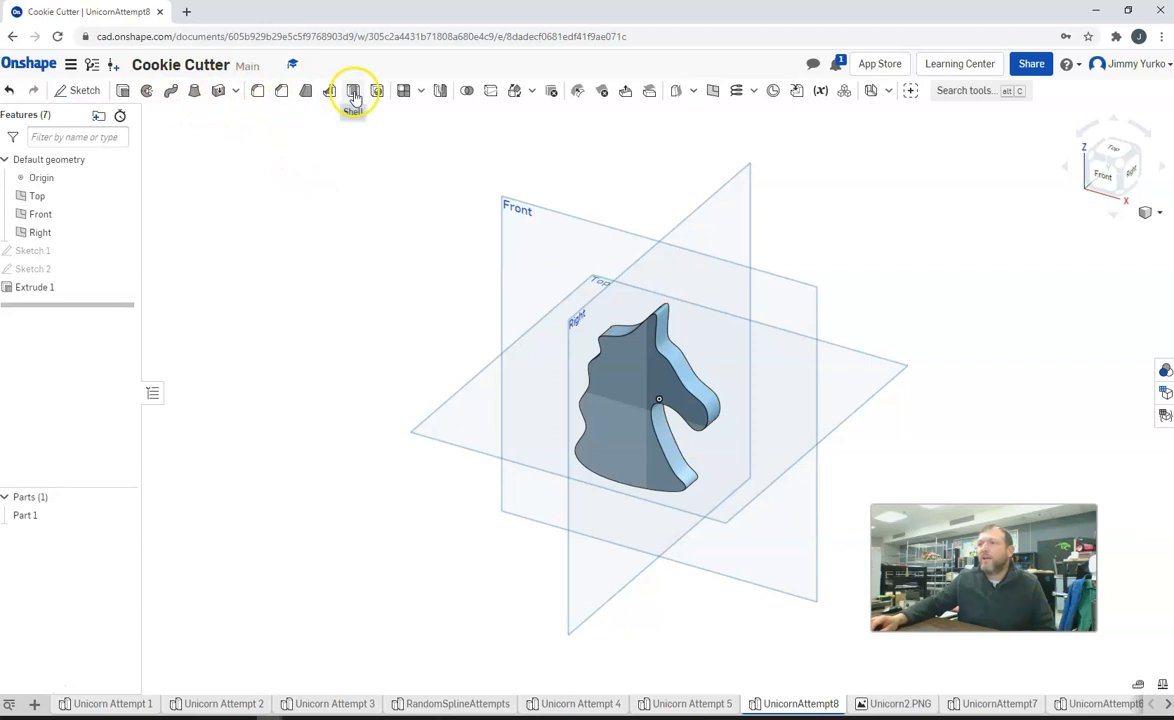
pyautogui.click(352, 90)
pyautogui.write('06')
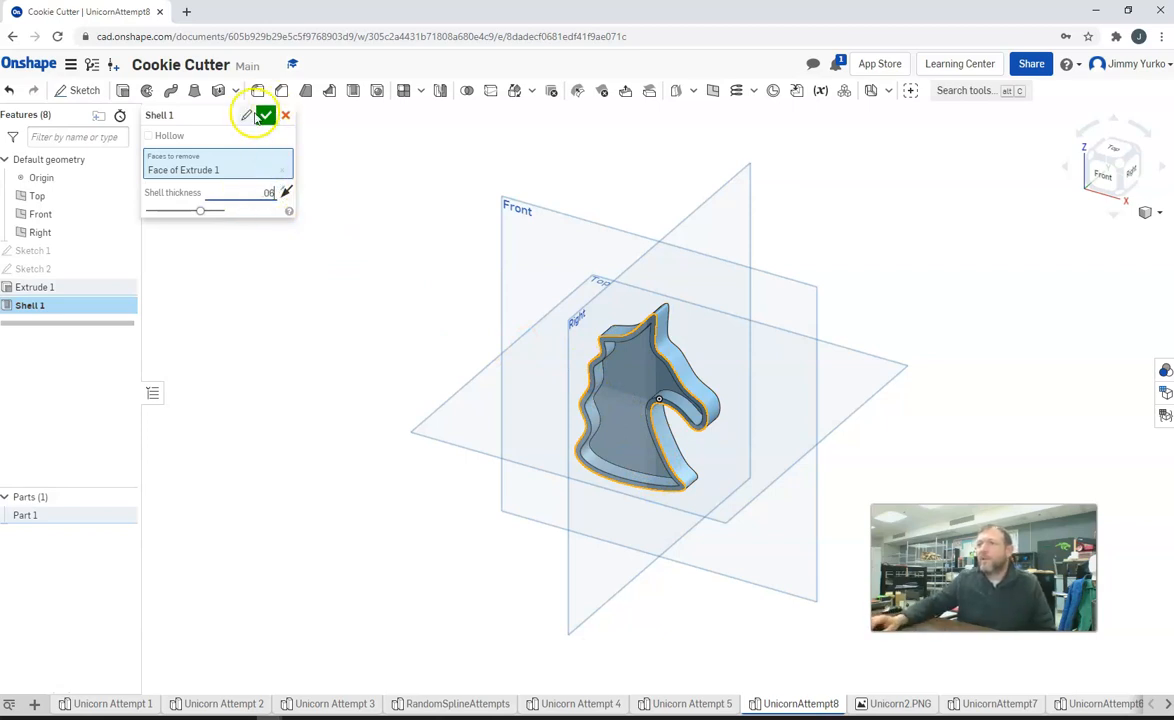
pyautogui.click(266, 114)
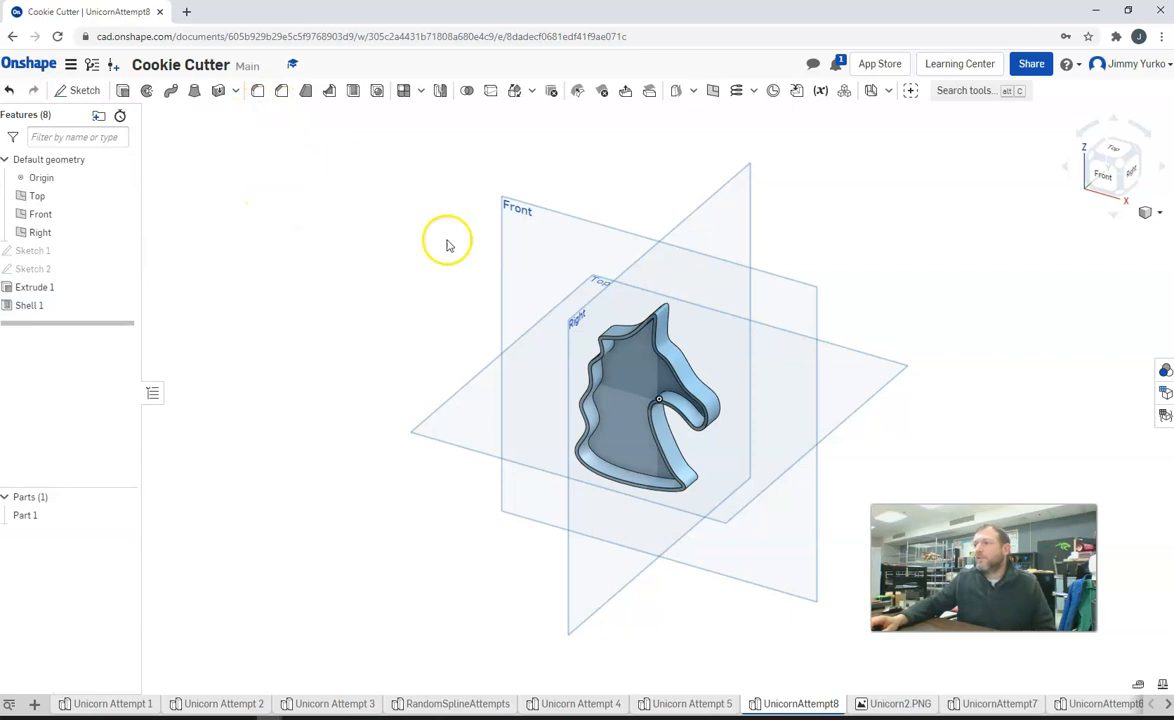
pyautogui.moveTo(448, 244); pyautogui.dragTo(576, 236)
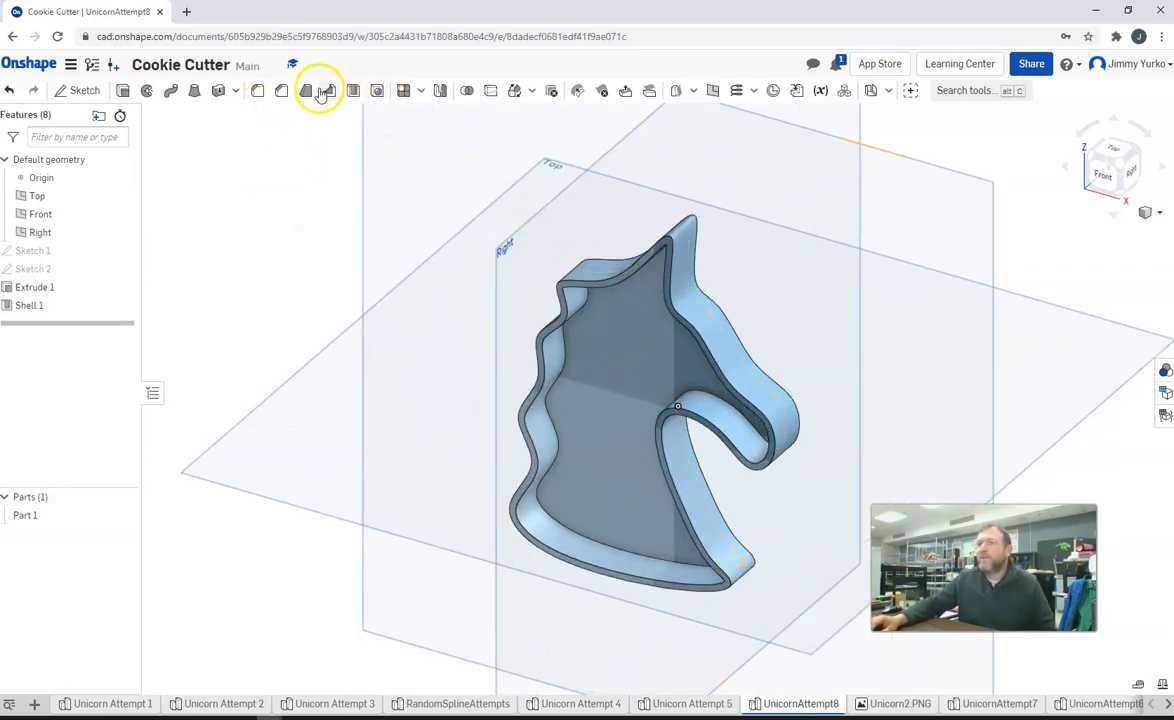
# Step: Start a chamfer on the wall's rim edge and select its distance value to change
pyautogui.click(320, 90)
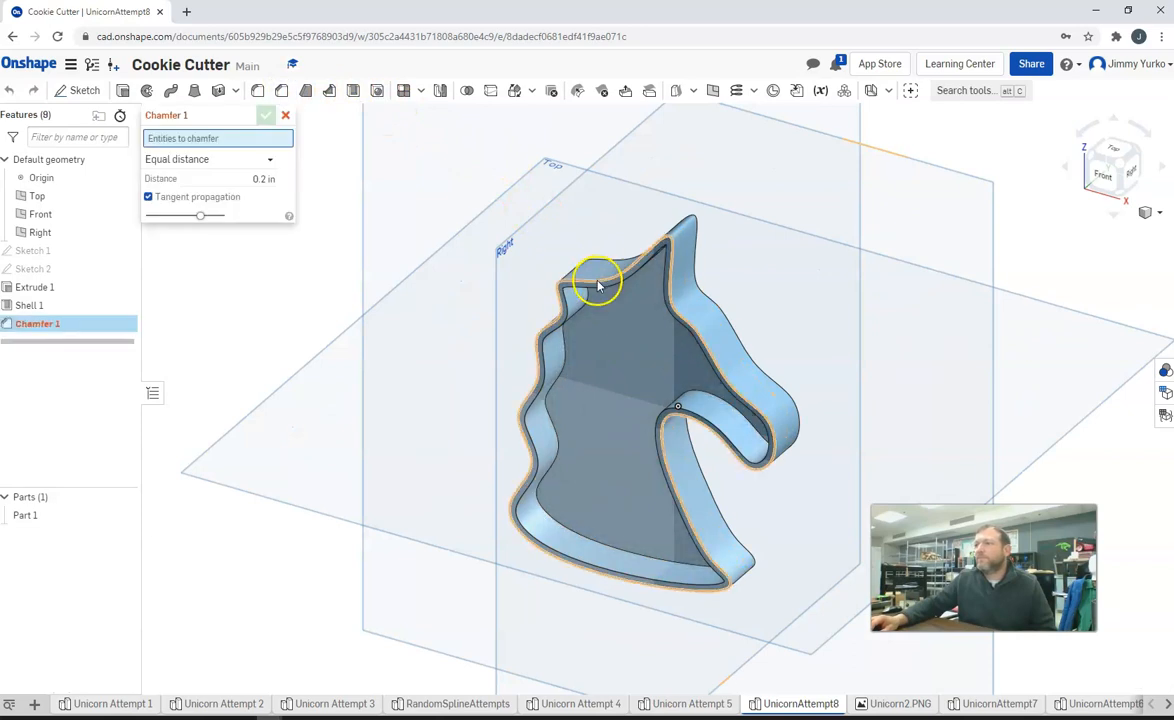
pyautogui.click(596, 280)
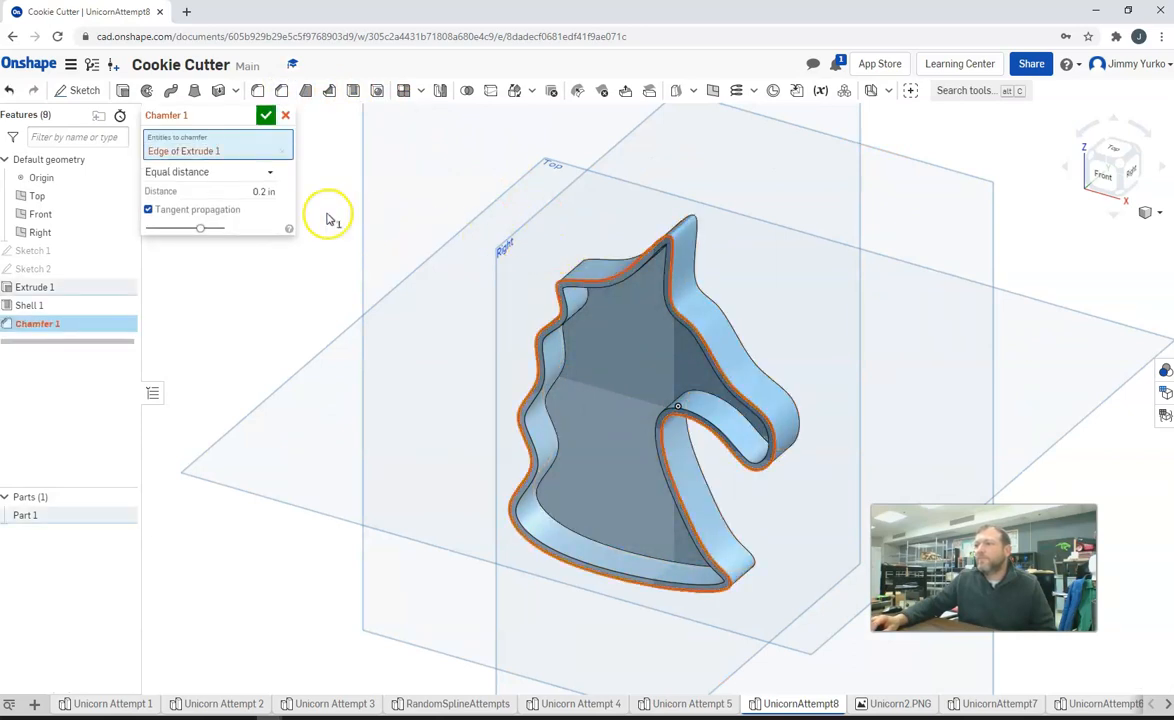
pyautogui.tripleClick(260, 192)
pyautogui.write('.0001')
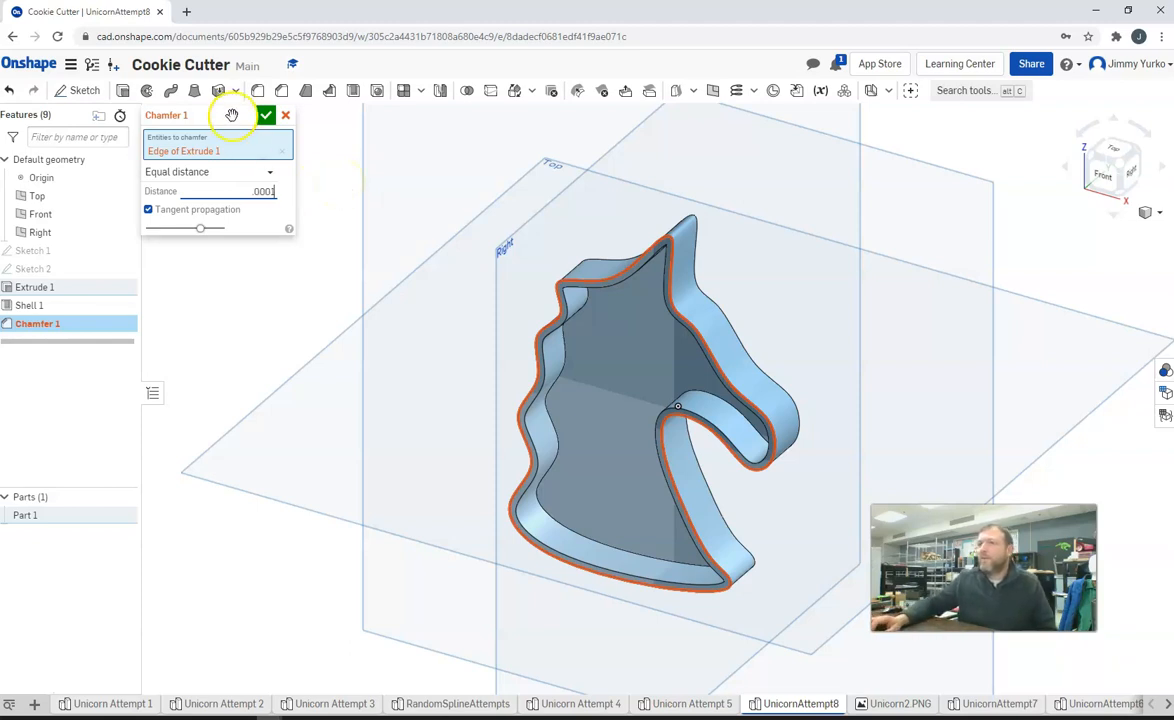
# Step: Cancel Chamfer 1 without applying it and zoom back out
pyautogui.click(286, 114)
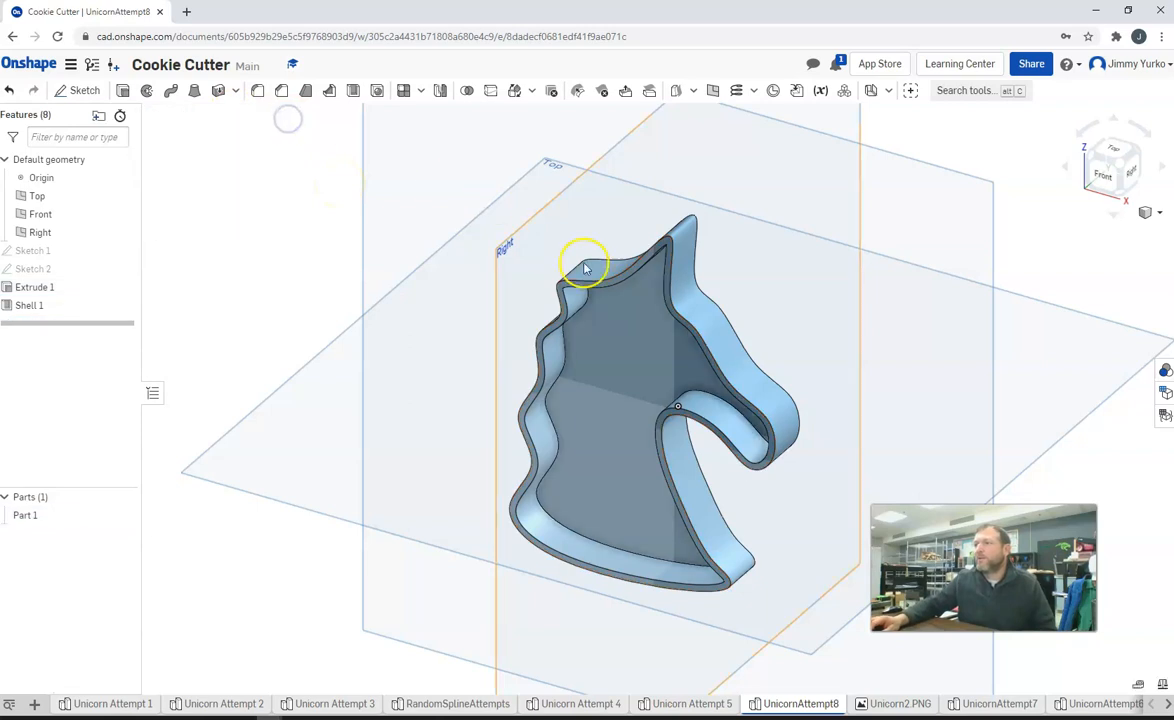
pyautogui.moveTo(496, 276)
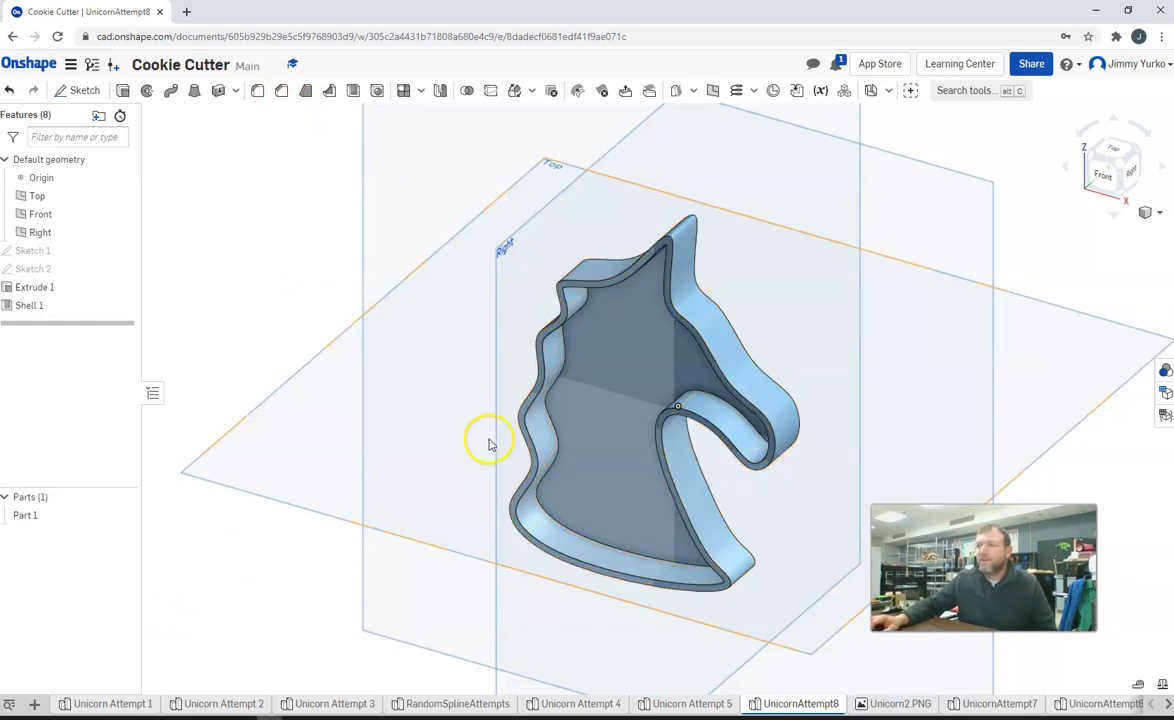
pyautogui.moveTo(436, 282)
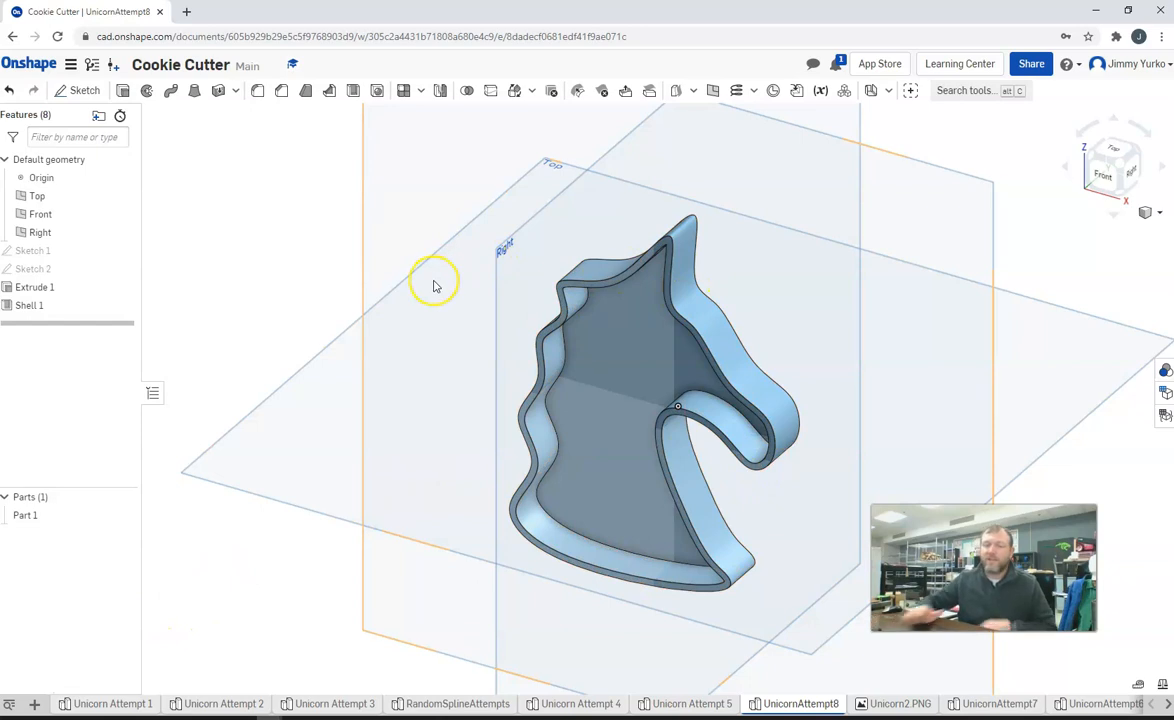
pyautogui.moveTo(436, 284)
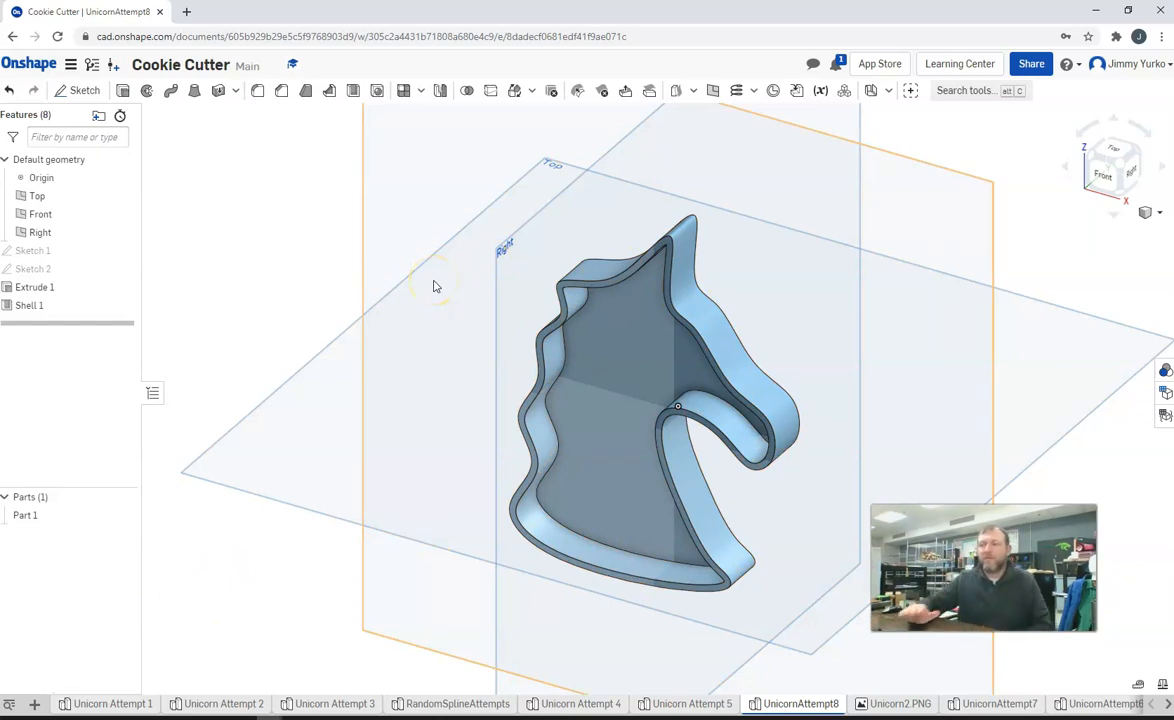
pyautogui.moveTo(492, 192)
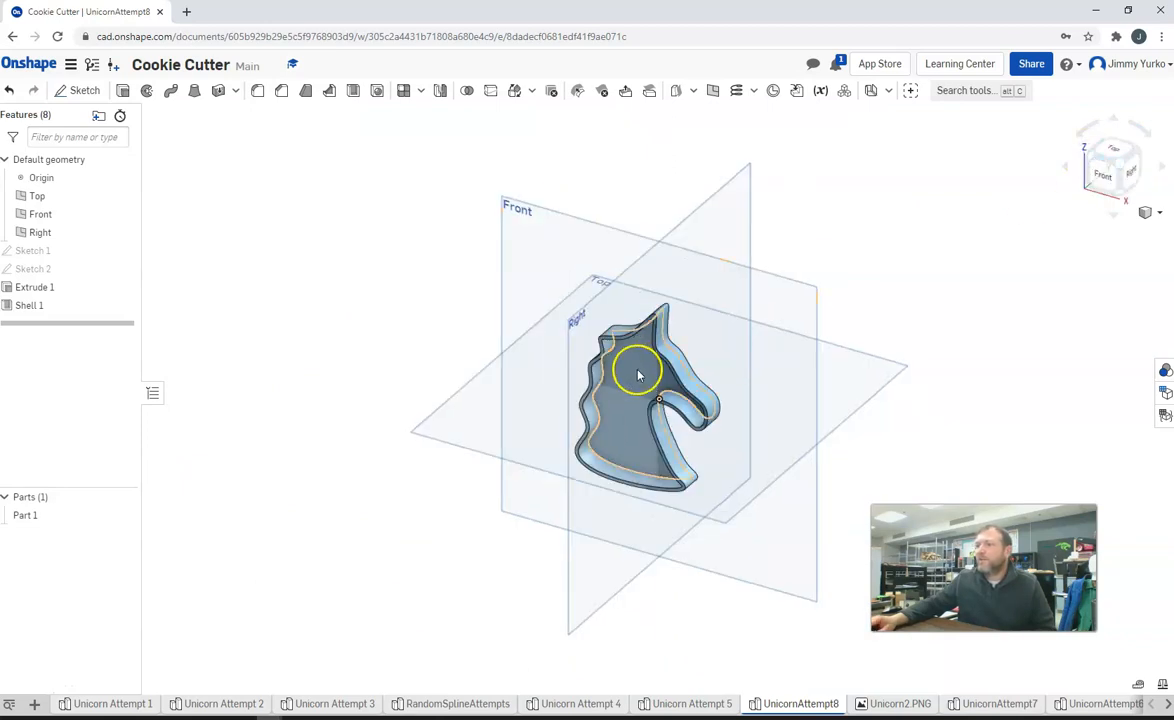
pyautogui.scroll(3)
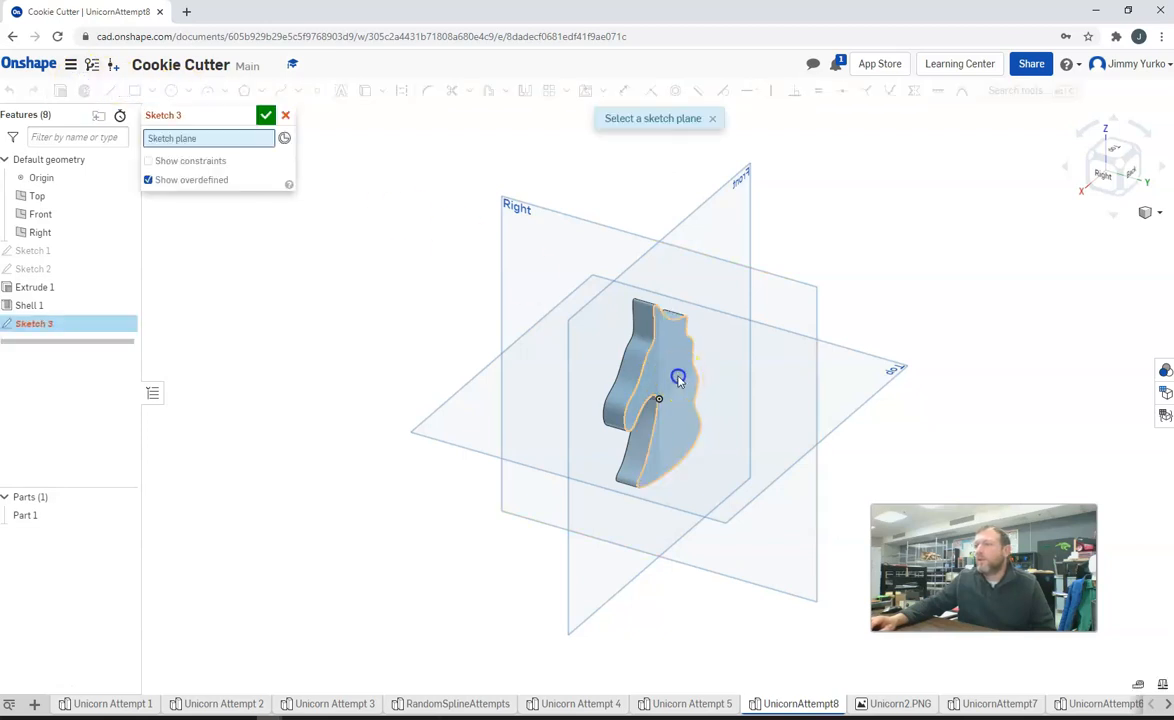
# Step: Place Sketch 3 on the part's flat face, attempt the offset outline, close it and return to 3D view
pyautogui.click(678, 376)
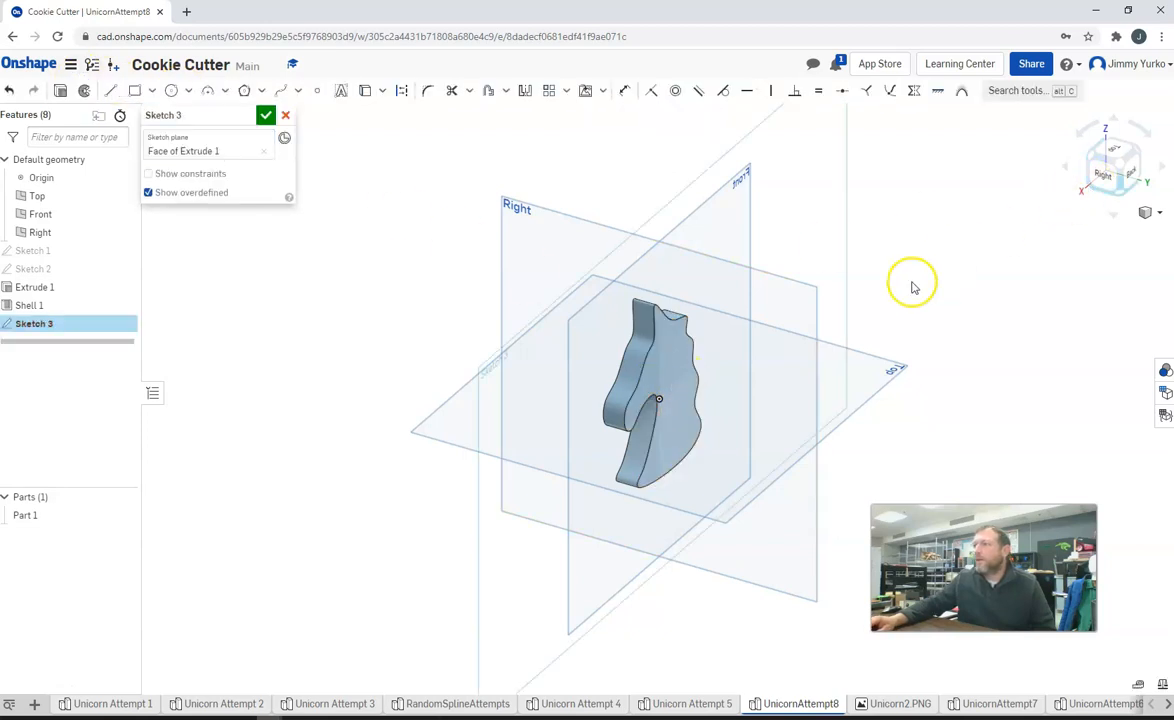
pyautogui.rightClick(912, 284)
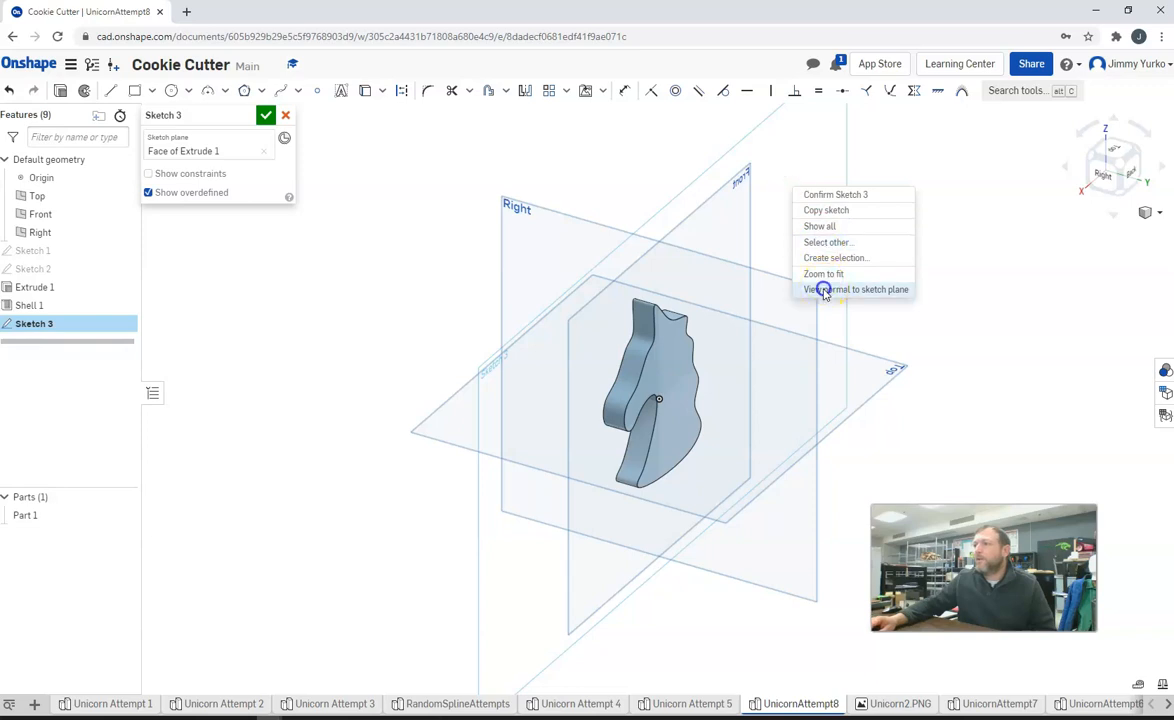
pyautogui.click(856, 288)
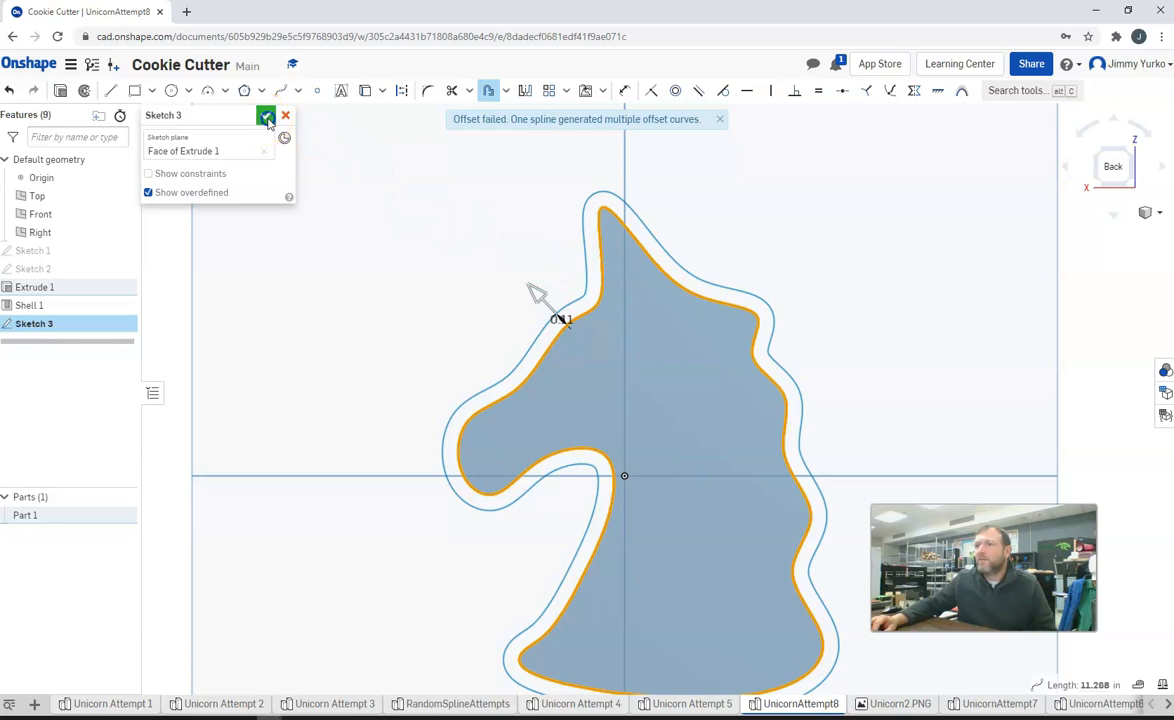
pyautogui.click(266, 114)
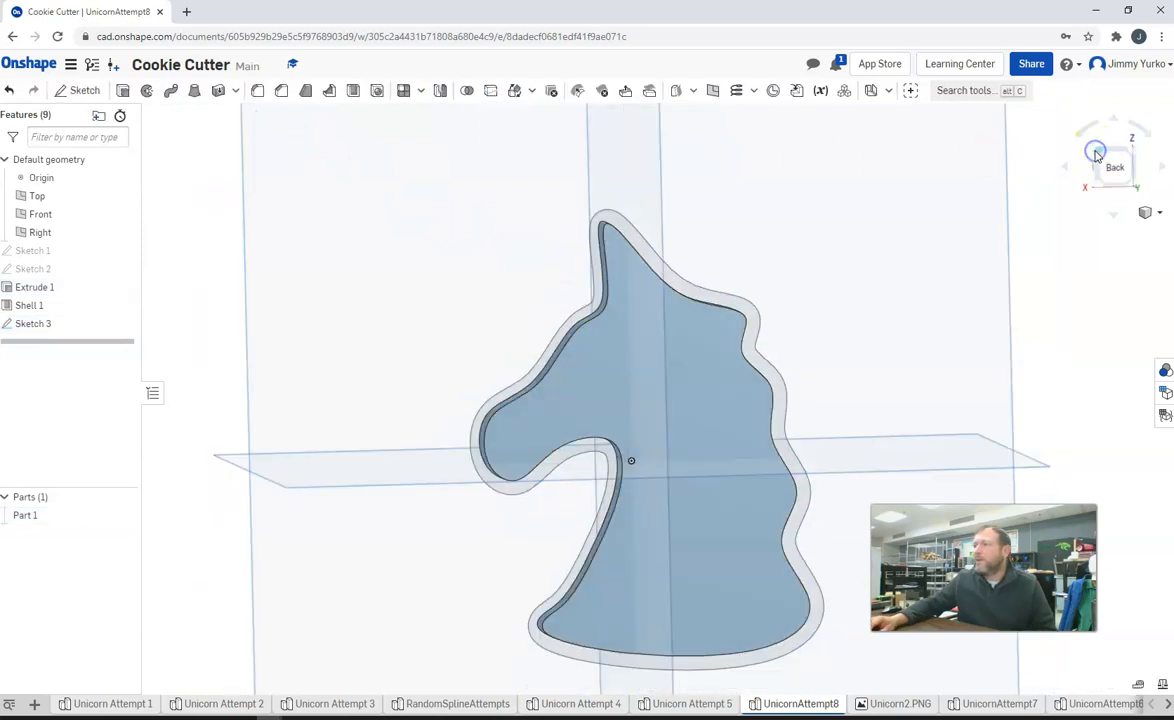
pyautogui.click(1114, 160)
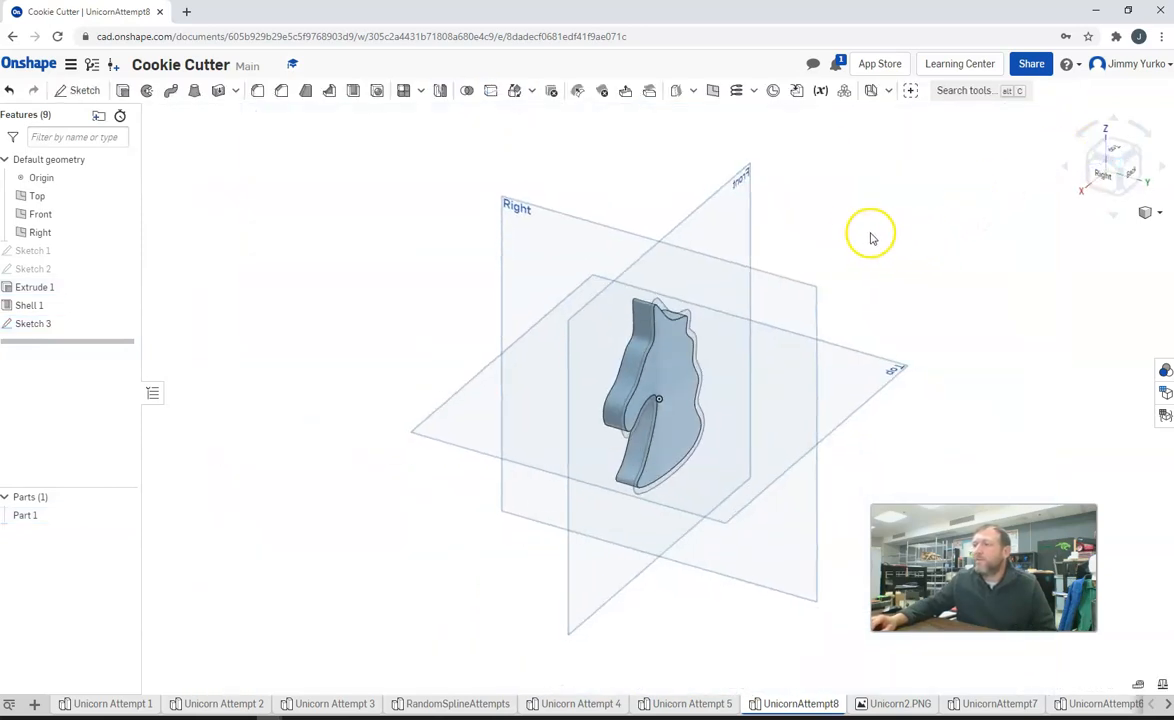
pyautogui.moveTo(444, 108)
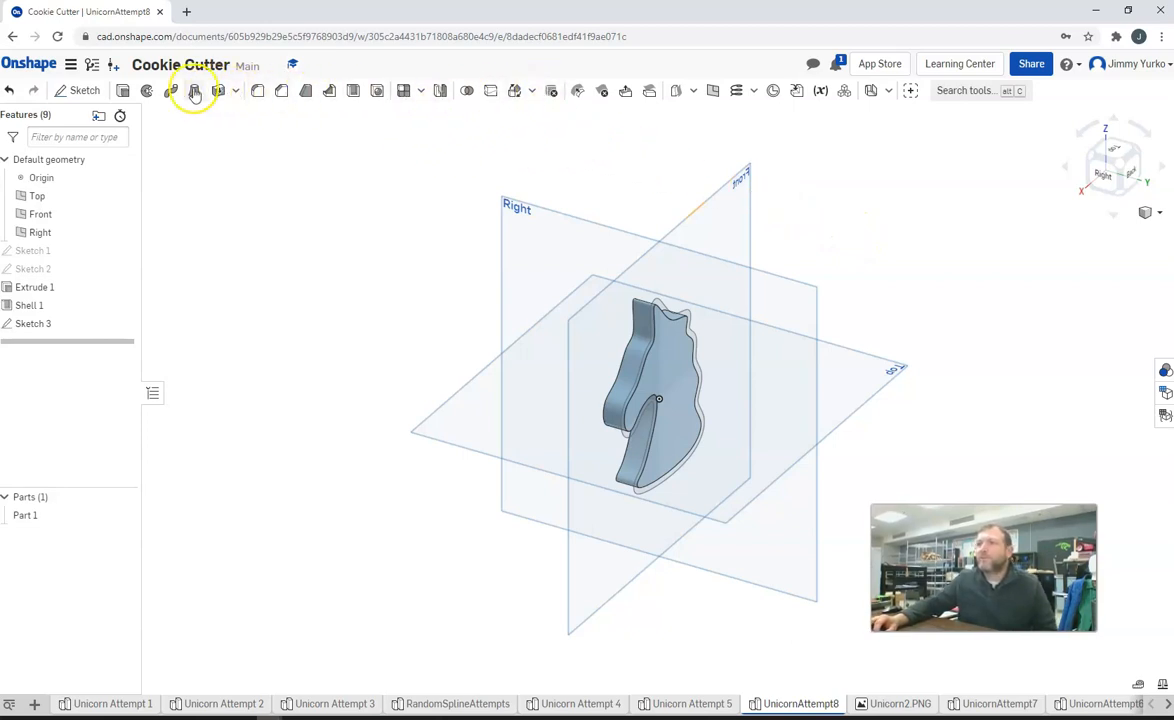
# Step: Extrude the Sketch 3 band as an Add feature forming a flat rim on the unicorn part
pyautogui.click(196, 92)
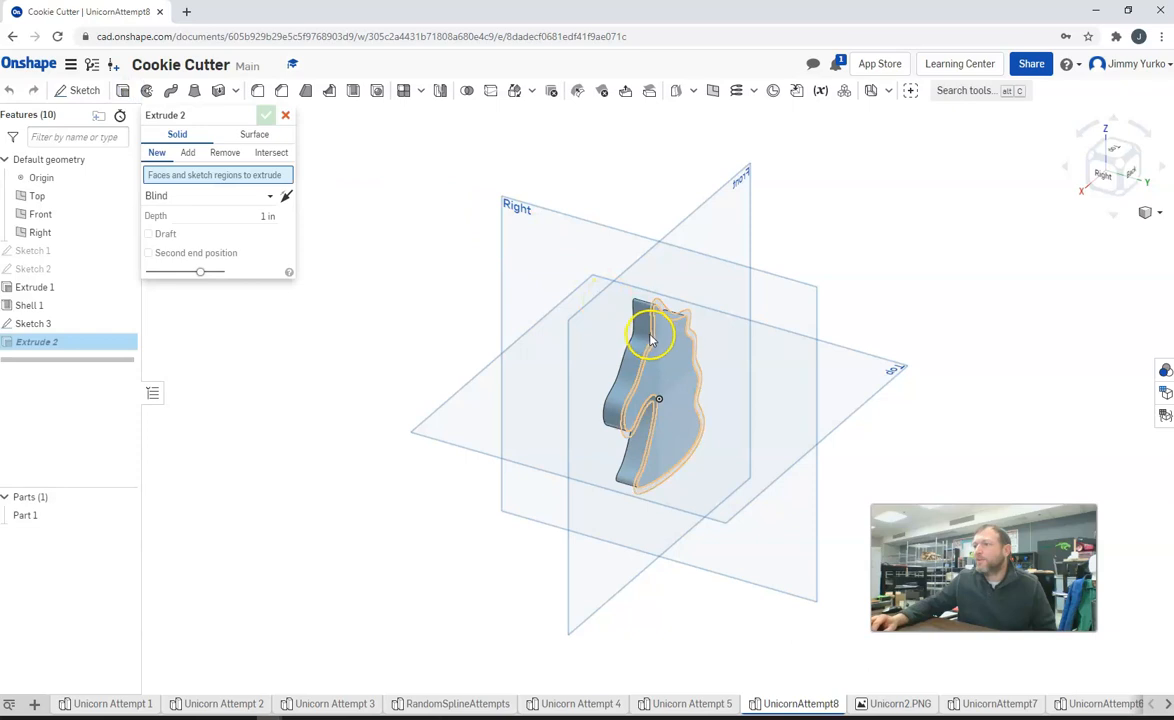
pyautogui.click(650, 336)
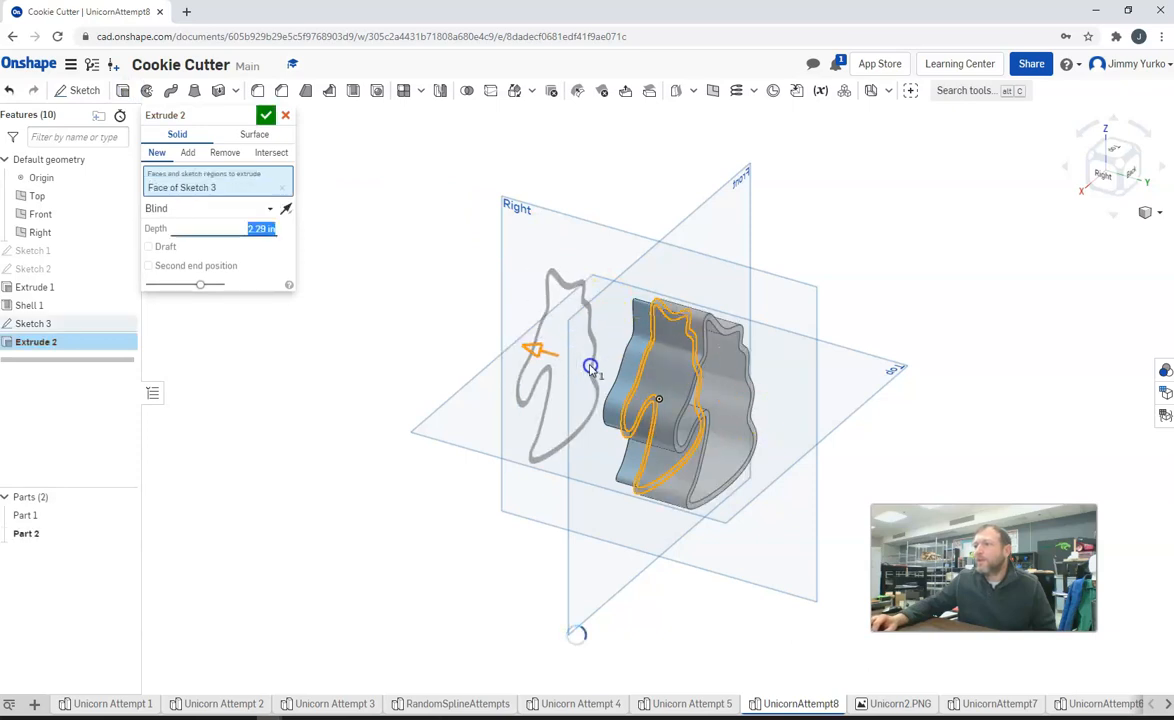
pyautogui.click(188, 152)
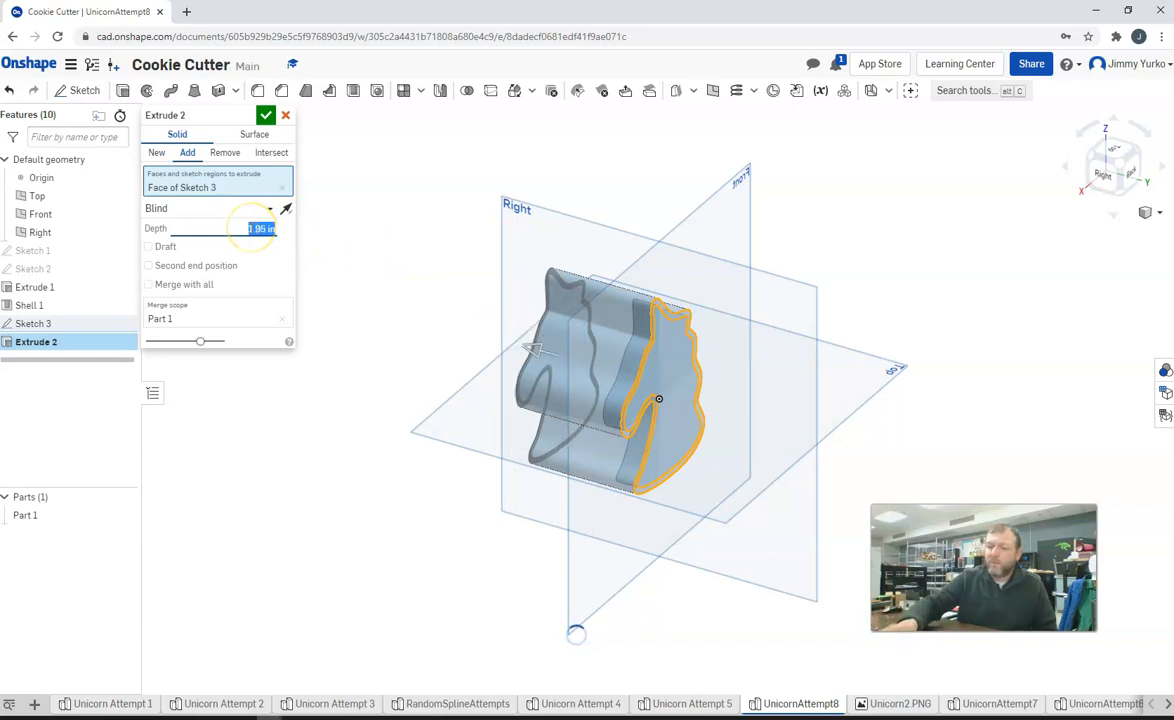
pyautogui.click(266, 114)
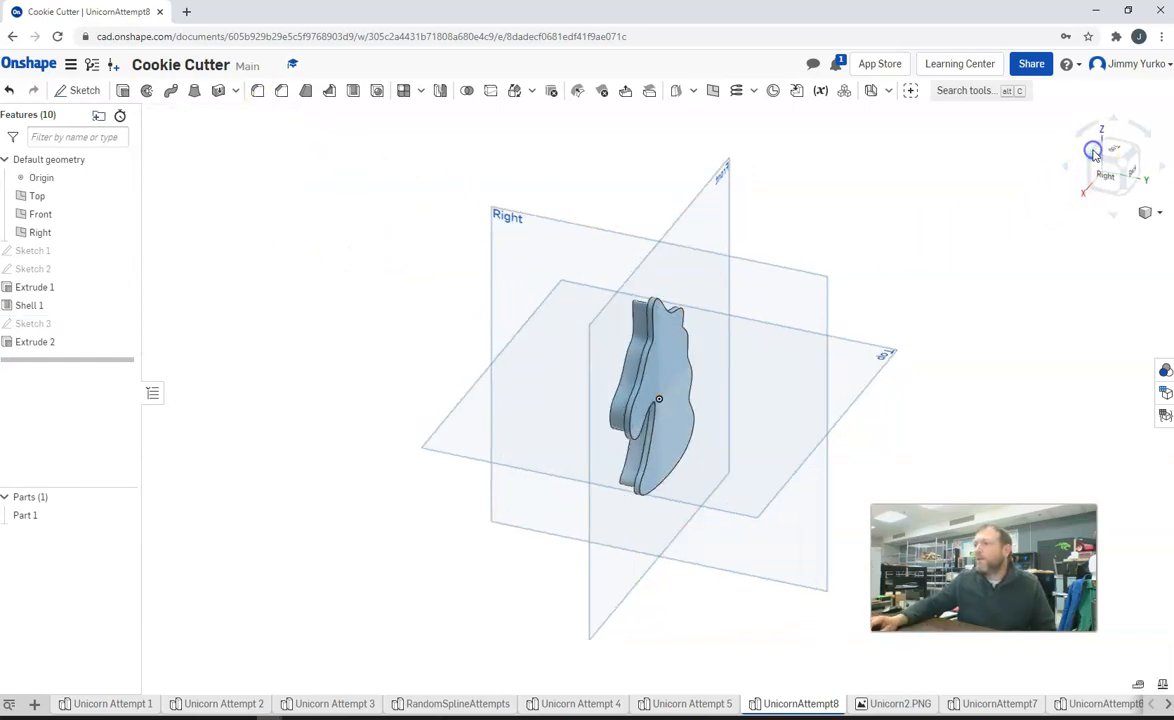
pyautogui.click(1112, 150)
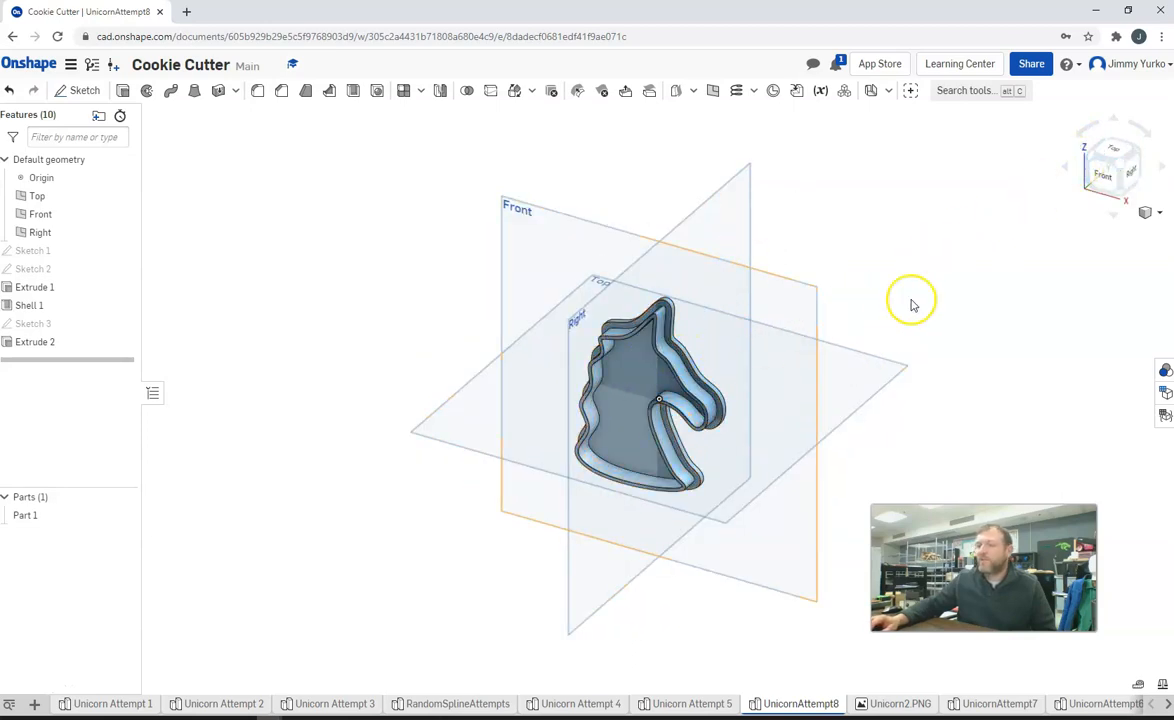
pyautogui.click(1136, 152)
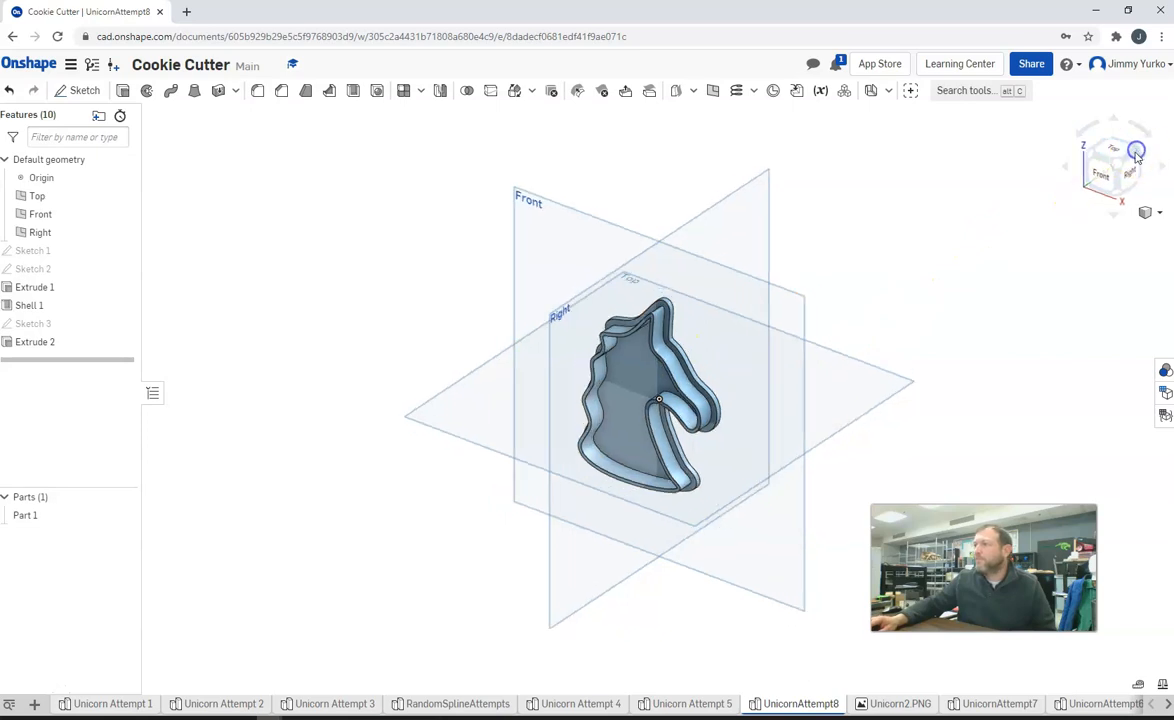
# Step: Draw Sketch 4 as a closed inner spline on the Extrude 1 face, viewed normal to the plane
pyautogui.click(1136, 152)
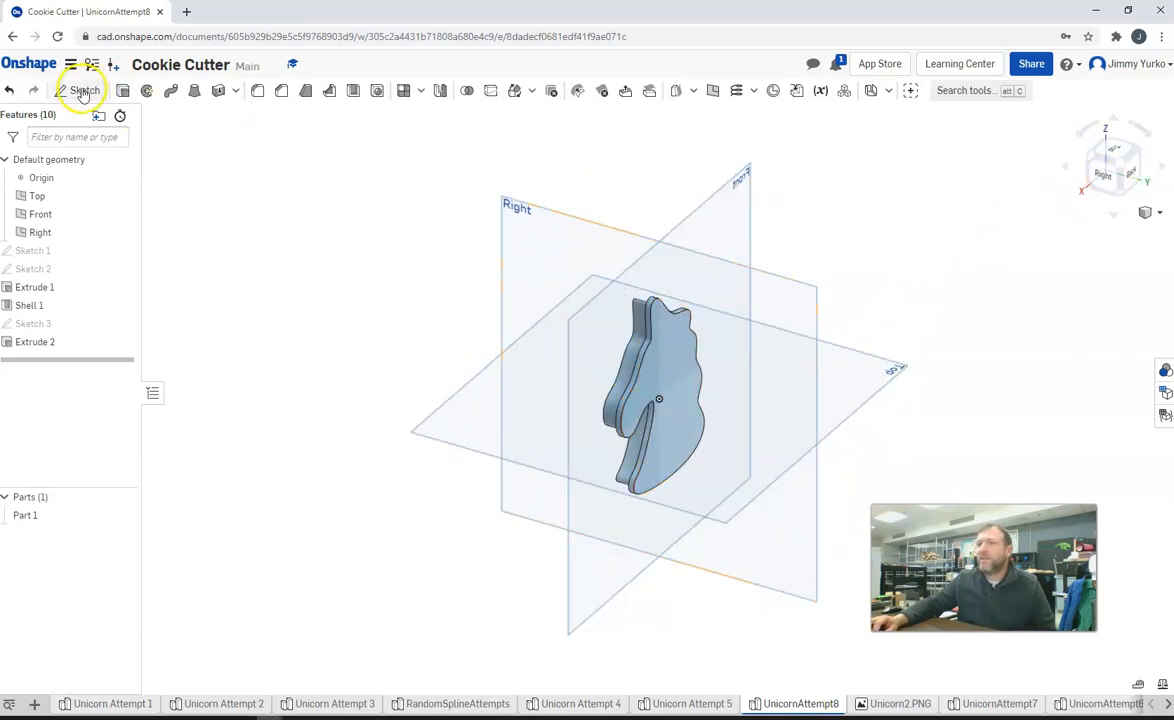
pyautogui.click(84, 90)
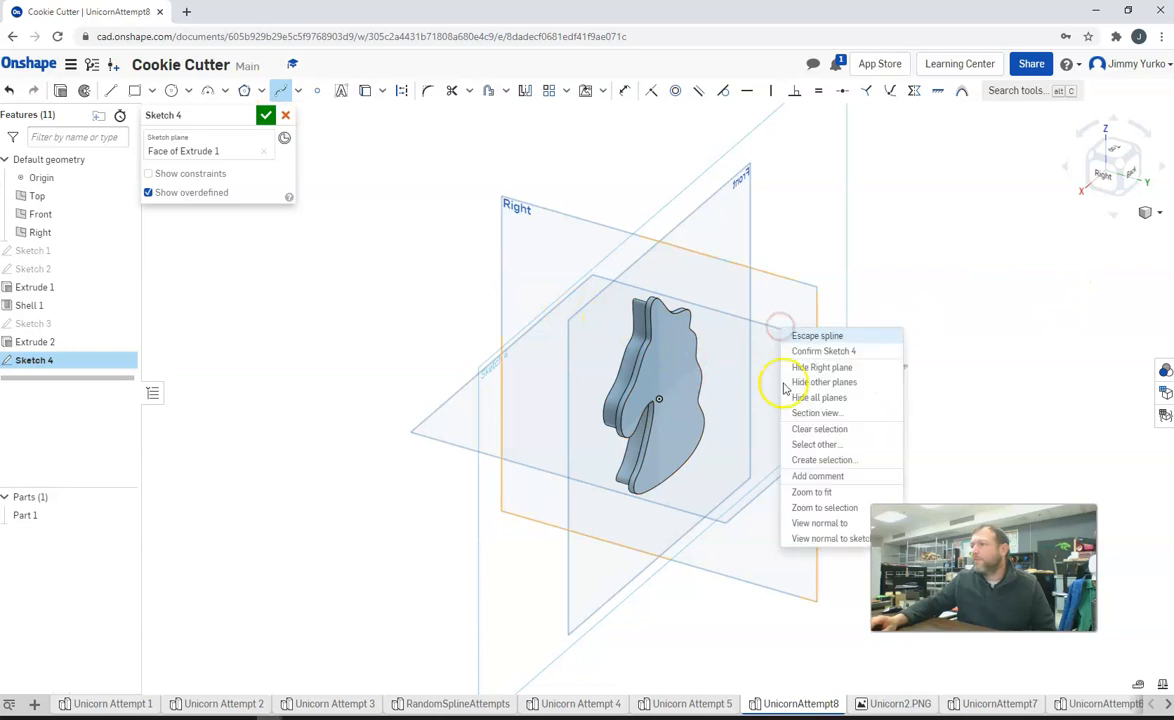
pyautogui.click(830, 538)
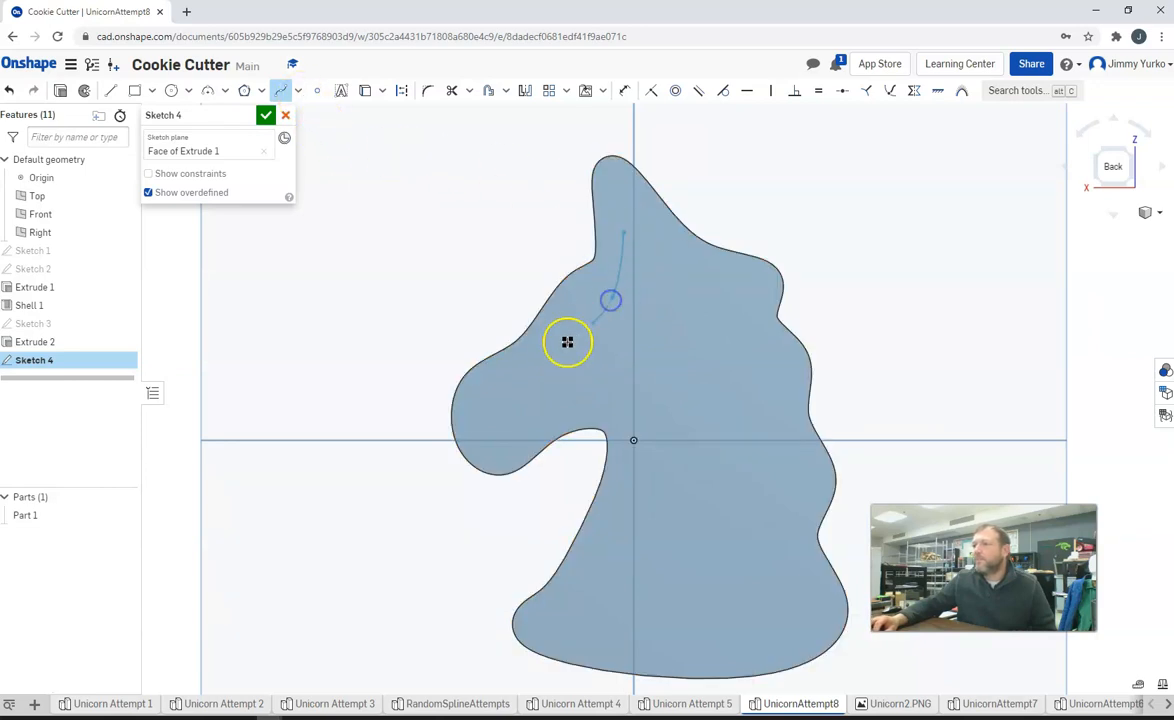
pyautogui.moveTo(568, 342); pyautogui.dragTo(564, 418)
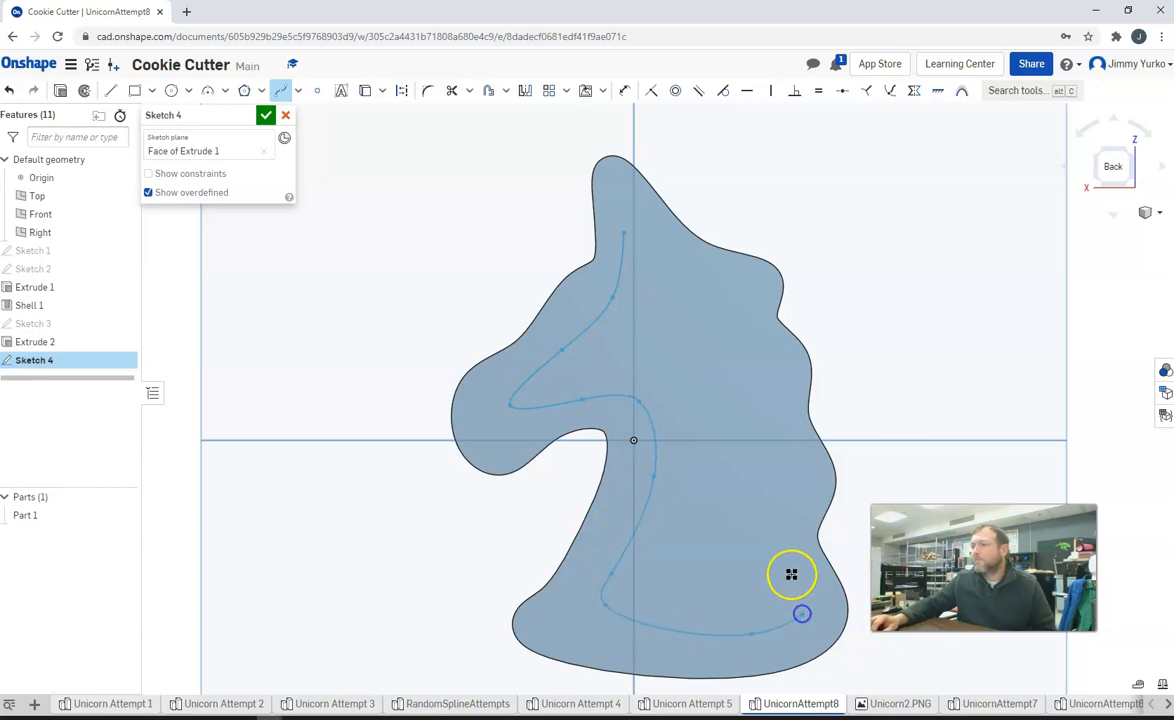
pyautogui.moveTo(792, 574); pyautogui.dragTo(744, 344)
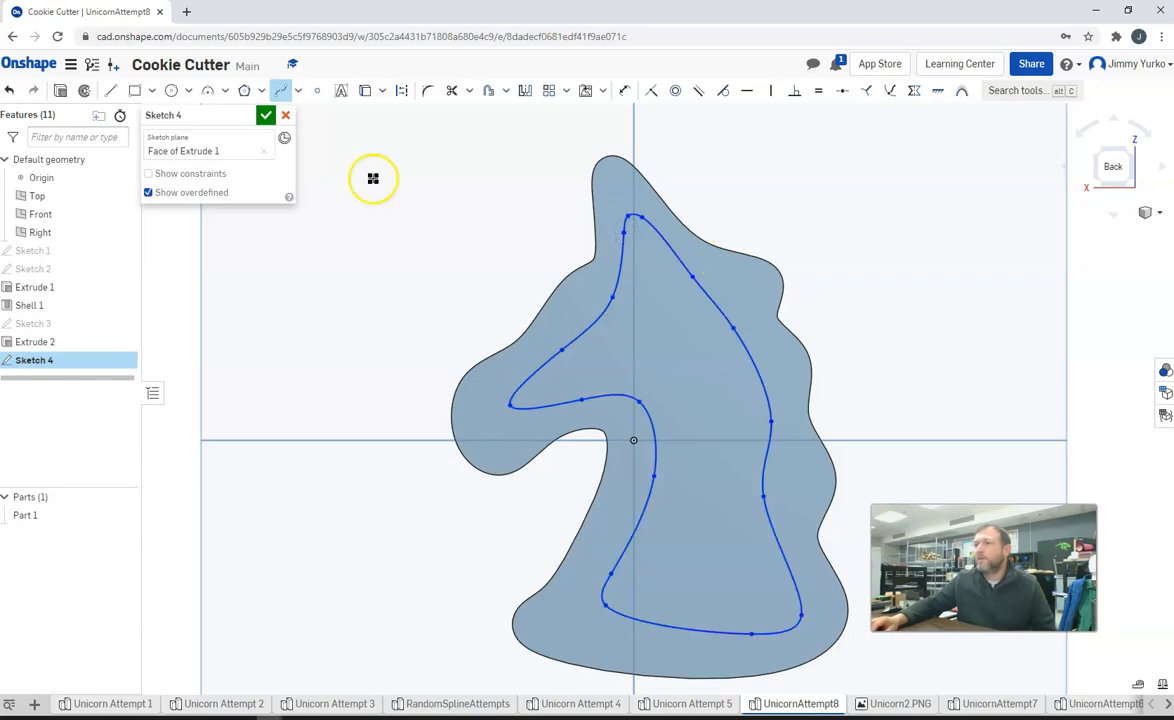
pyautogui.click(266, 114)
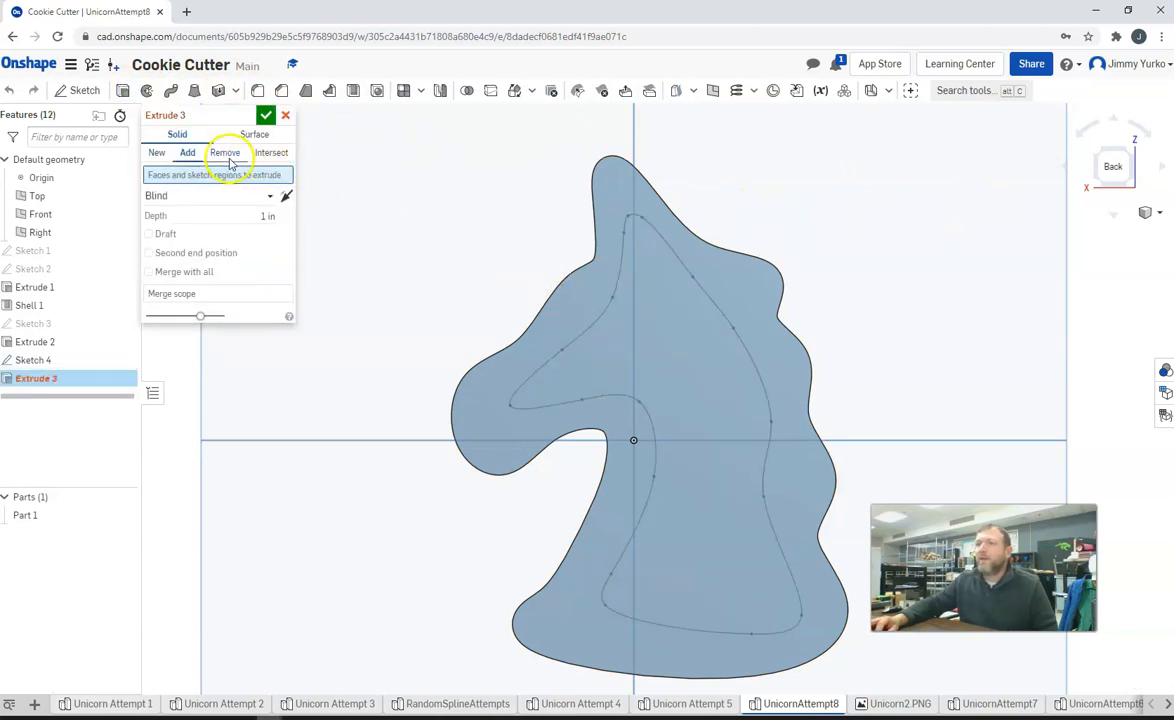
# Step: Remove-extrude the Sketch 4 region through the head, then check it from the front view
pyautogui.click(224, 152)
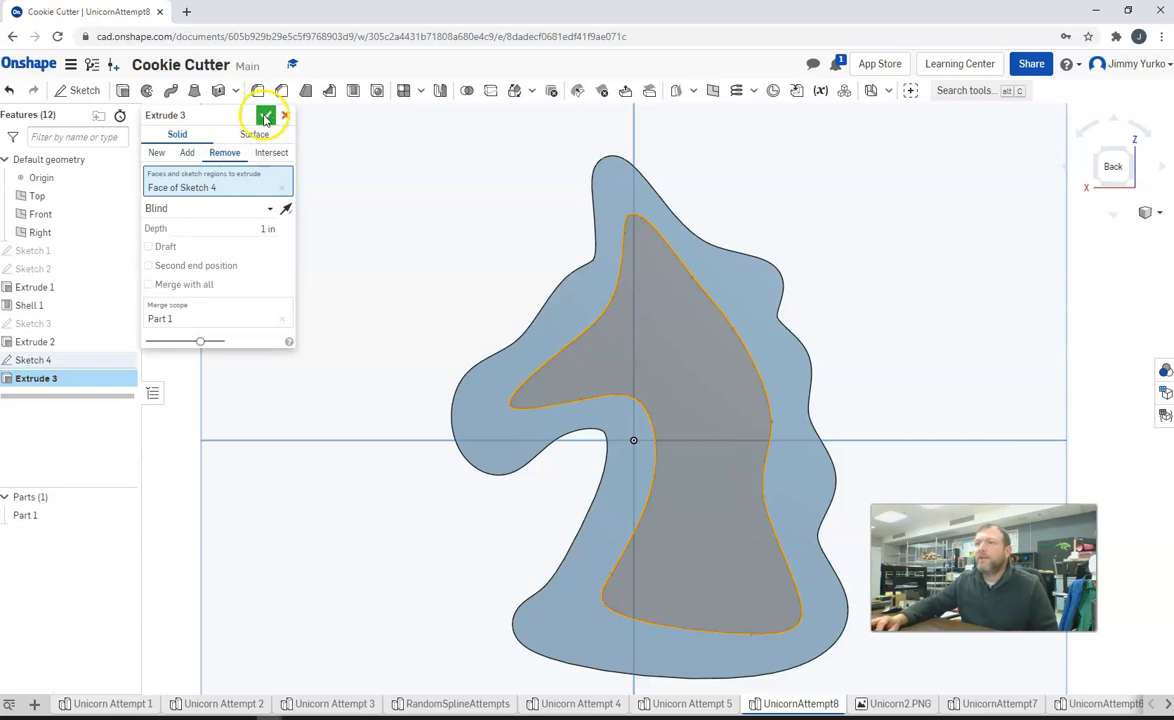
pyautogui.click(266, 114)
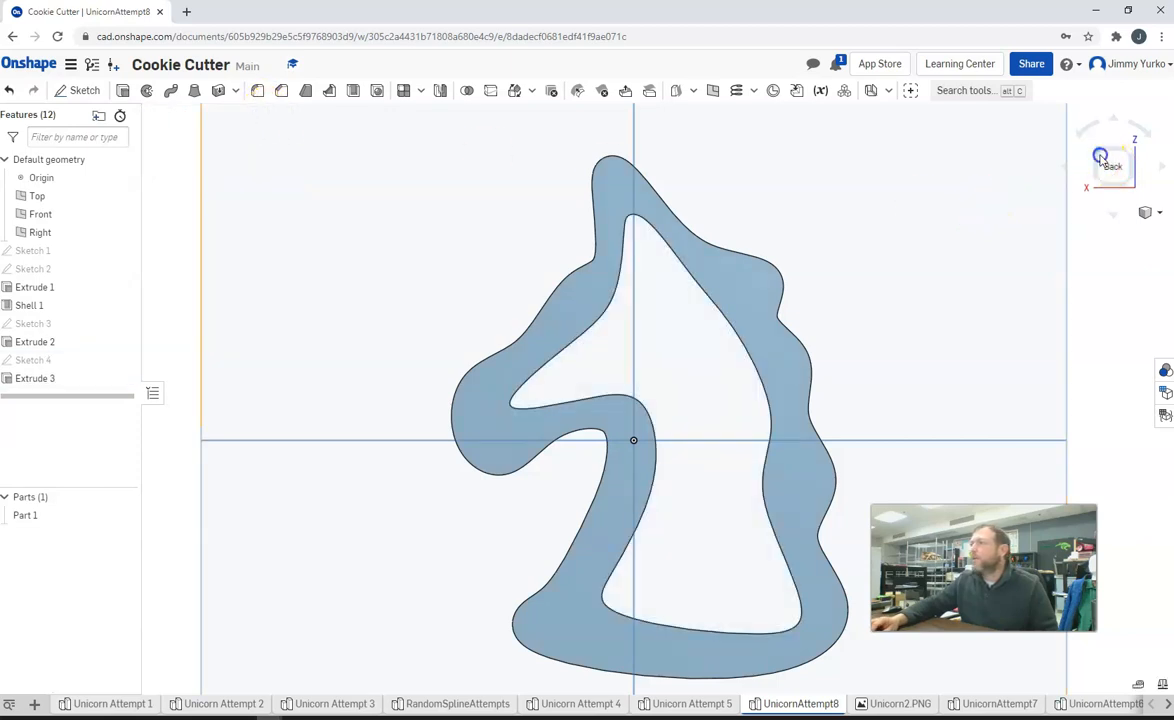
pyautogui.click(1100, 156)
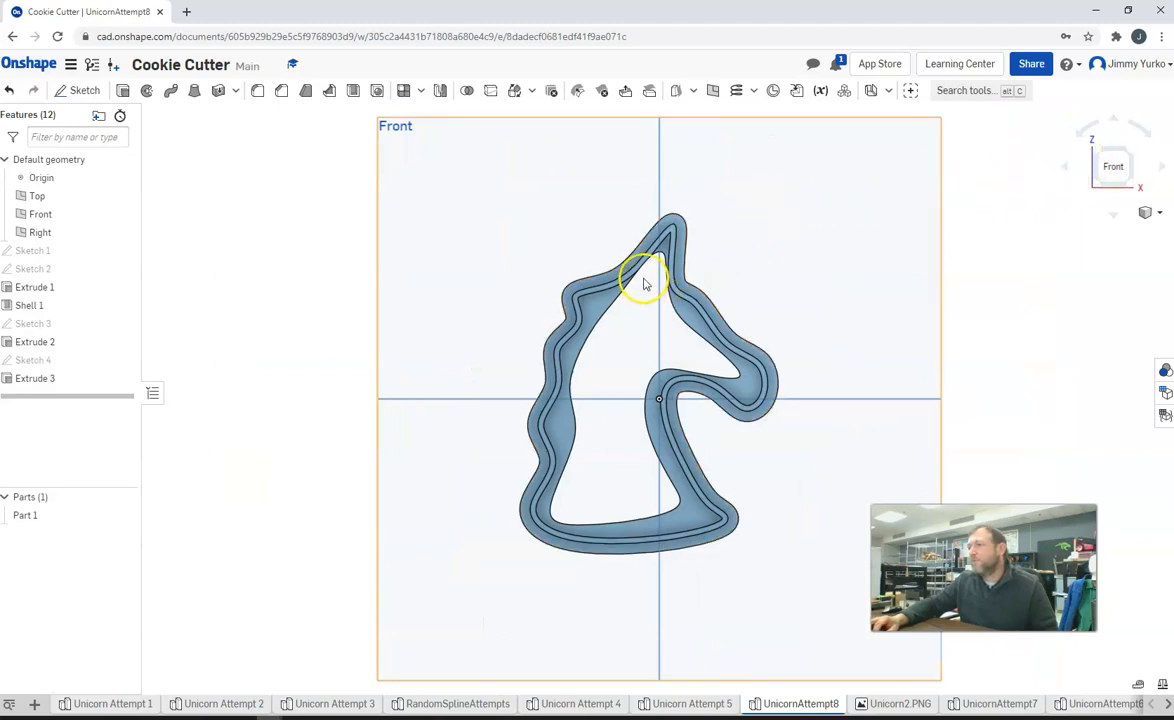
pyautogui.scroll(-3)
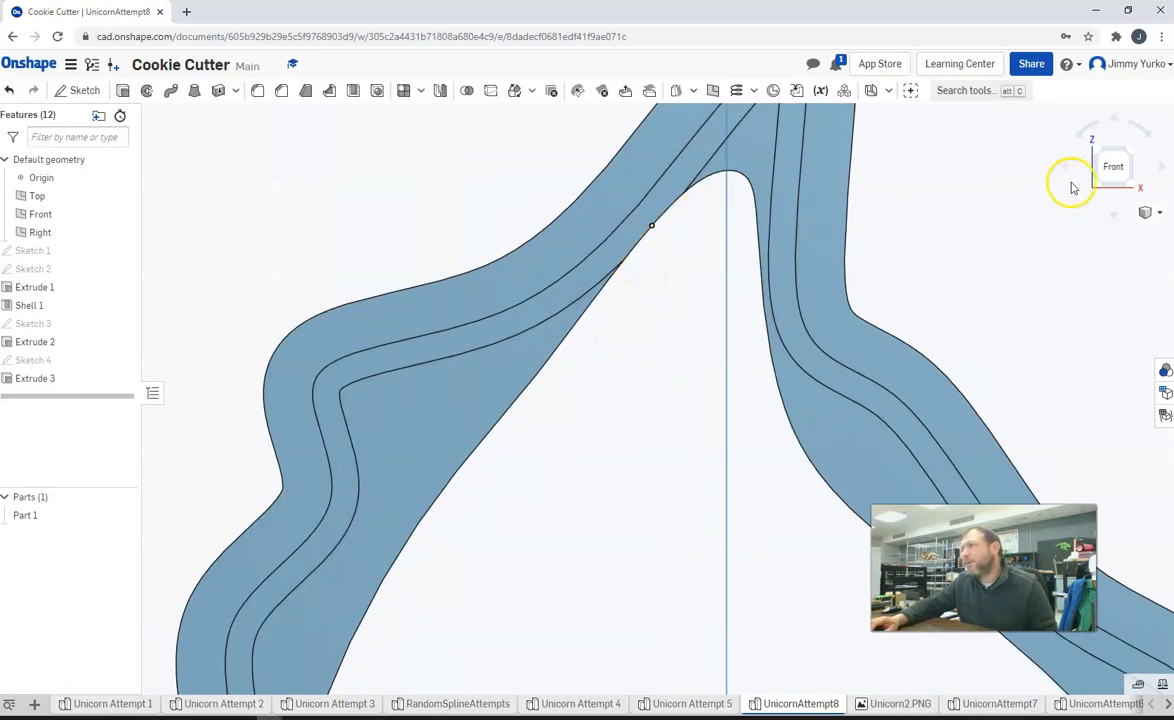
pyautogui.click(1112, 164)
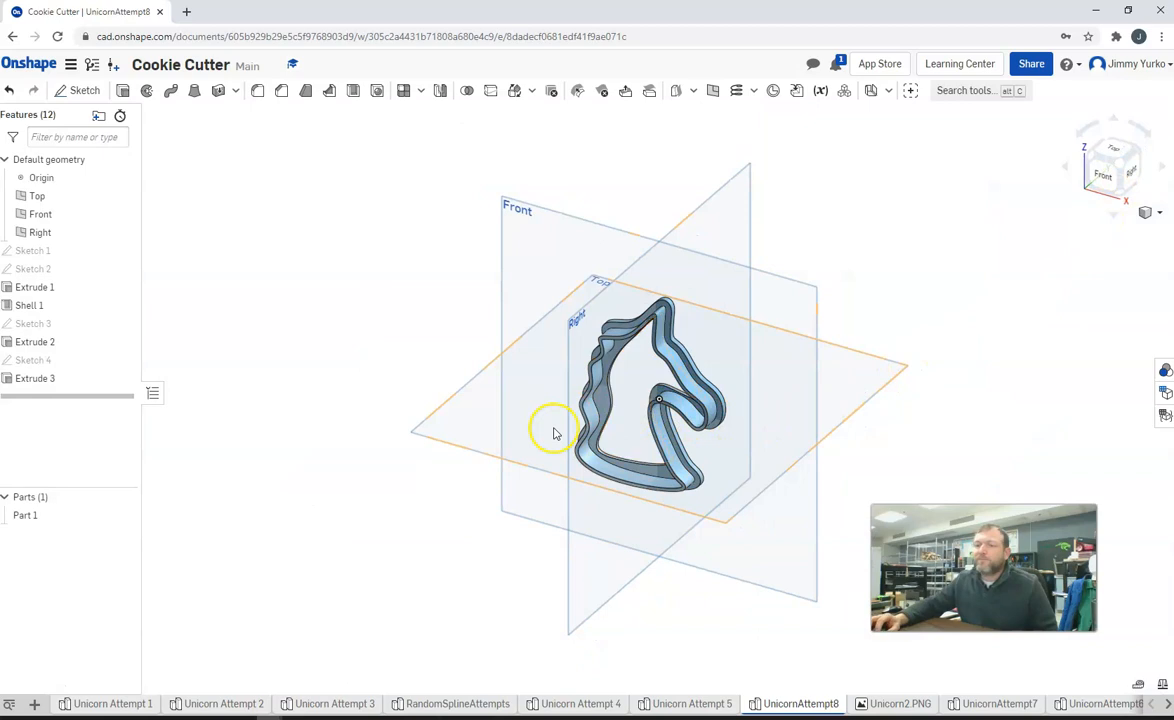
pyautogui.moveTo(490, 428)
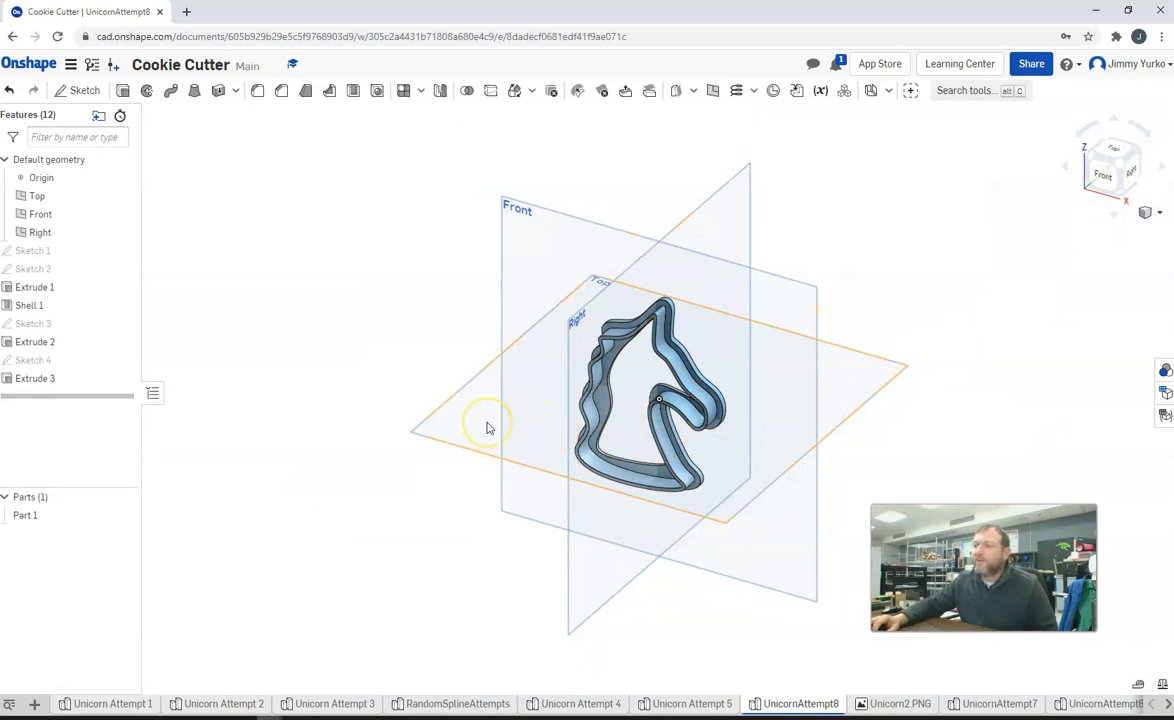
pyautogui.moveTo(504, 420)
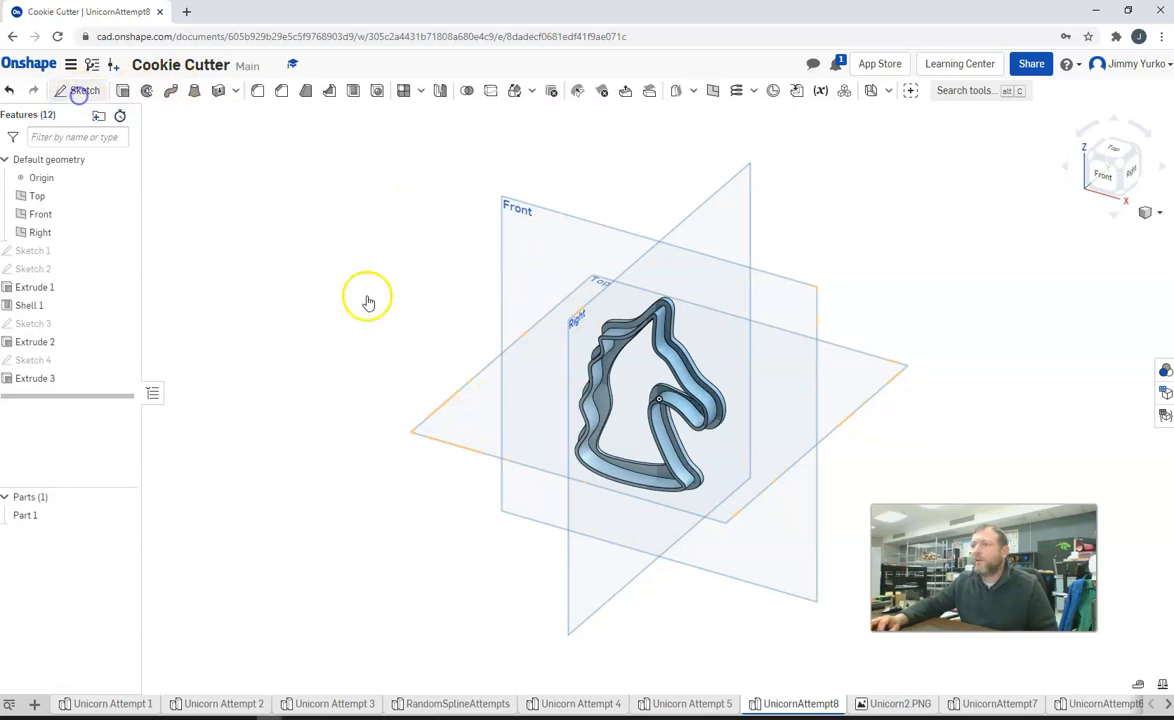
# Step: Project the shell face edges into Sketch 5 with Use and remove-extrude that region as Extrude 4
pyautogui.click(84, 90)
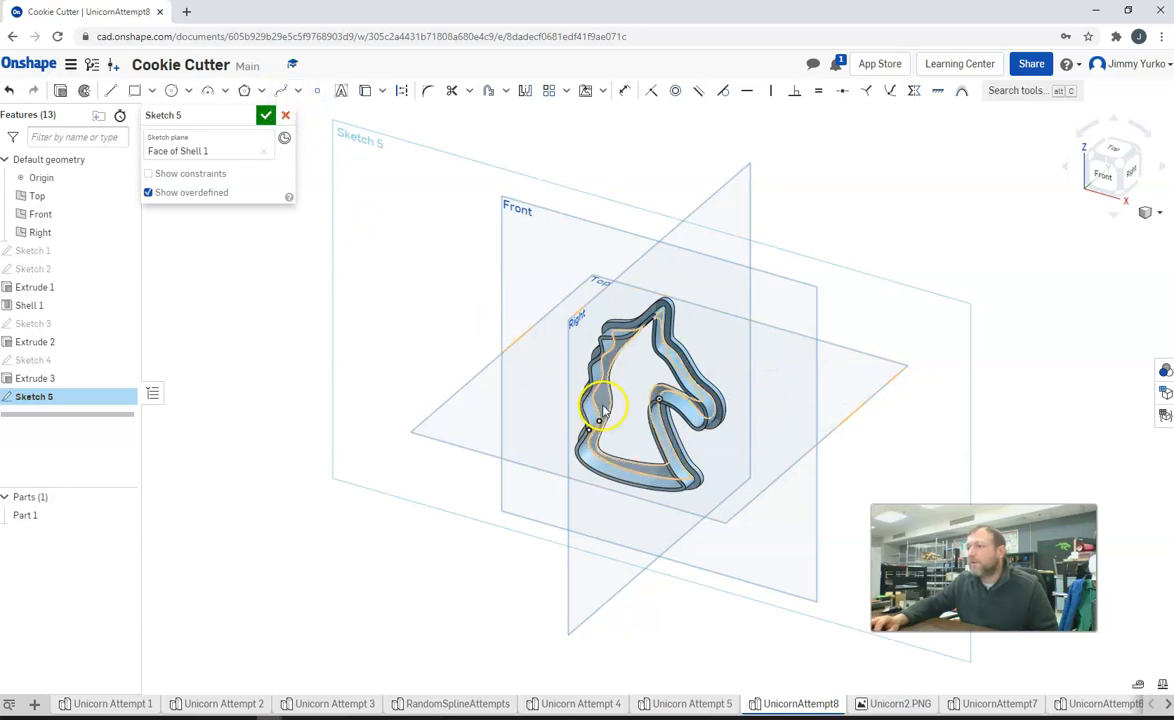
pyautogui.rightClick(600, 408)
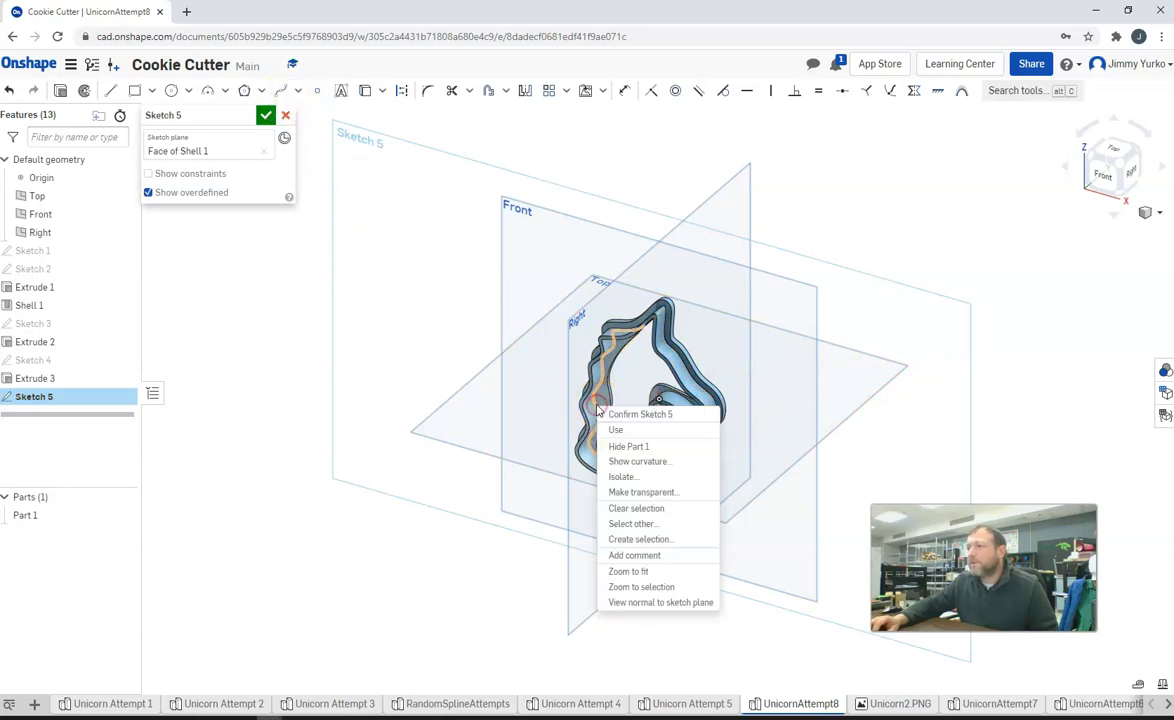
pyautogui.moveTo(616, 430)
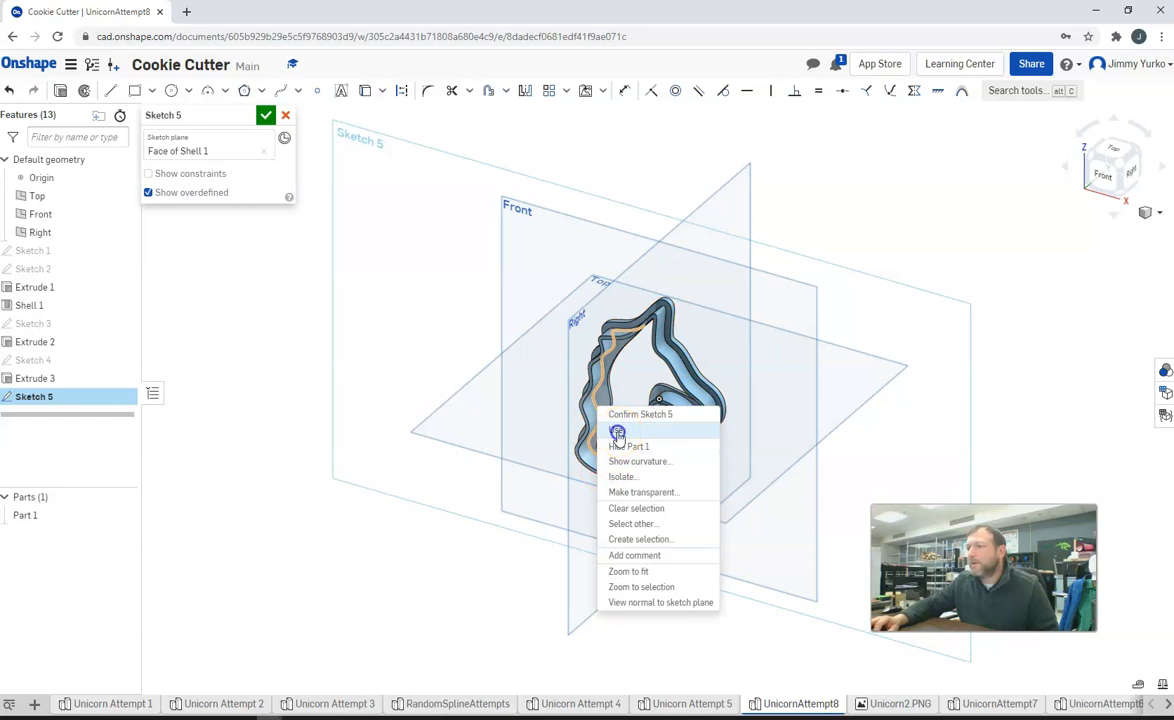
pyautogui.click(640, 414)
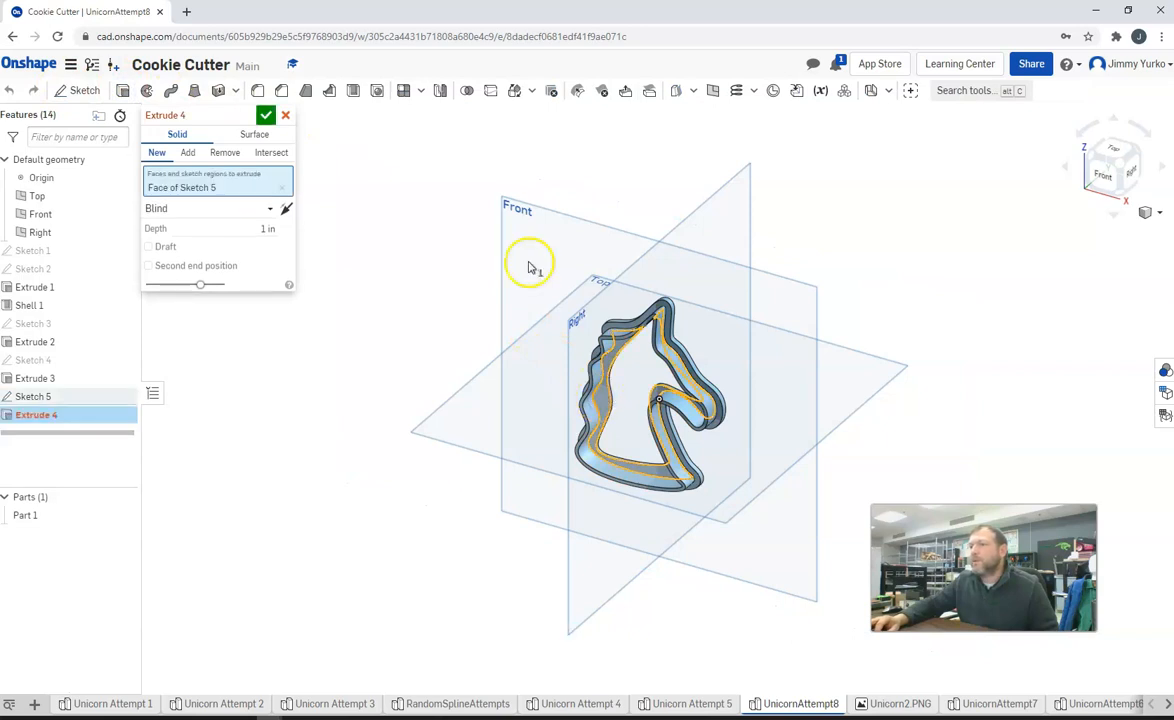
pyautogui.click(224, 152)
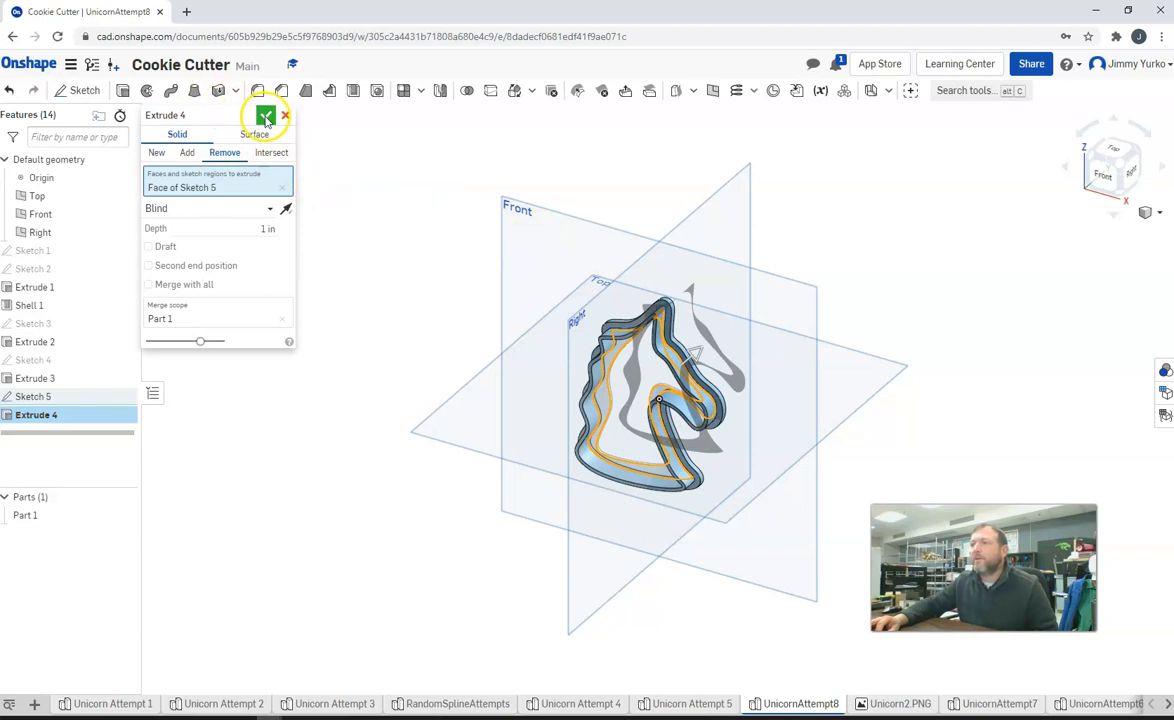
pyautogui.click(264, 114)
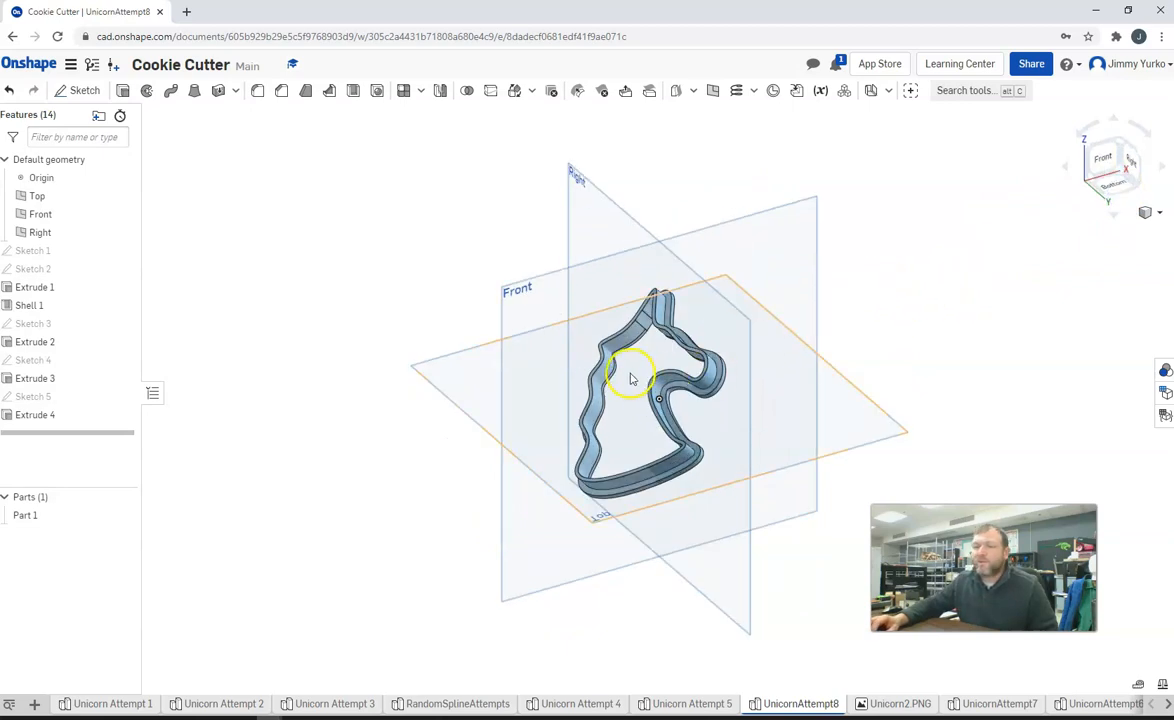
pyautogui.moveTo(630, 378); pyautogui.dragTo(612, 432)
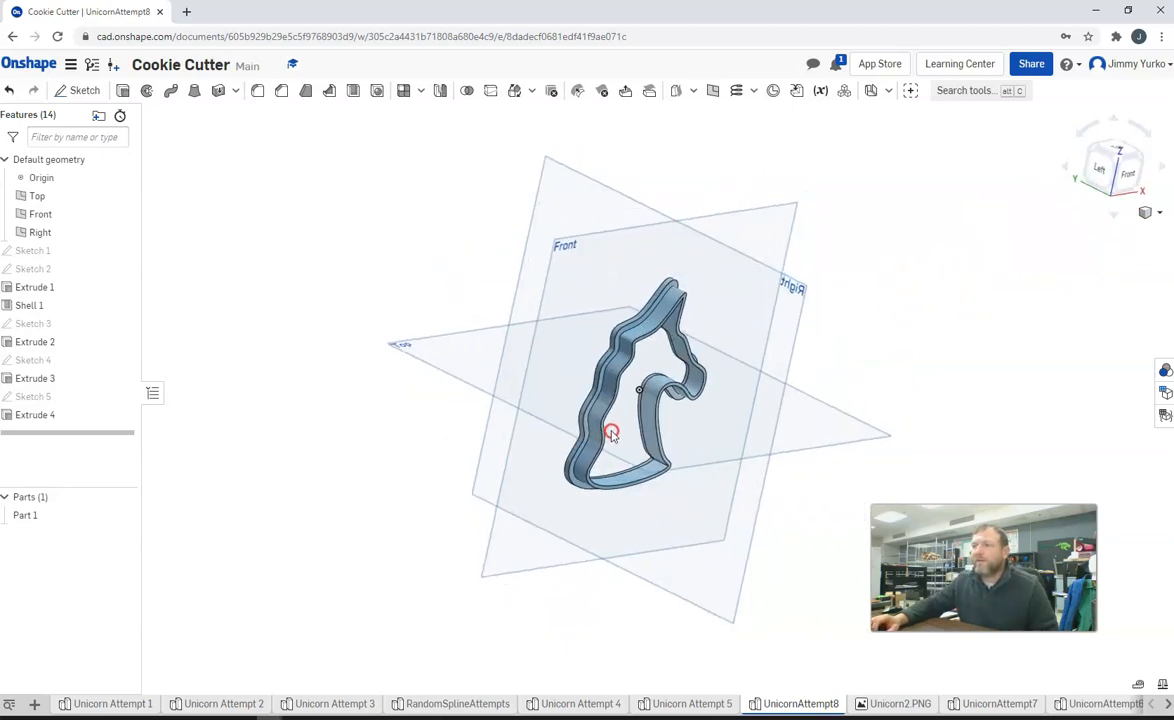
pyautogui.moveTo(612, 432); pyautogui.dragTo(500, 364)
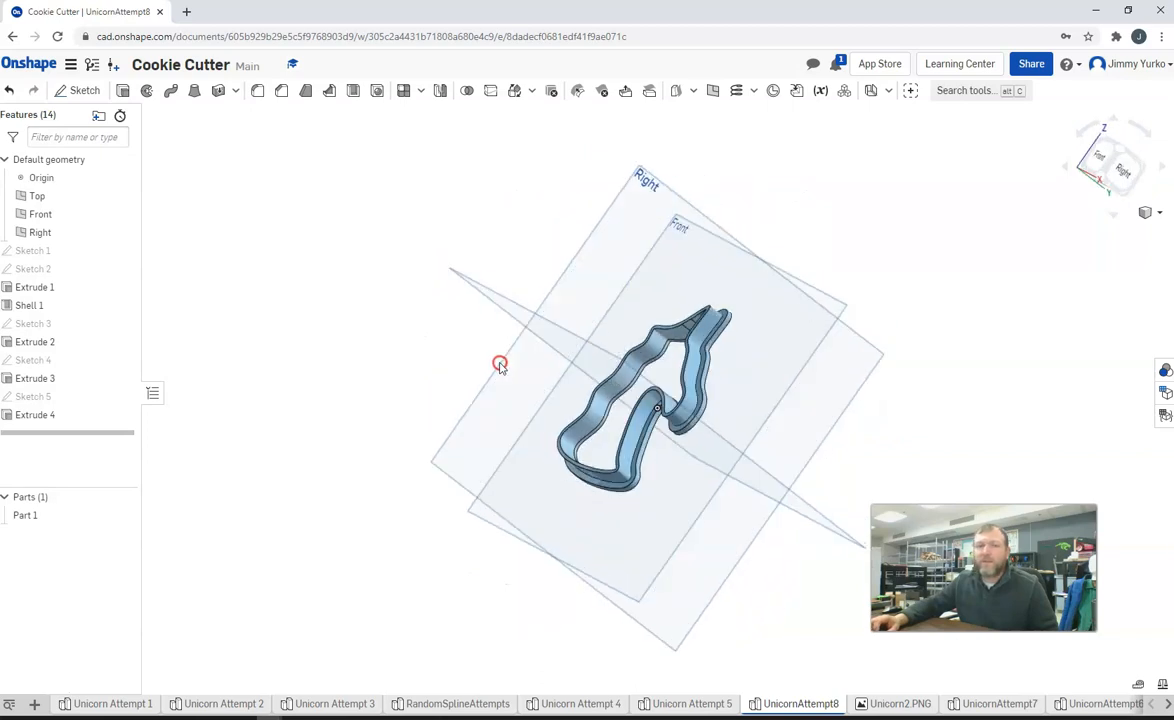